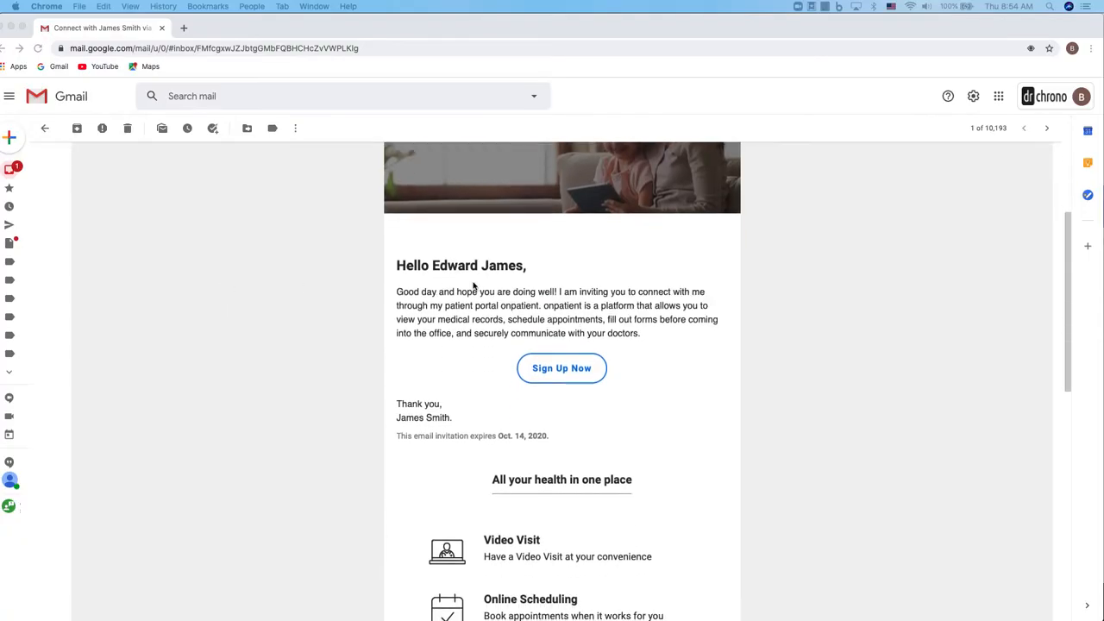
# Step: Sign up for an OnPatient account from the invitation with a new password
pyautogui.scroll(-3)
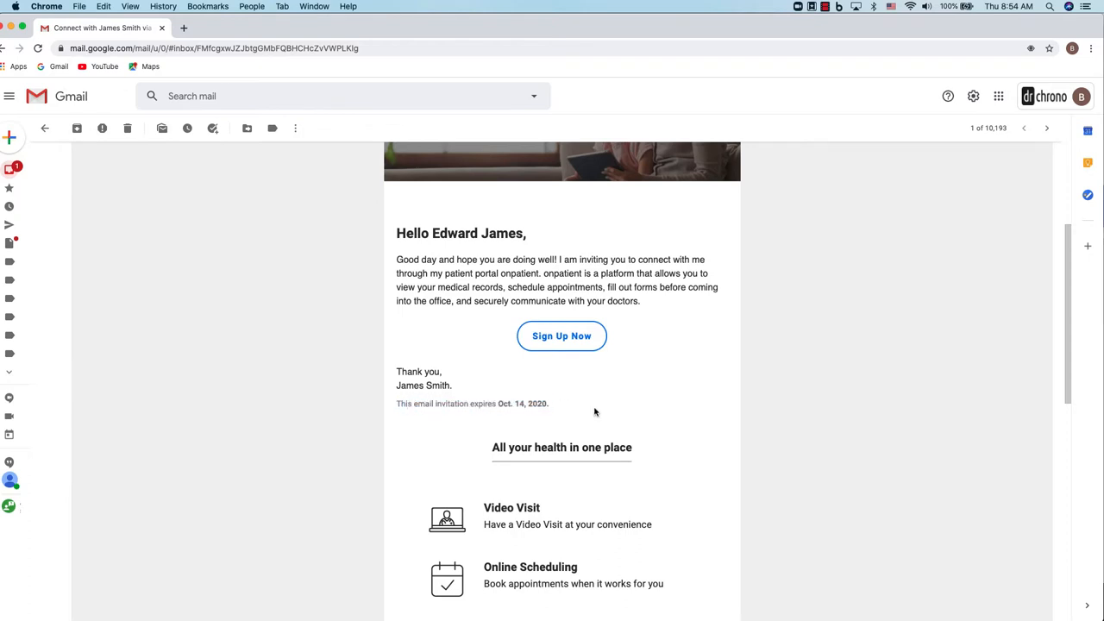
pyautogui.moveTo(562, 335)
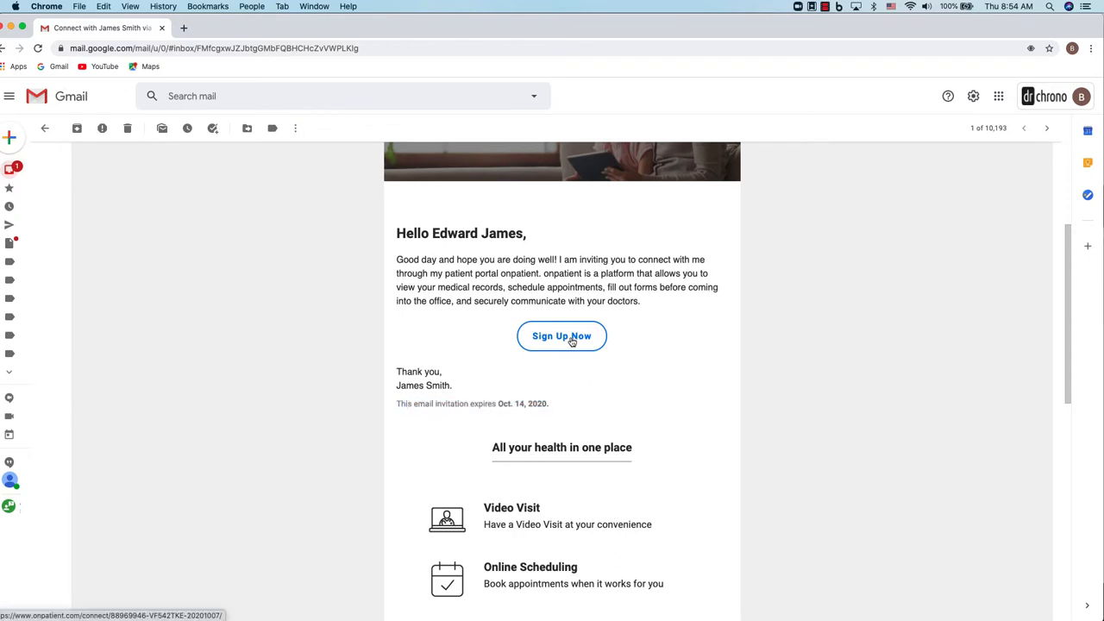
pyautogui.click(562, 336)
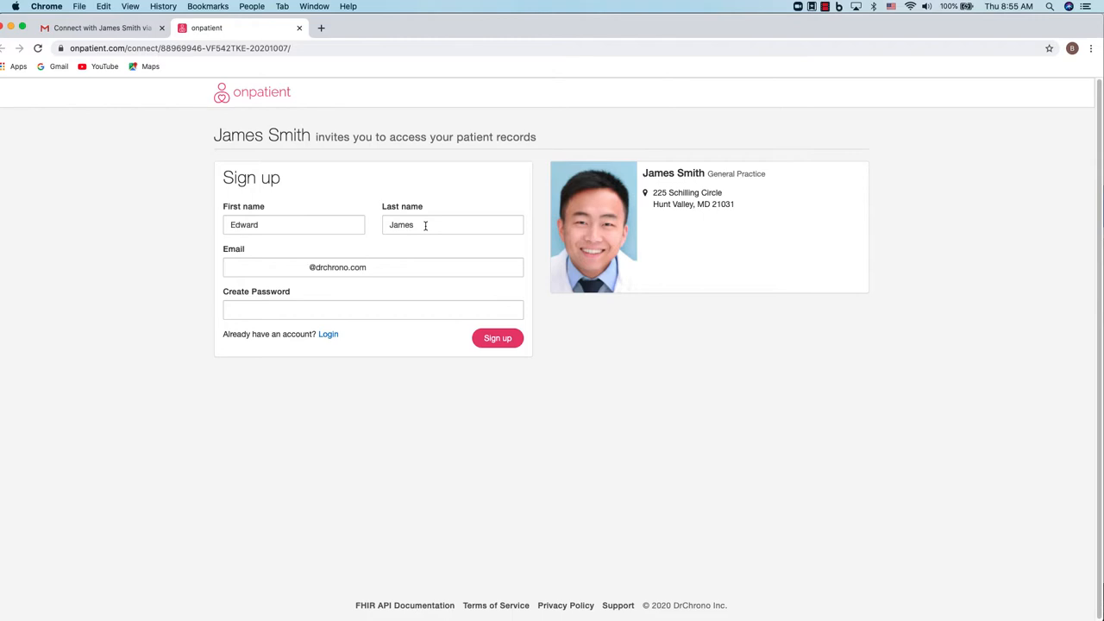
pyautogui.click(372, 310)
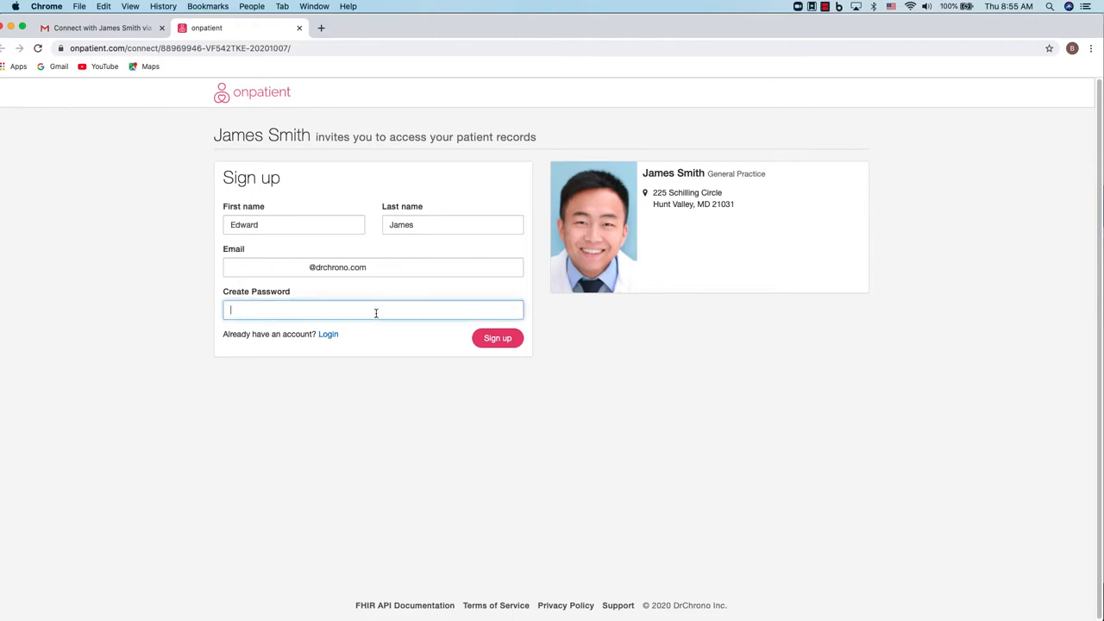
pyautogui.write('password')
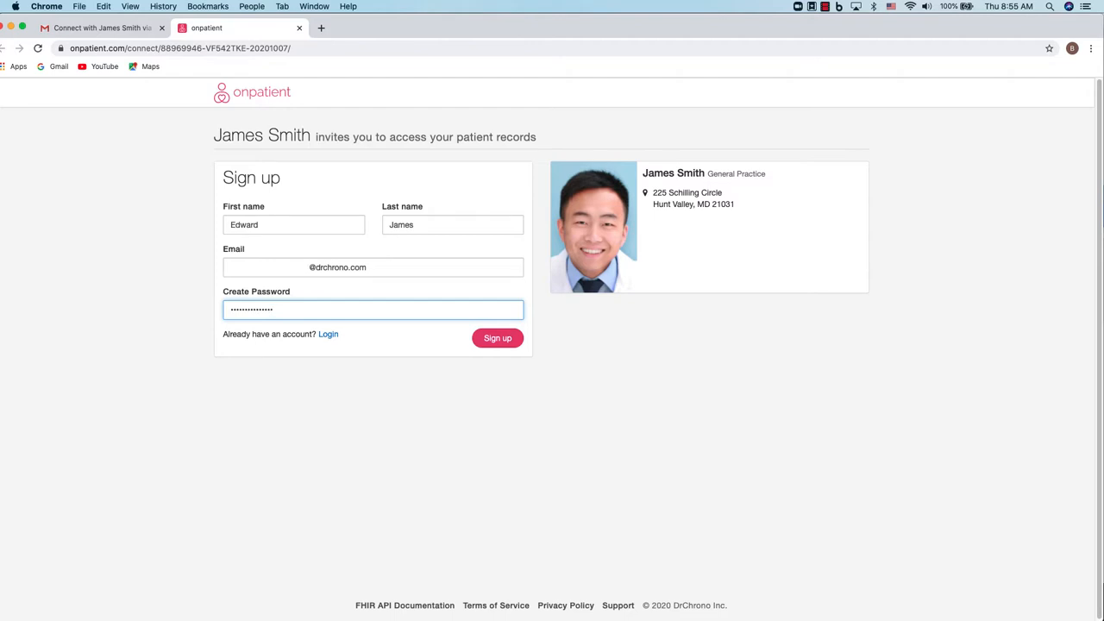
pyautogui.click(497, 337)
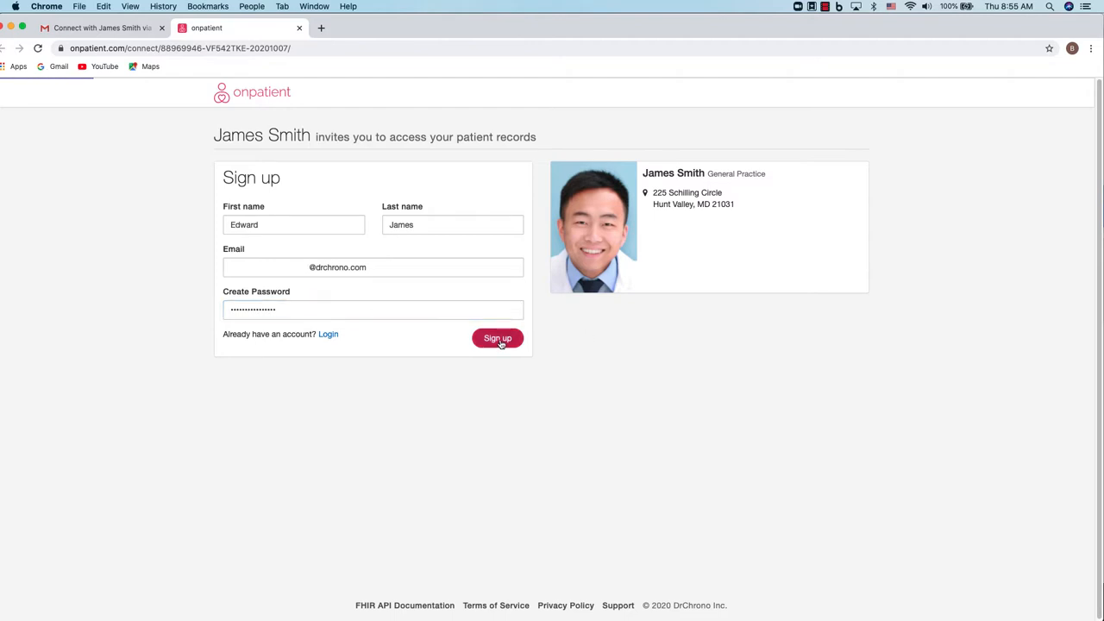
pyautogui.click(497, 337)
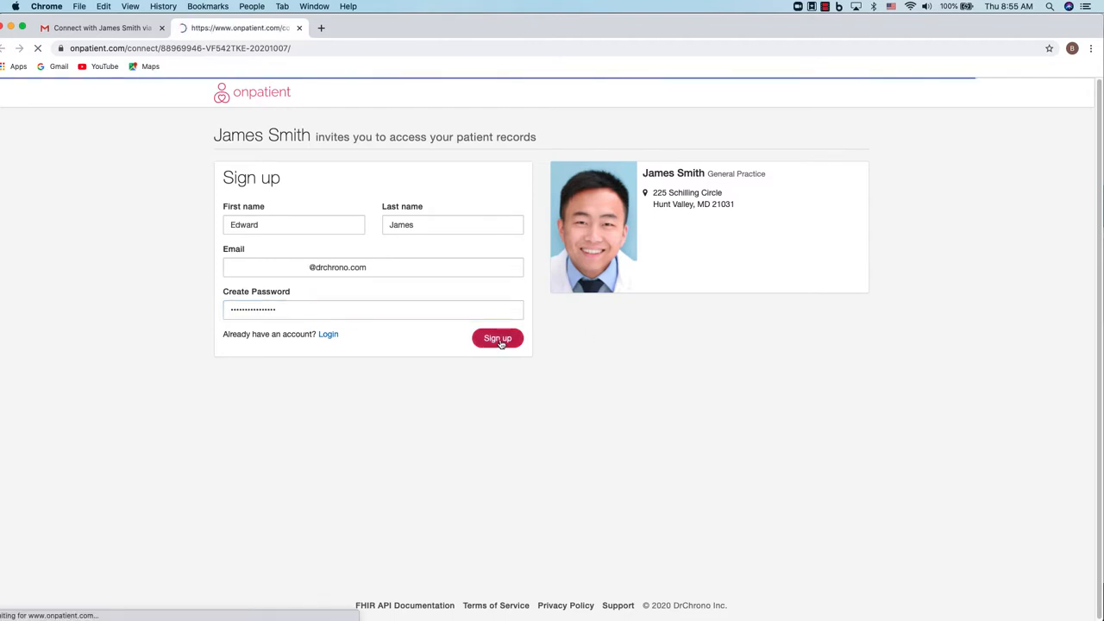
# Step: Correct the date of birth and confirm identity to connect to the practice
pyautogui.click(498, 337)
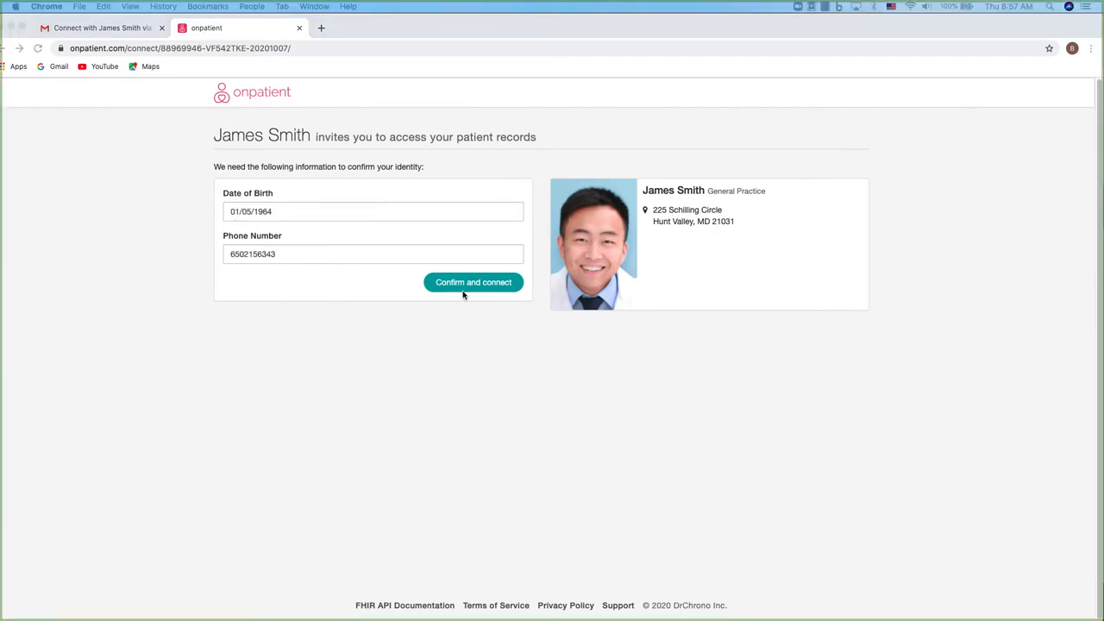
pyautogui.click(472, 282)
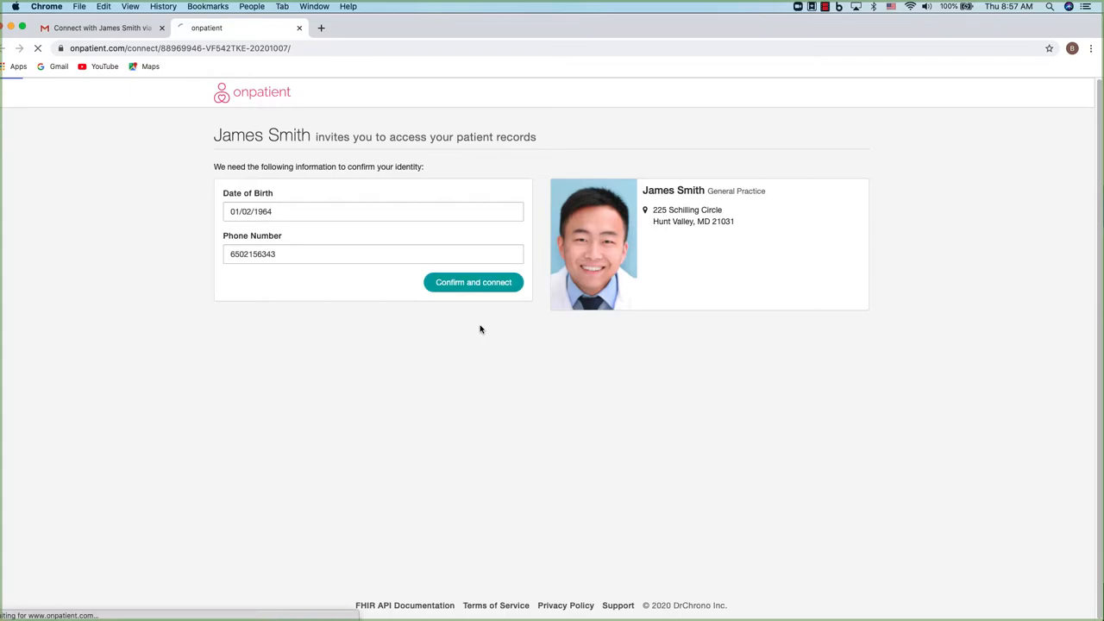
pyautogui.click(473, 282)
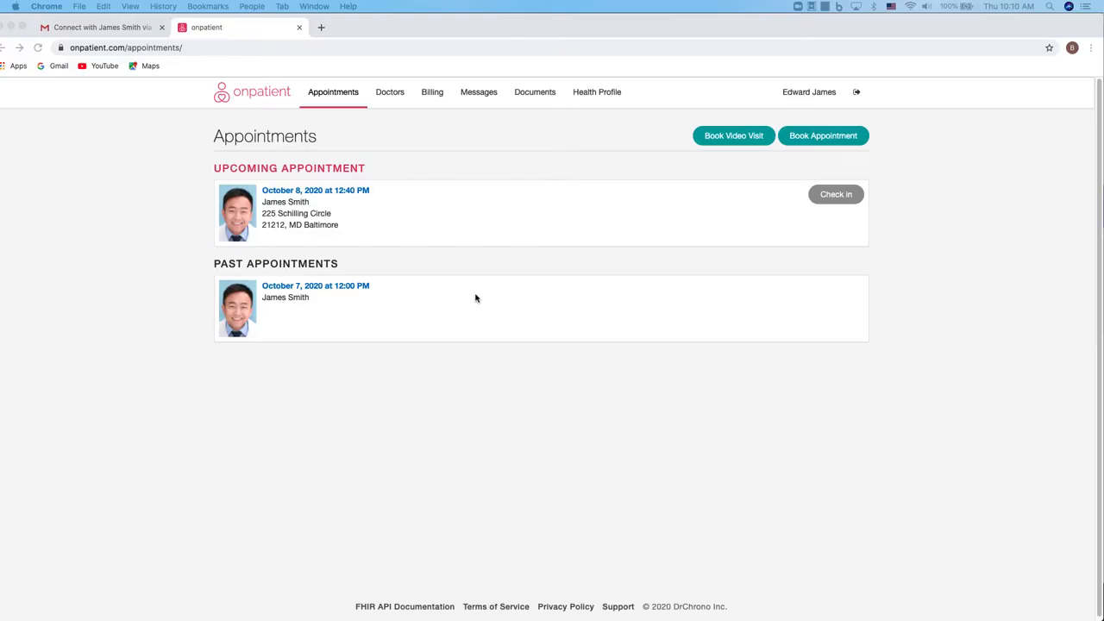
pyautogui.moveTo(233, 178)
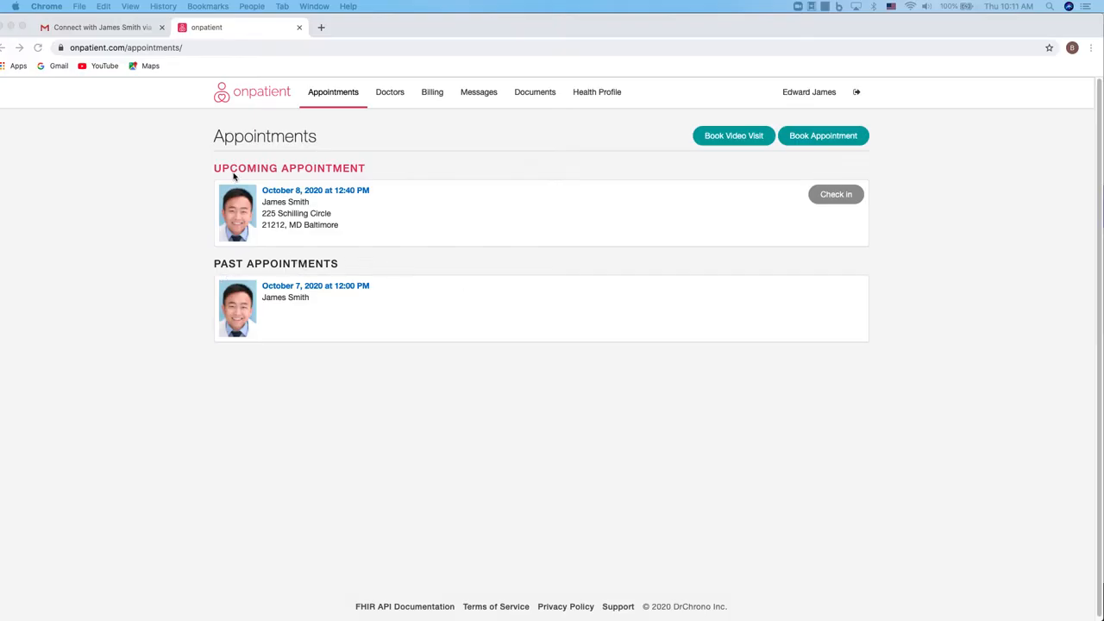
pyautogui.moveTo(736, 190)
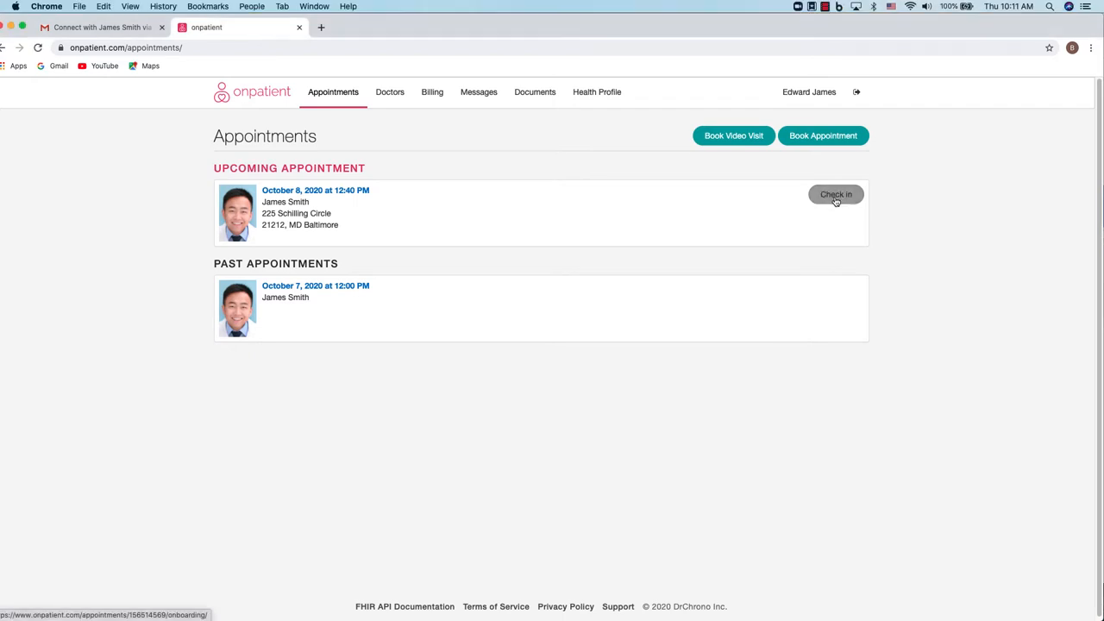
# Step: Check in for the October 8 appointment on the Appointments page
pyautogui.click(834, 195)
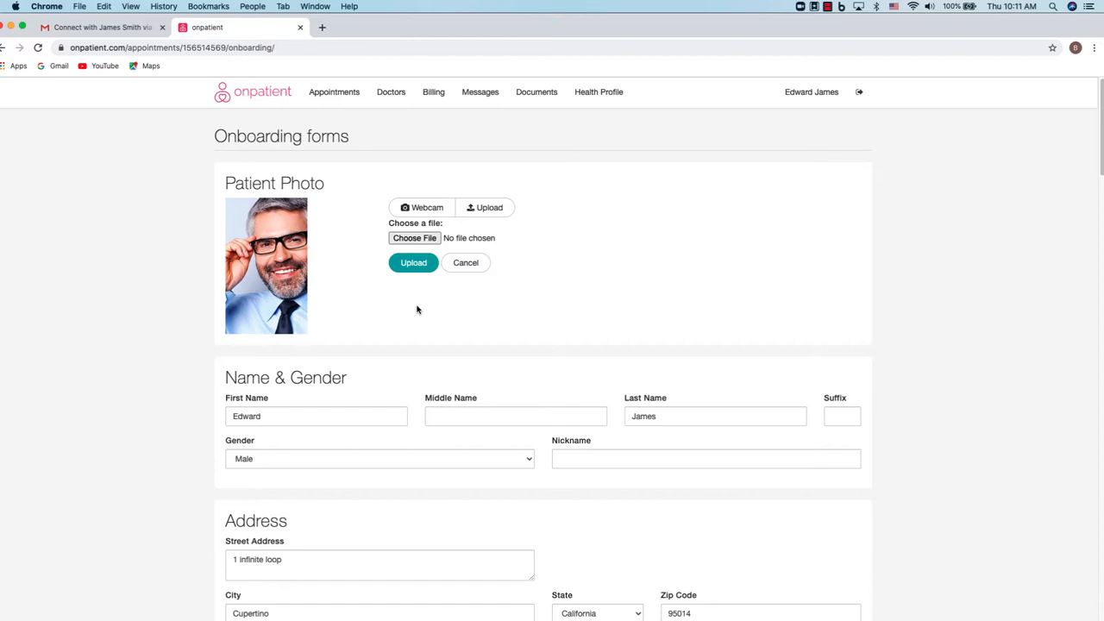
# Step: Enter work phone 6505555 and employer DrChrono on the onboarding form
pyautogui.scroll(-3)
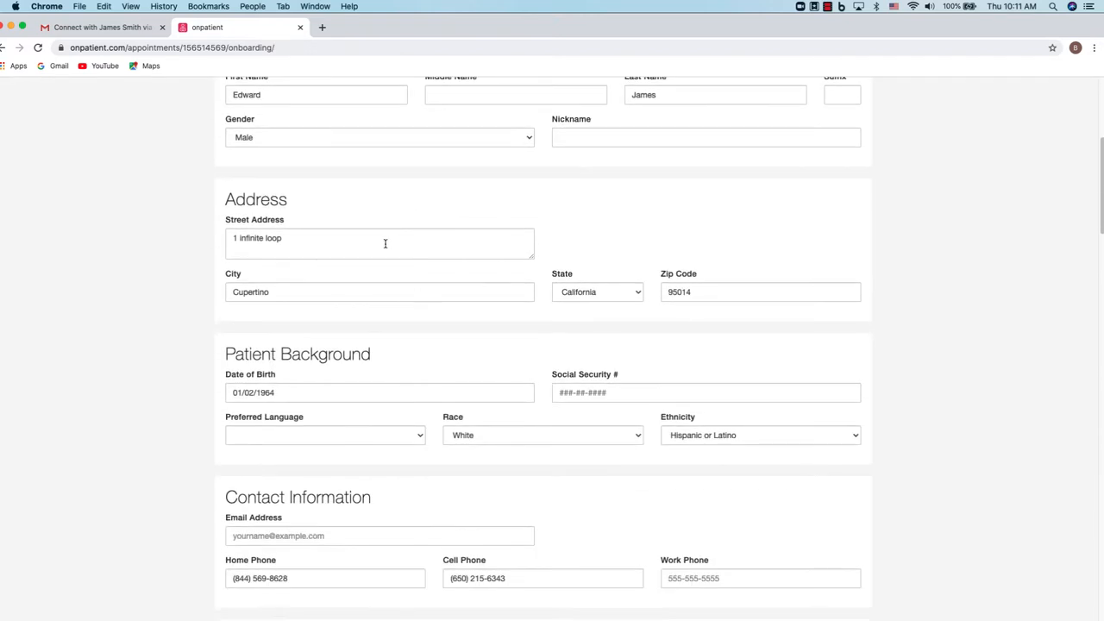
pyautogui.scroll(-3)
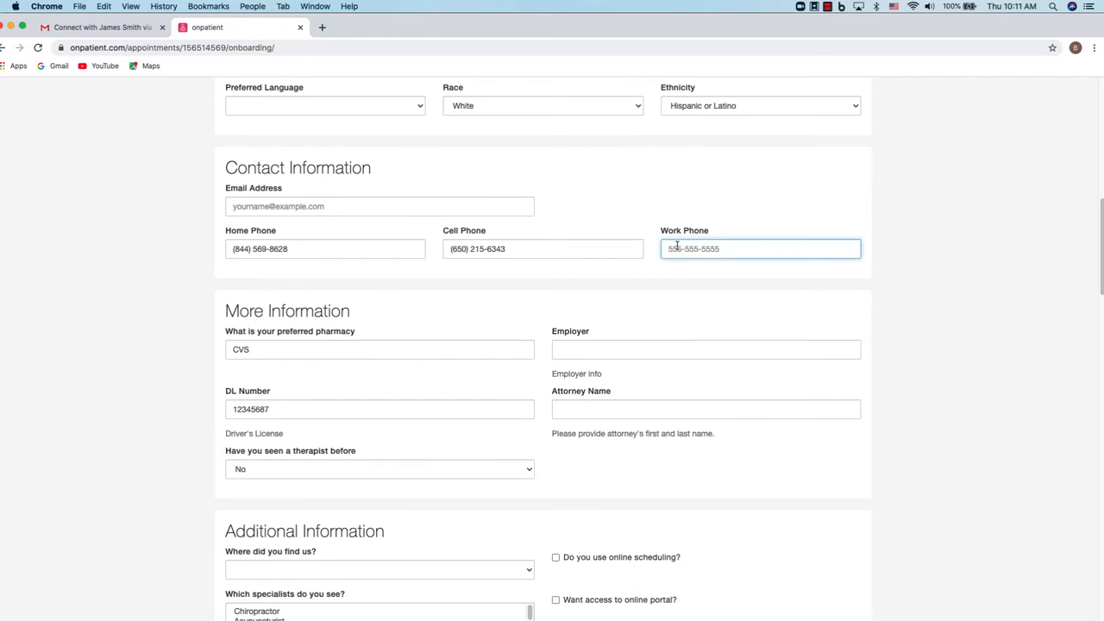
pyautogui.write('6505555')
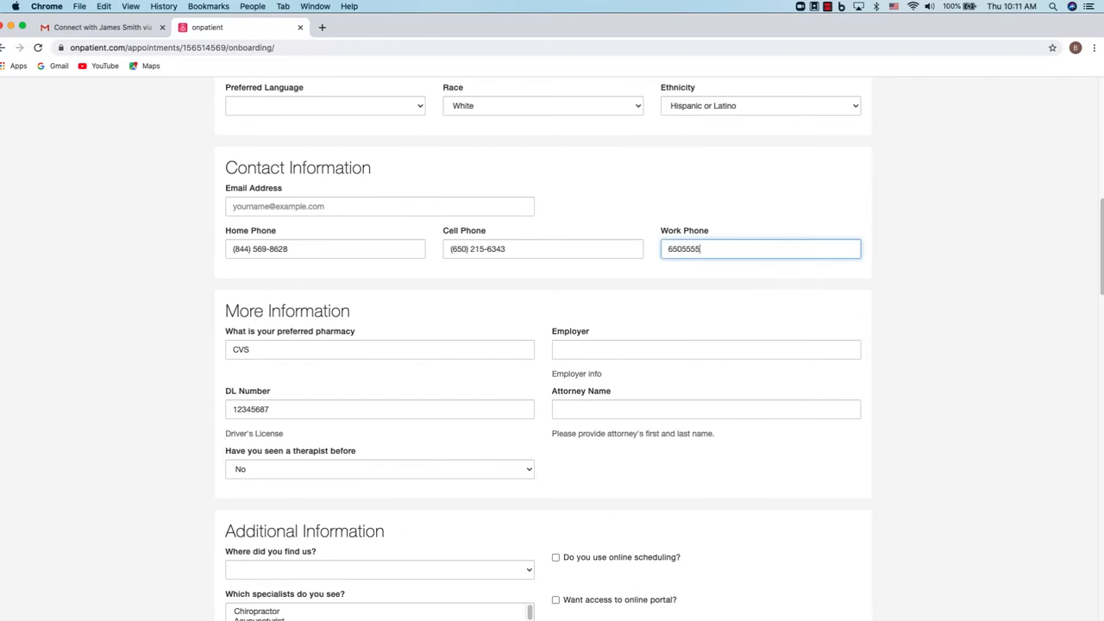
pyautogui.write('D')
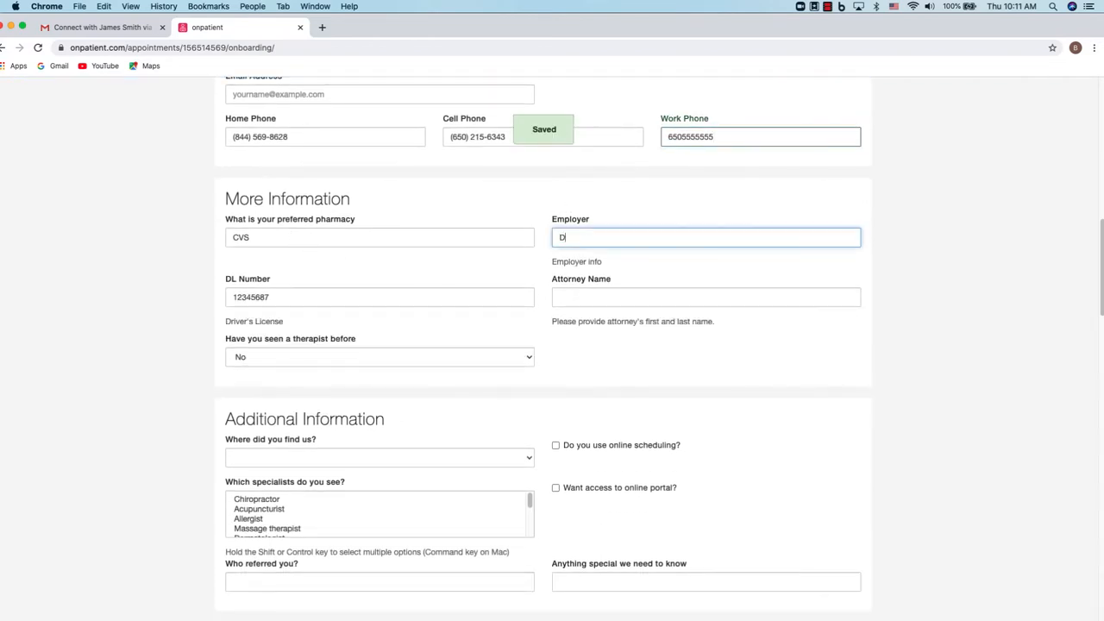
pyautogui.write('rChrono')
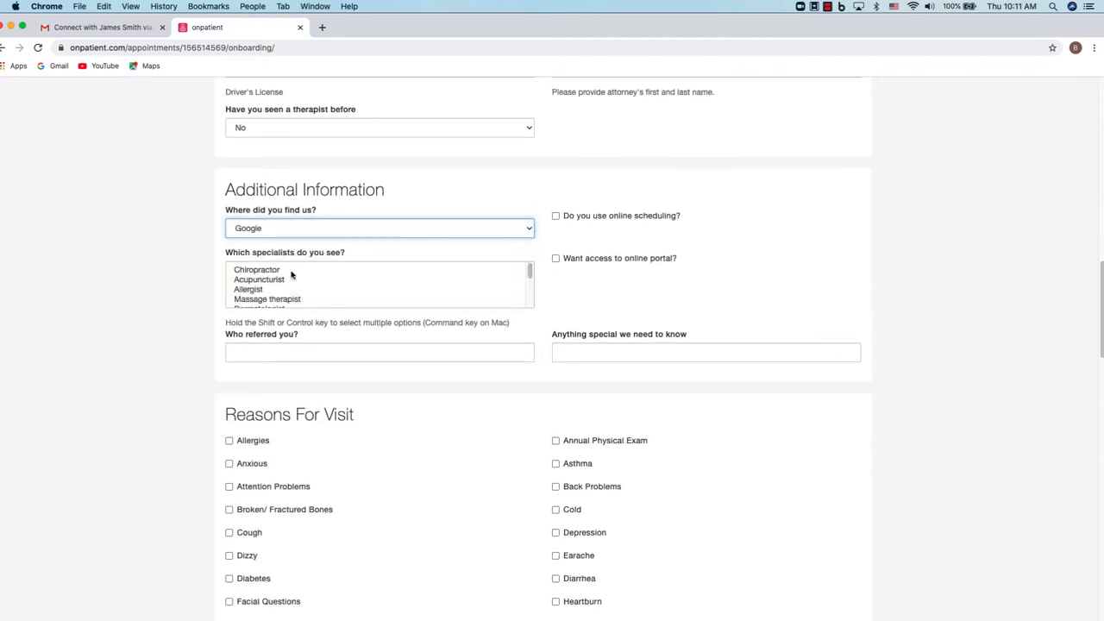
# Step: Select Plastic surgeon as specialist, enter Spouse as referrer, and tick a visit reason
pyautogui.click(261, 293)
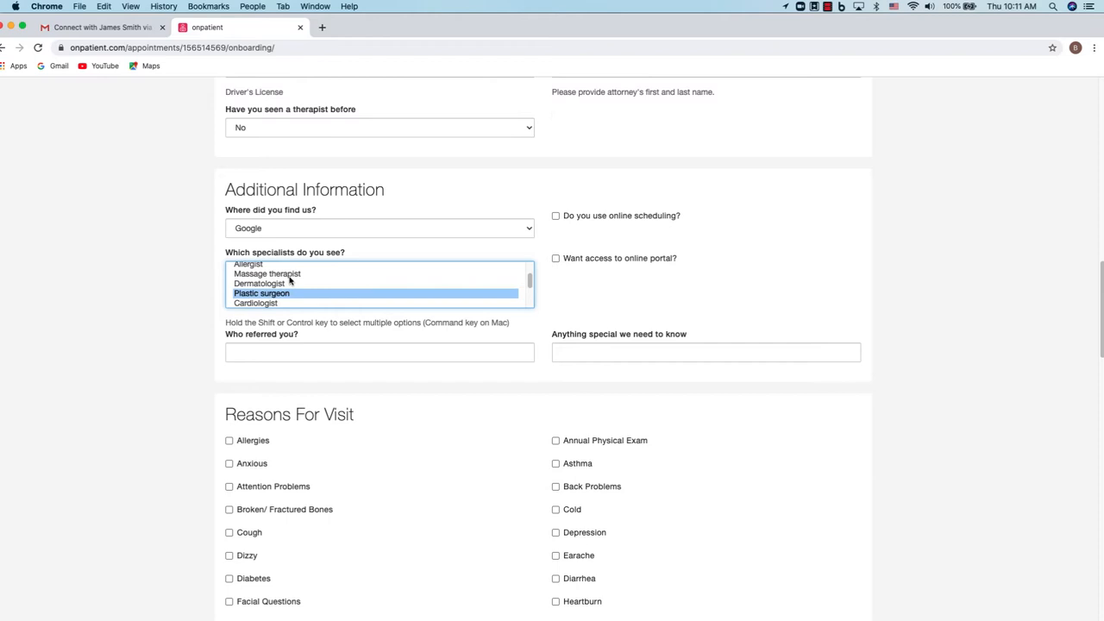
pyautogui.write('Spouse')
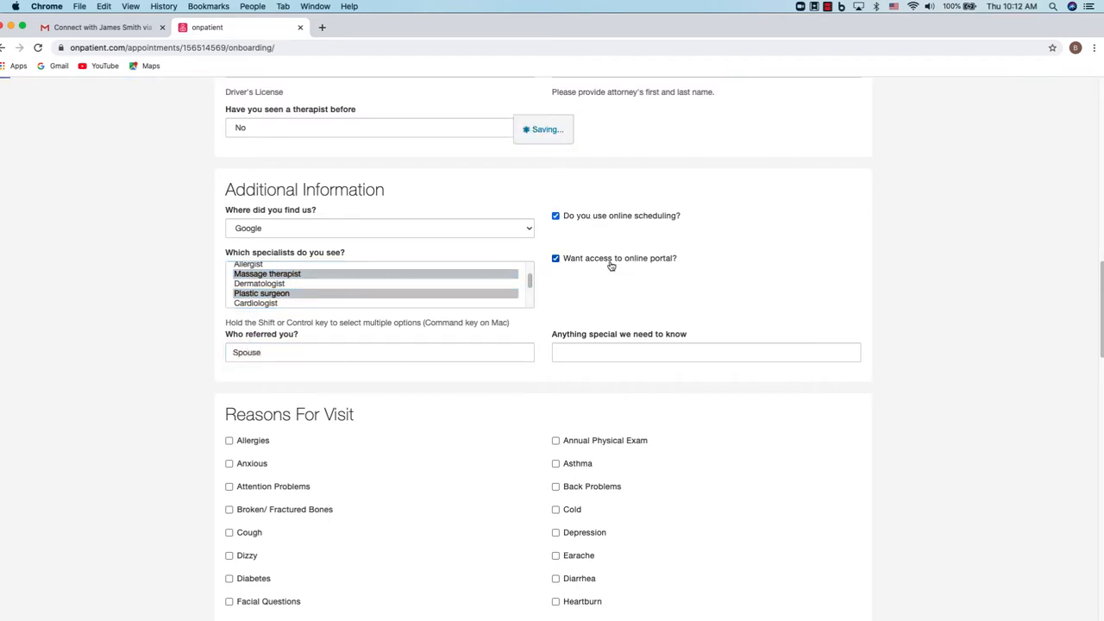
pyautogui.click(229, 274)
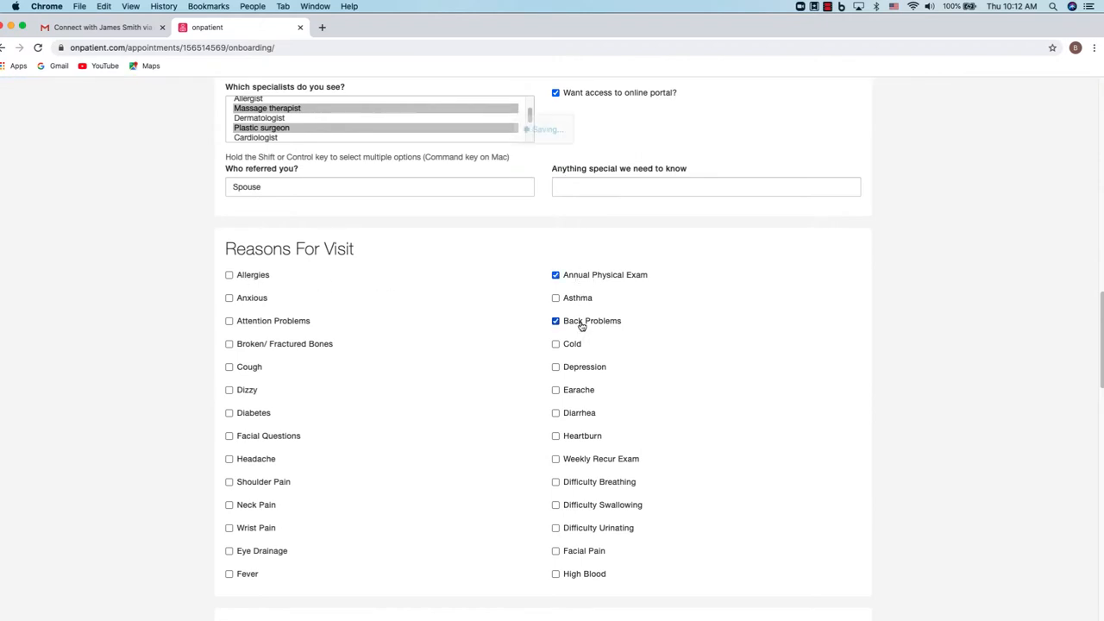
# Step: Enter emergency phone 65055555 and Cigna insurance: Cigna Plan, ID 12345678, group 5555555
pyautogui.scroll(-3)
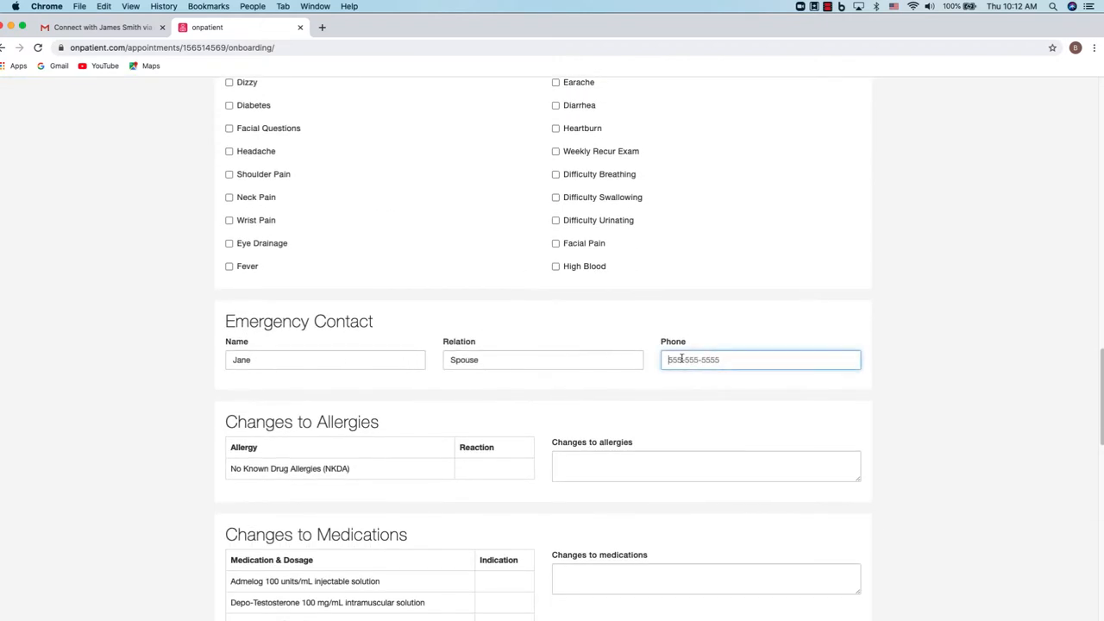
pyautogui.write('6505555555')
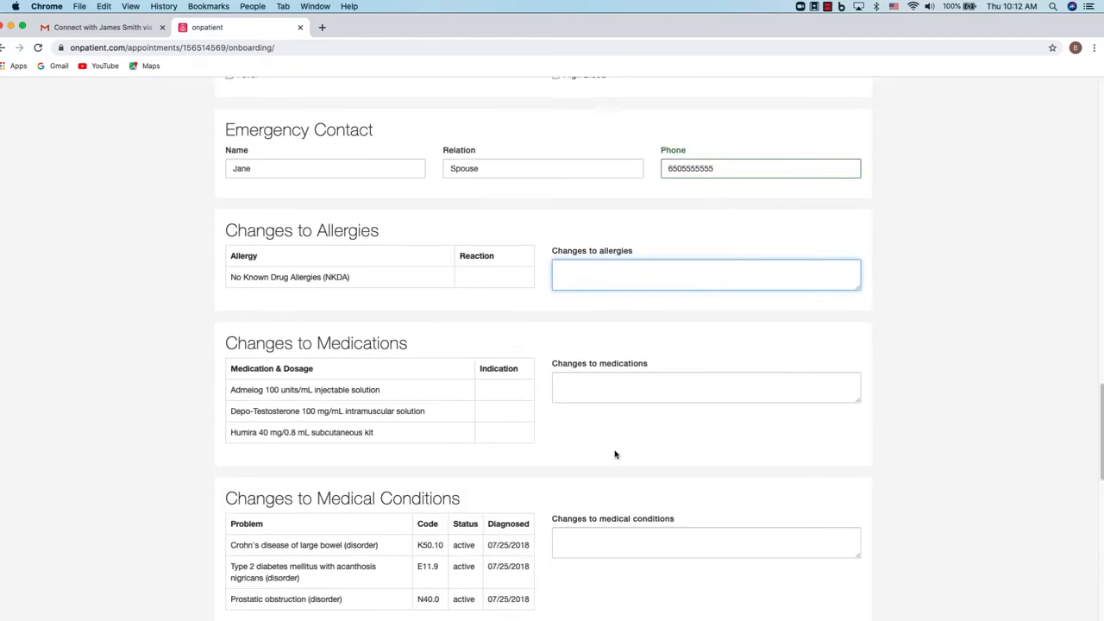
pyautogui.scroll(-3)
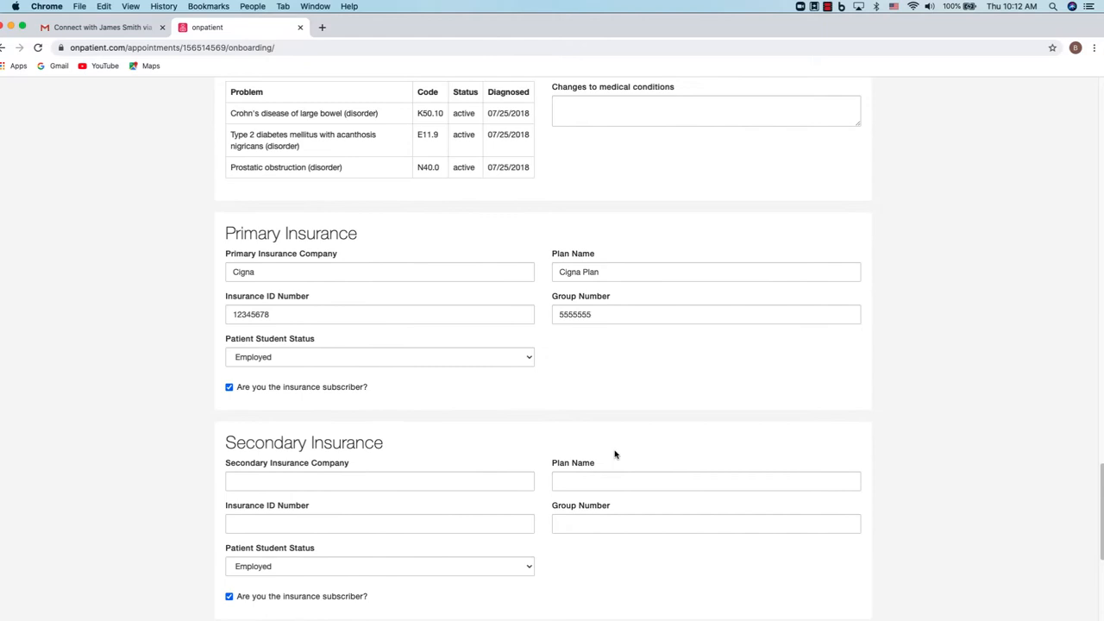
pyautogui.click(380, 272)
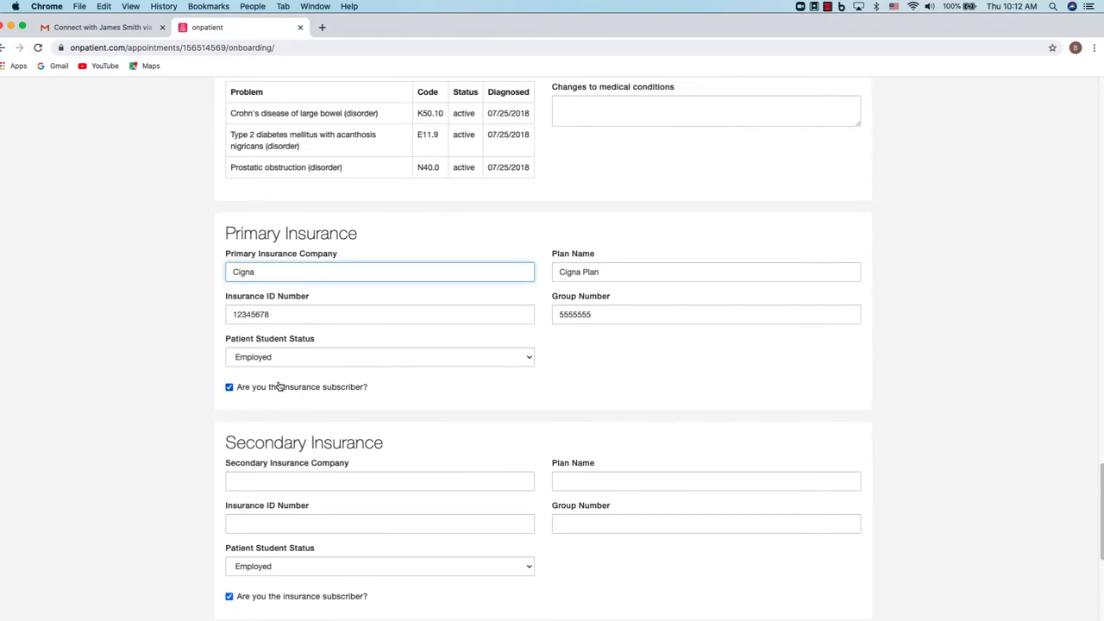
pyautogui.click(229, 386)
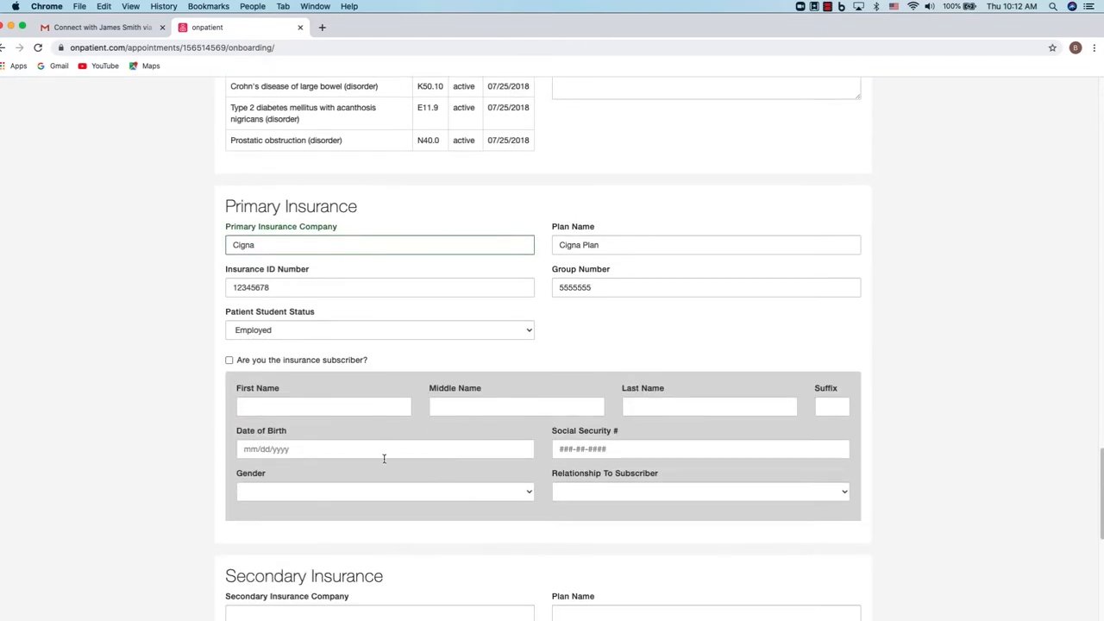
pyautogui.click(229, 360)
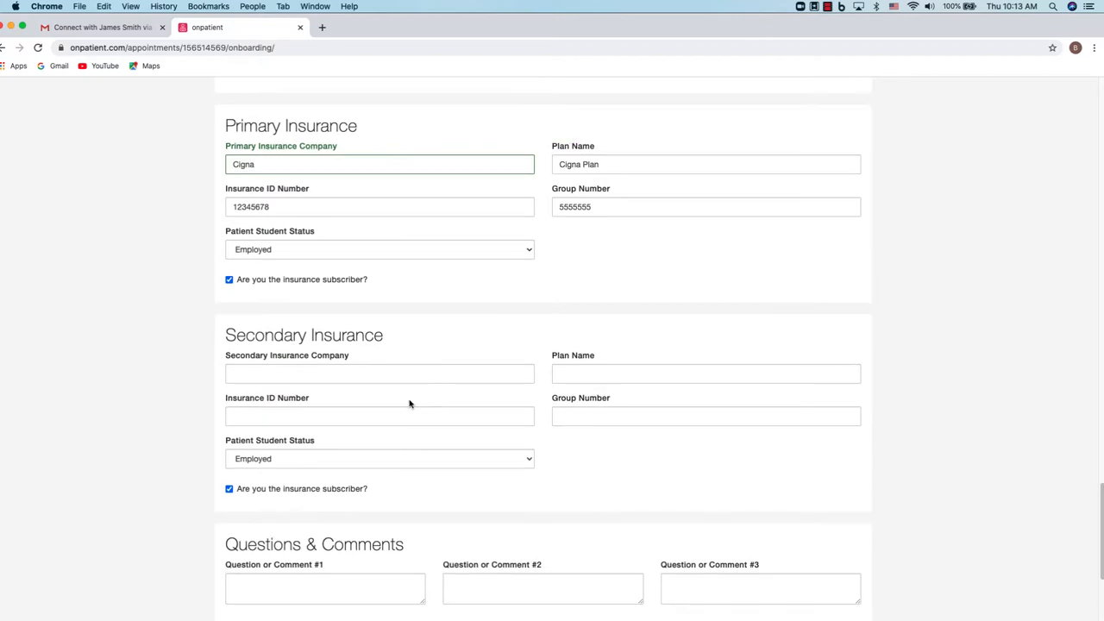
pyautogui.scroll(-3)
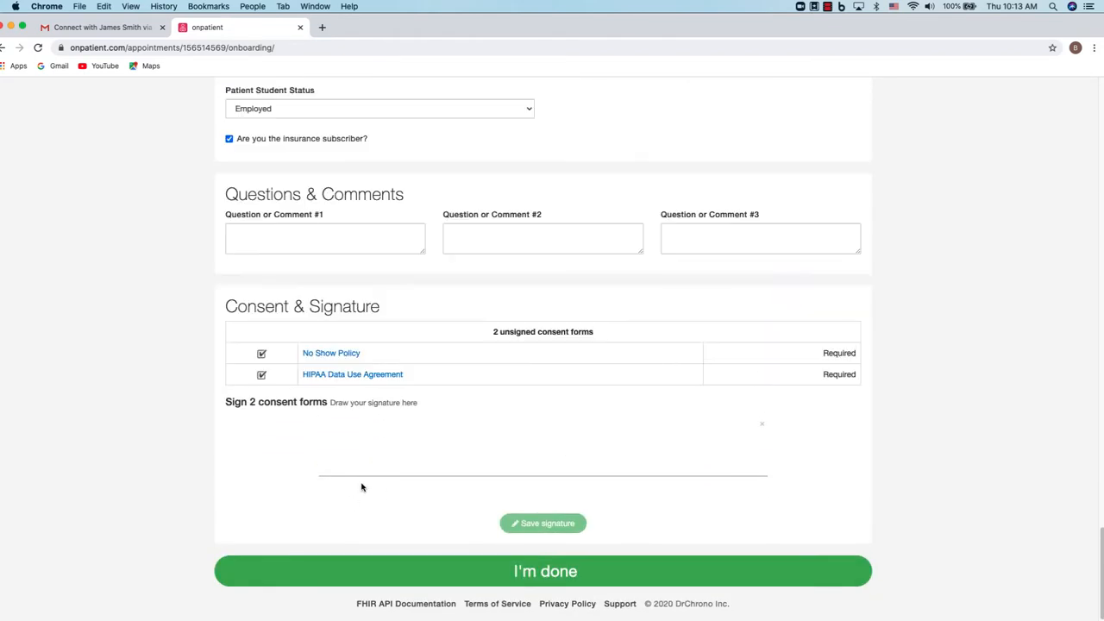
# Step: Save the drawn signature for both consent forms and submit the onboarding forms
pyautogui.click(543, 522)
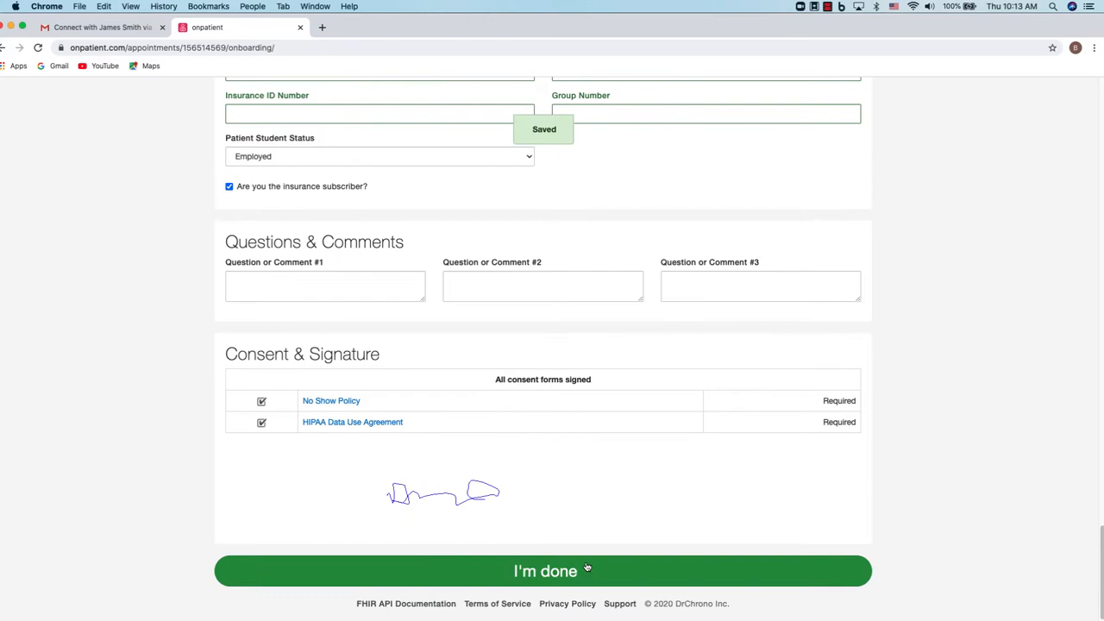
pyautogui.click(544, 570)
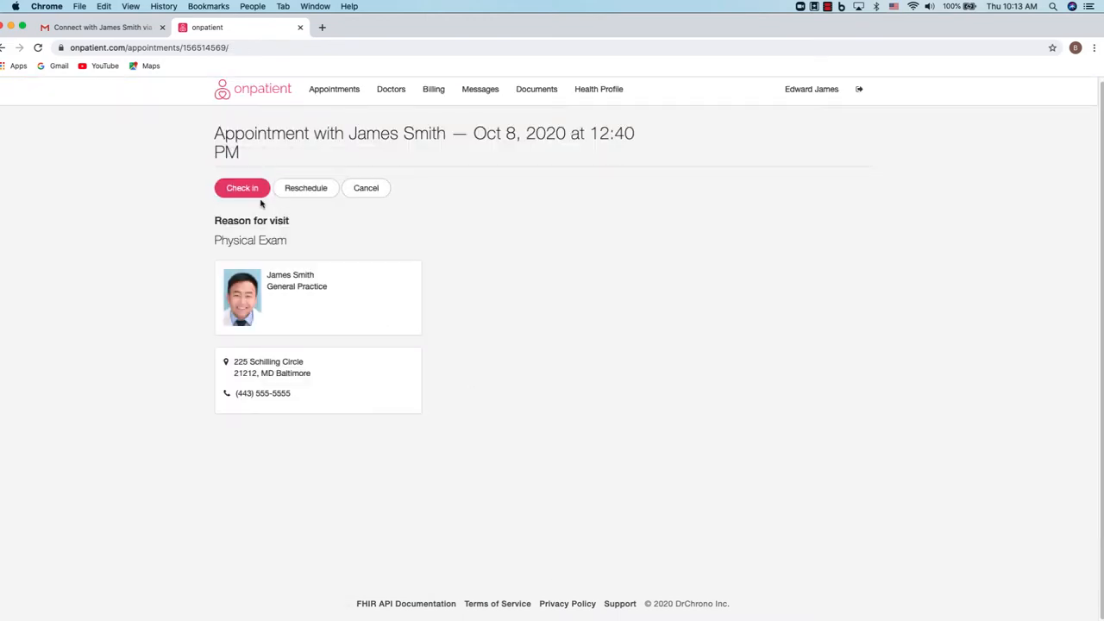
pyautogui.click(333, 89)
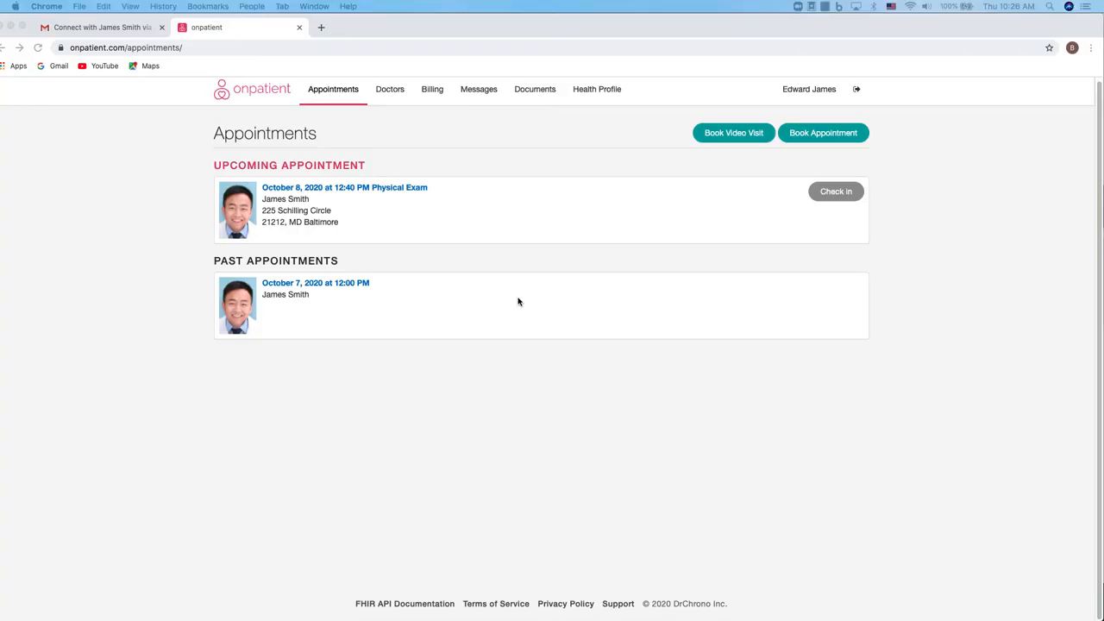
pyautogui.moveTo(257, 95)
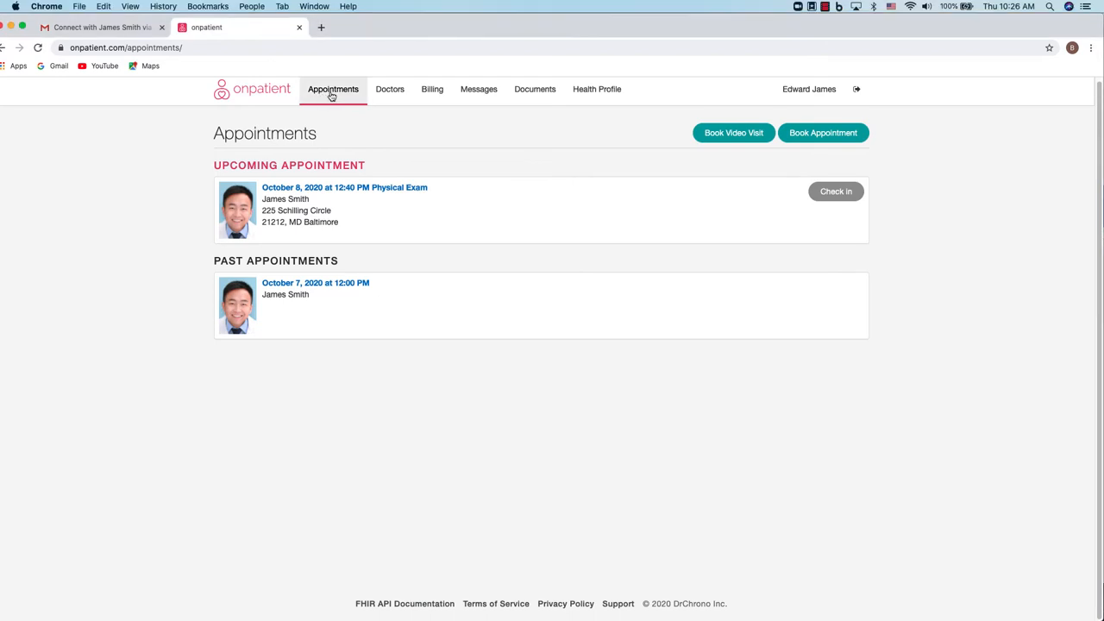
pyautogui.moveTo(402, 163)
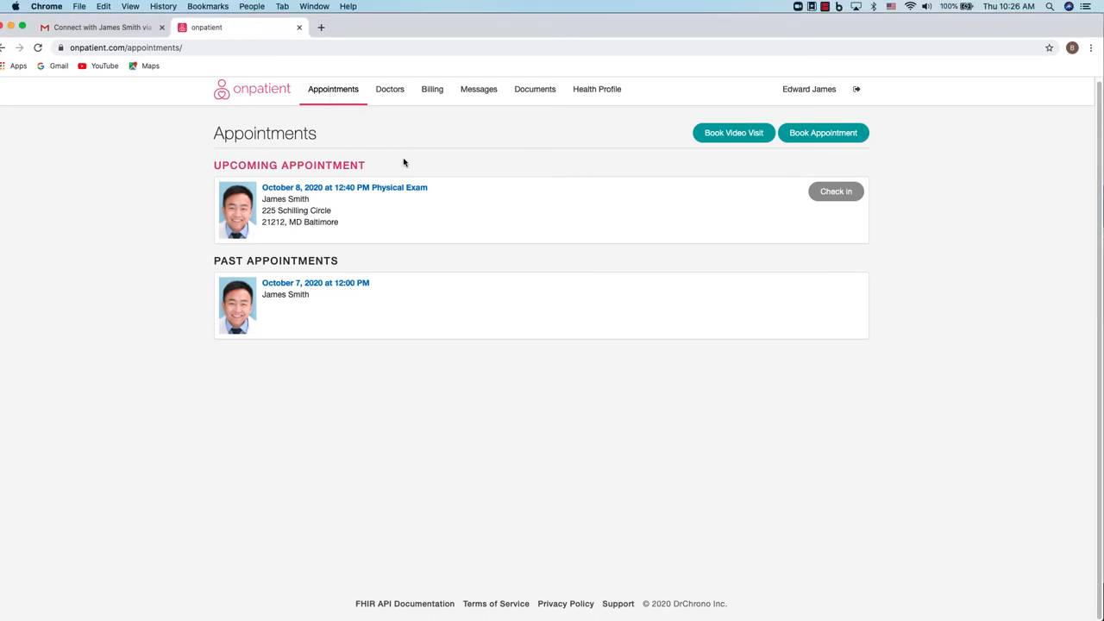
pyautogui.moveTo(382, 192)
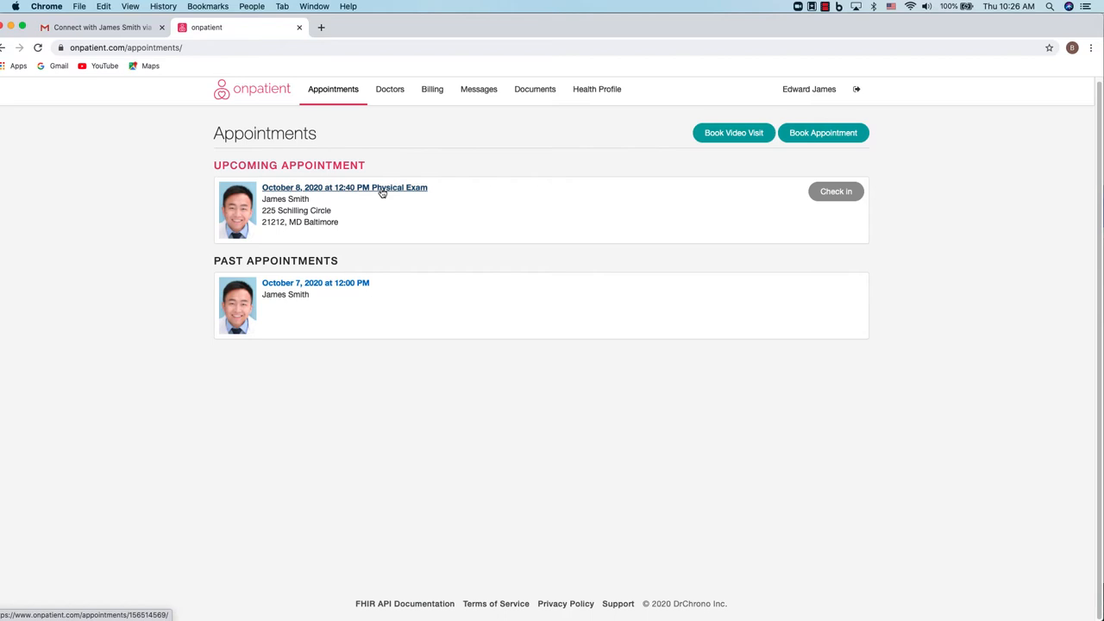
pyautogui.moveTo(382, 195)
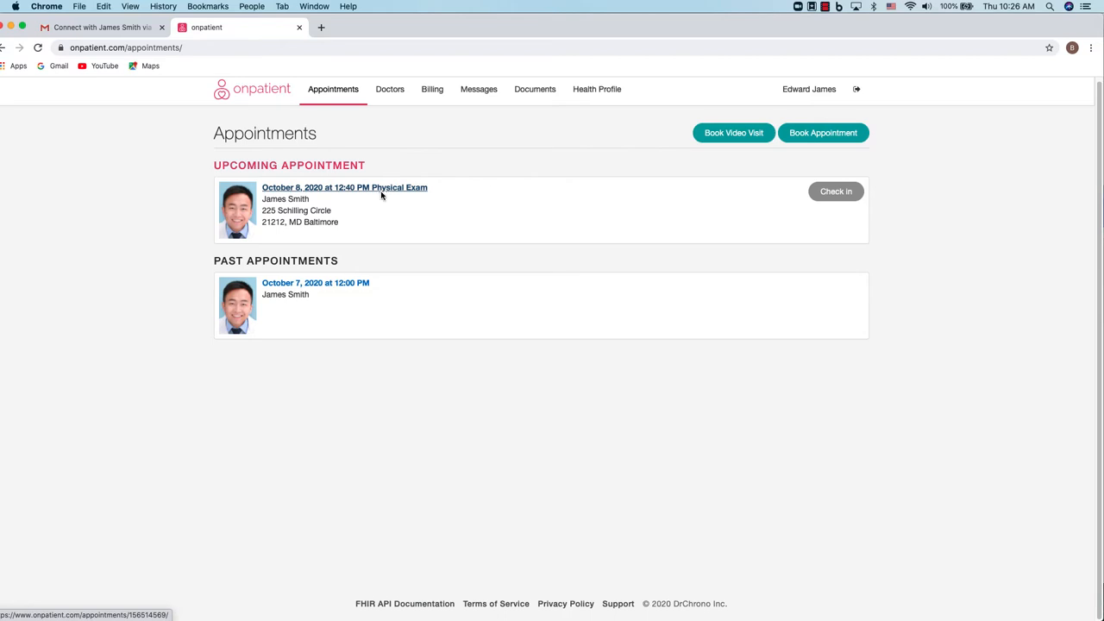
# Step: View the October 7 past appointment, then open the October 8 Physical Exam details
pyautogui.click(316, 282)
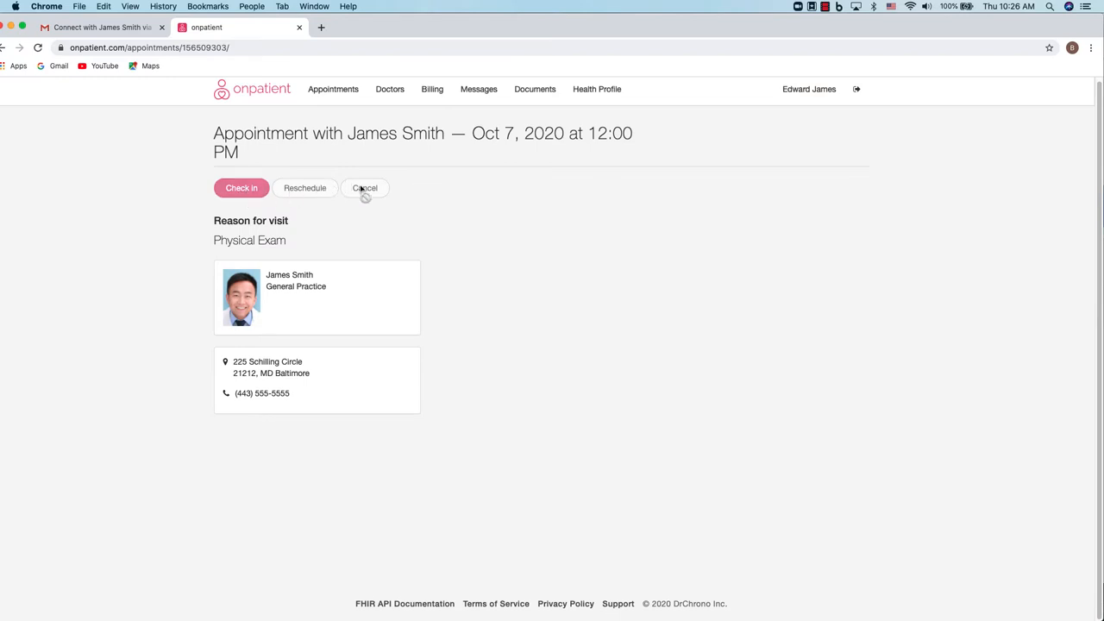
pyautogui.moveTo(7, 51)
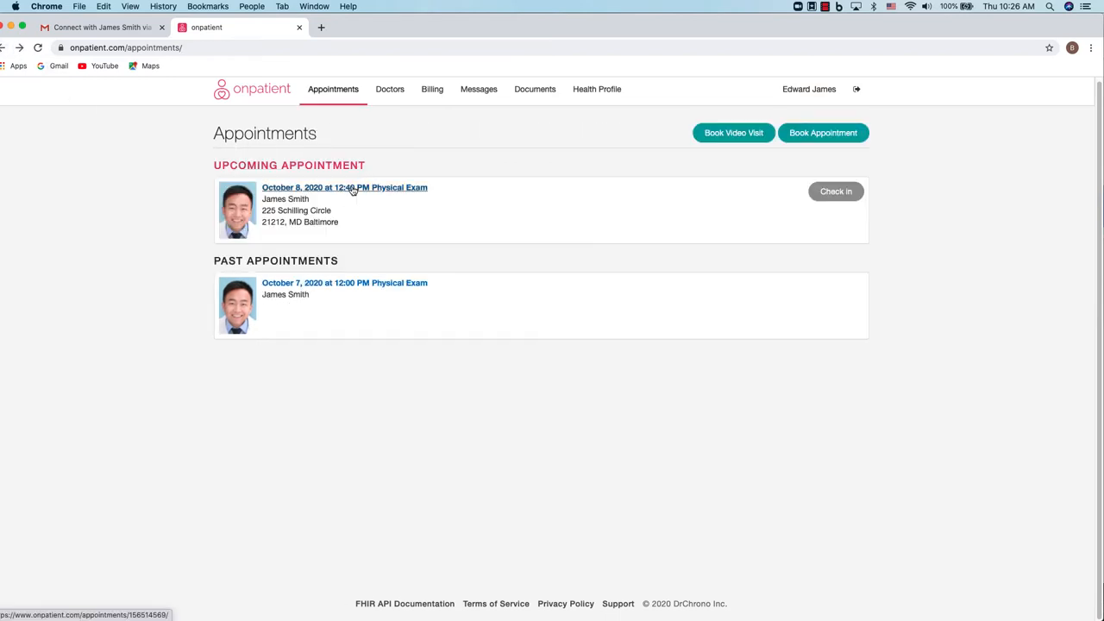
pyautogui.click(345, 187)
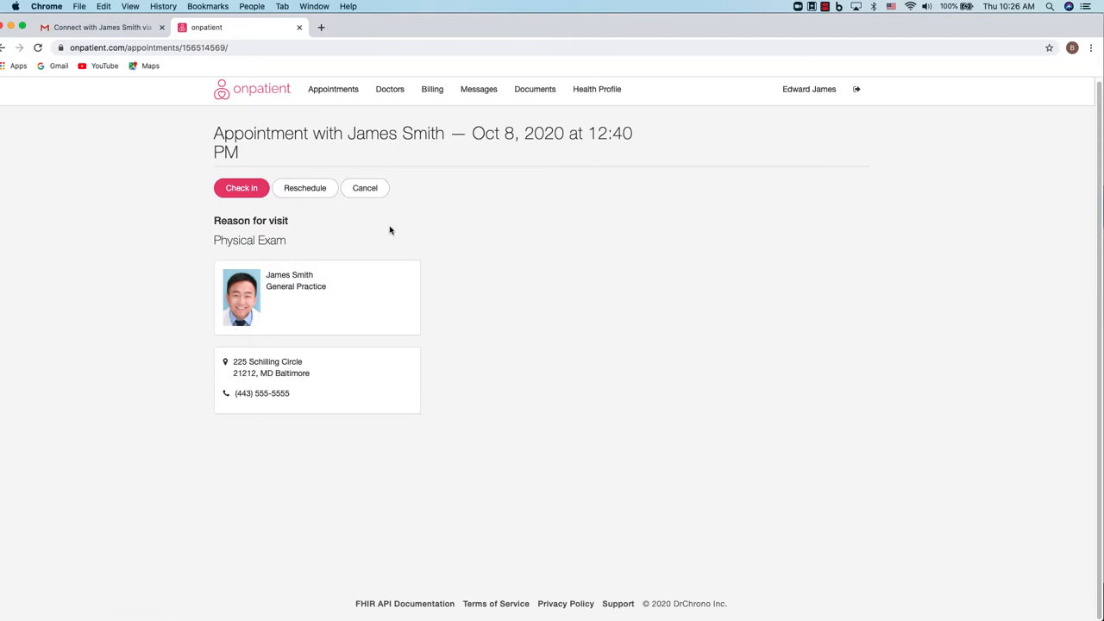
pyautogui.moveTo(358, 225)
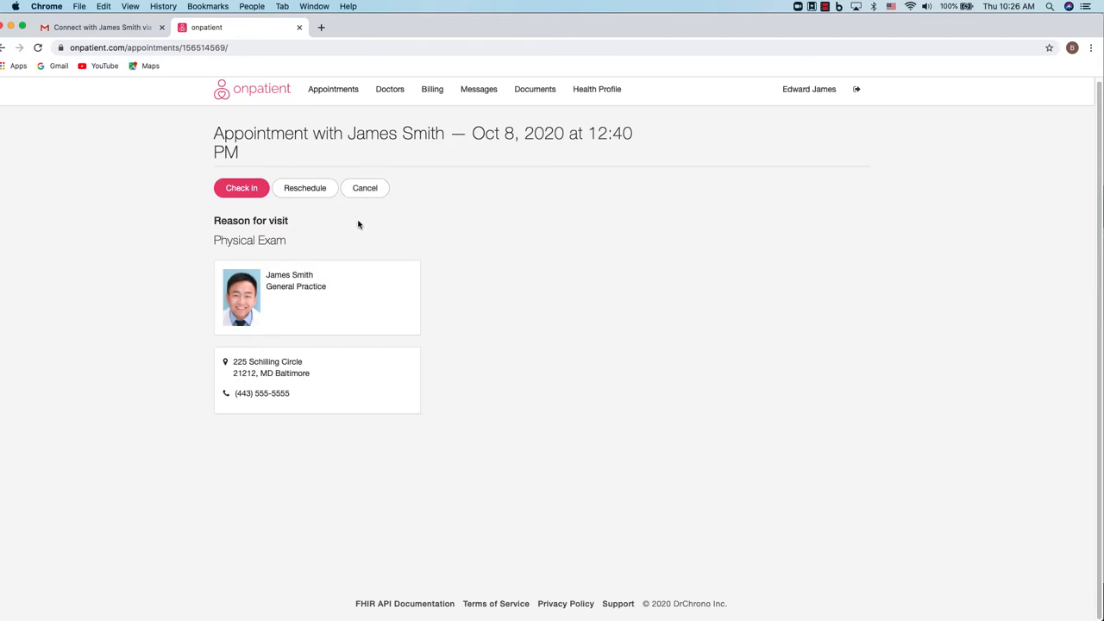
pyautogui.moveTo(305, 189)
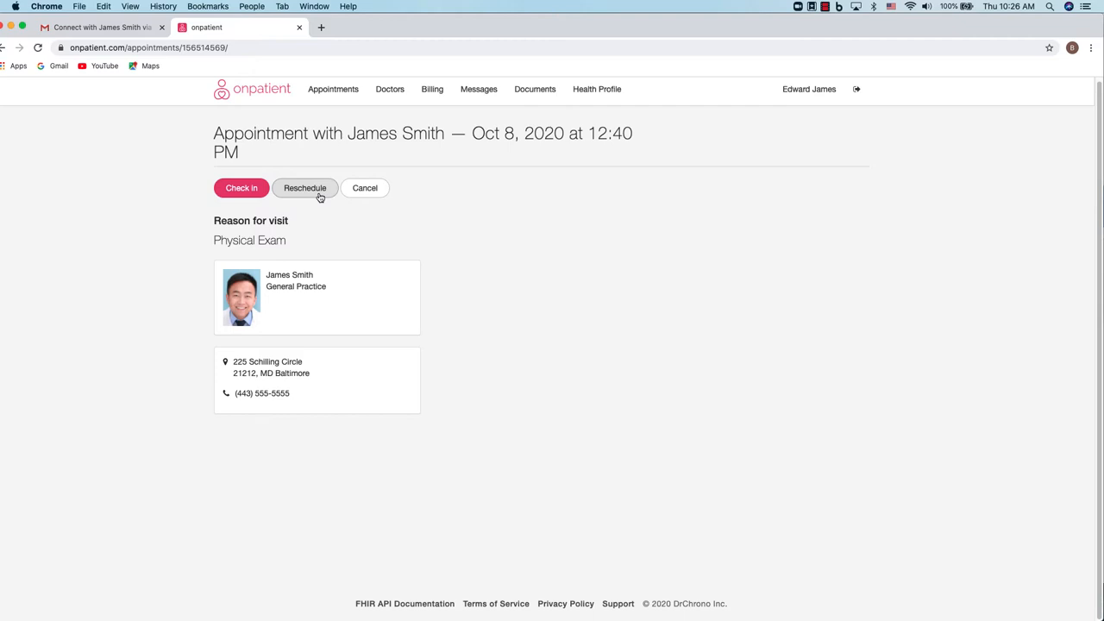
# Step: Reschedule the Physical Exam to the Fri, Oct 9 08:00 AM slot
pyautogui.click(305, 188)
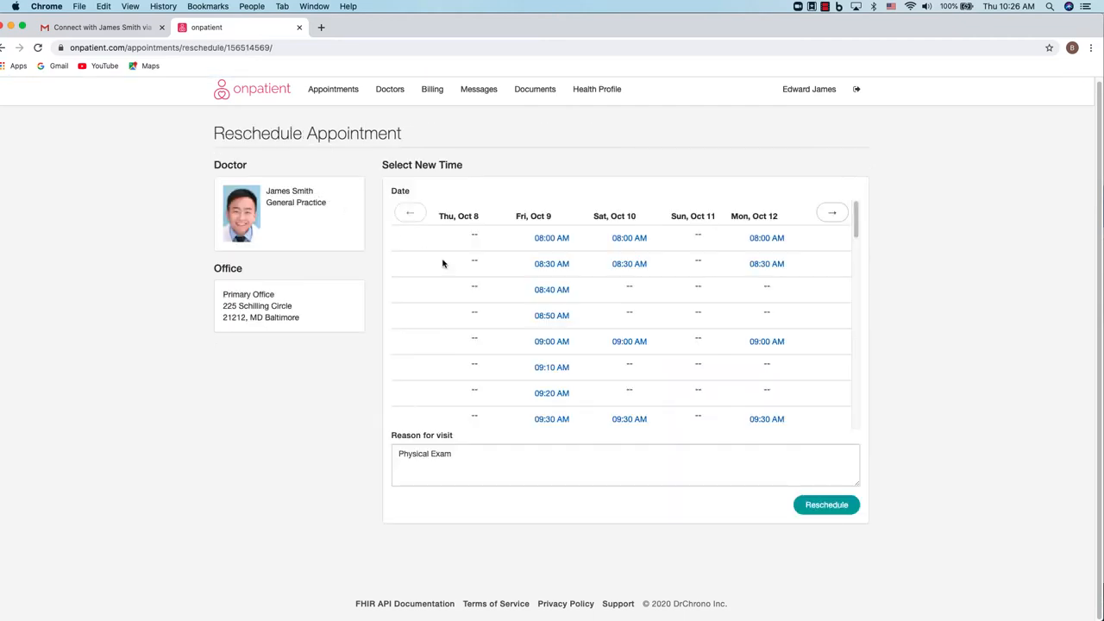
pyautogui.moveTo(451, 263)
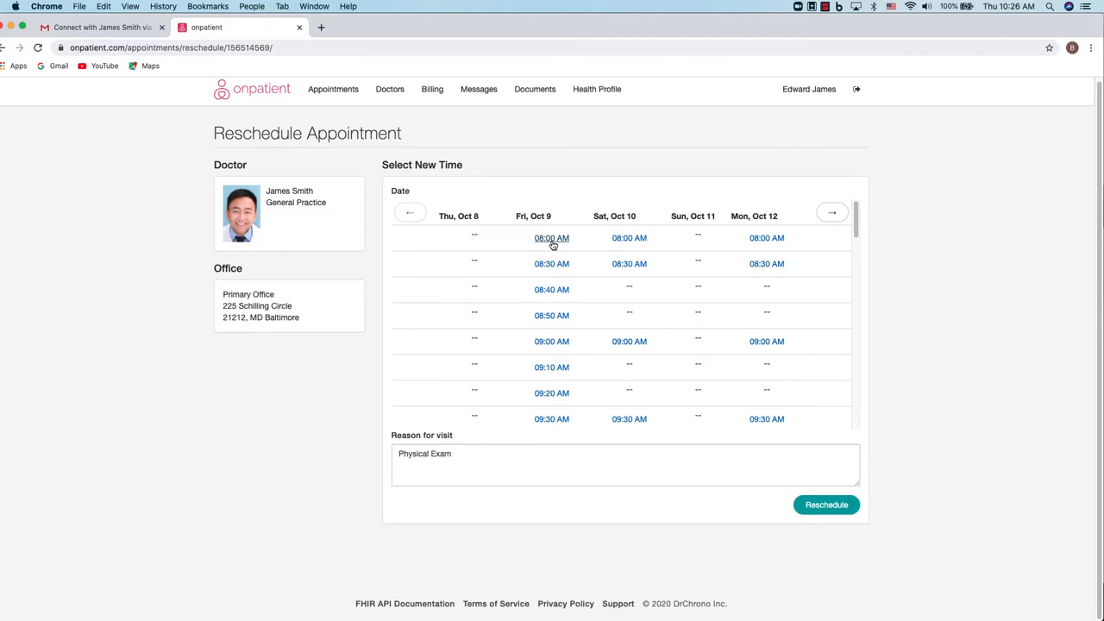
pyautogui.click(551, 238)
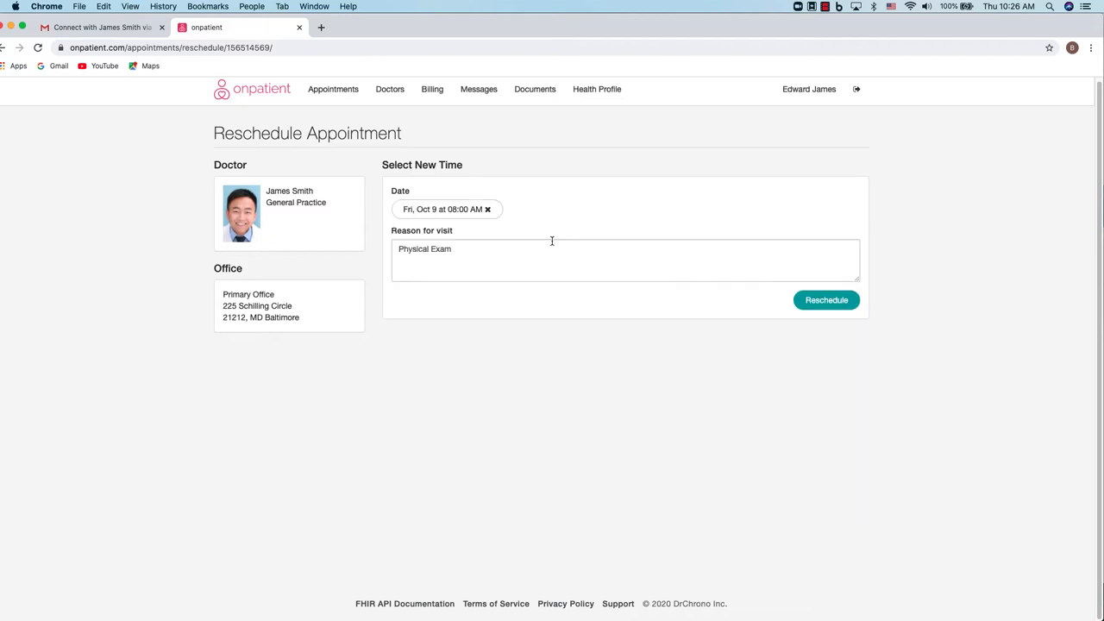
pyautogui.click(534, 259)
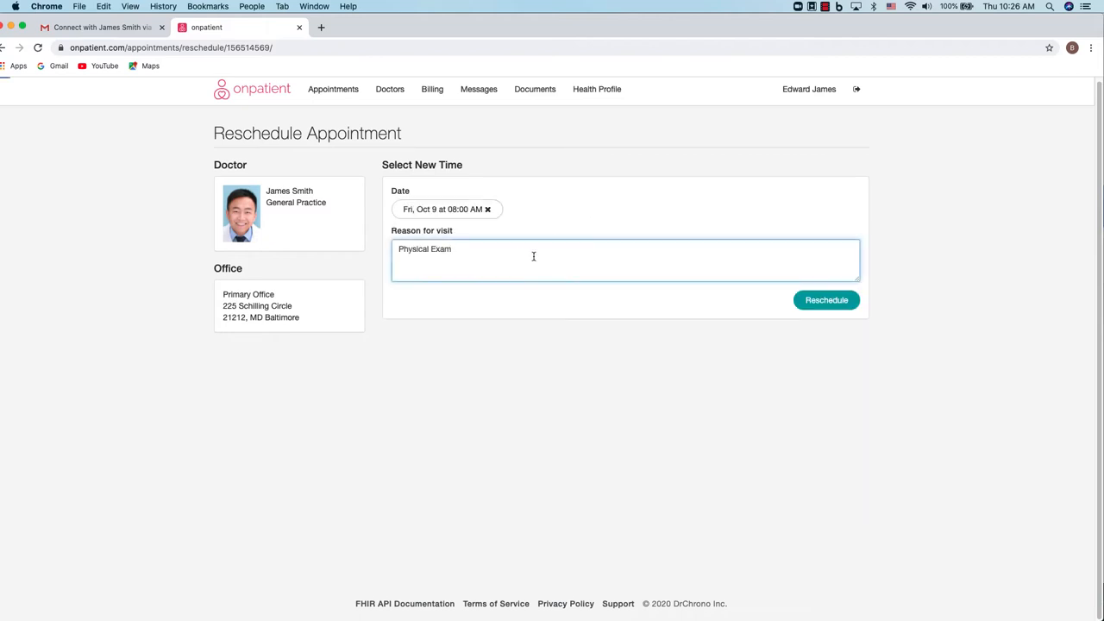
pyautogui.click(825, 299)
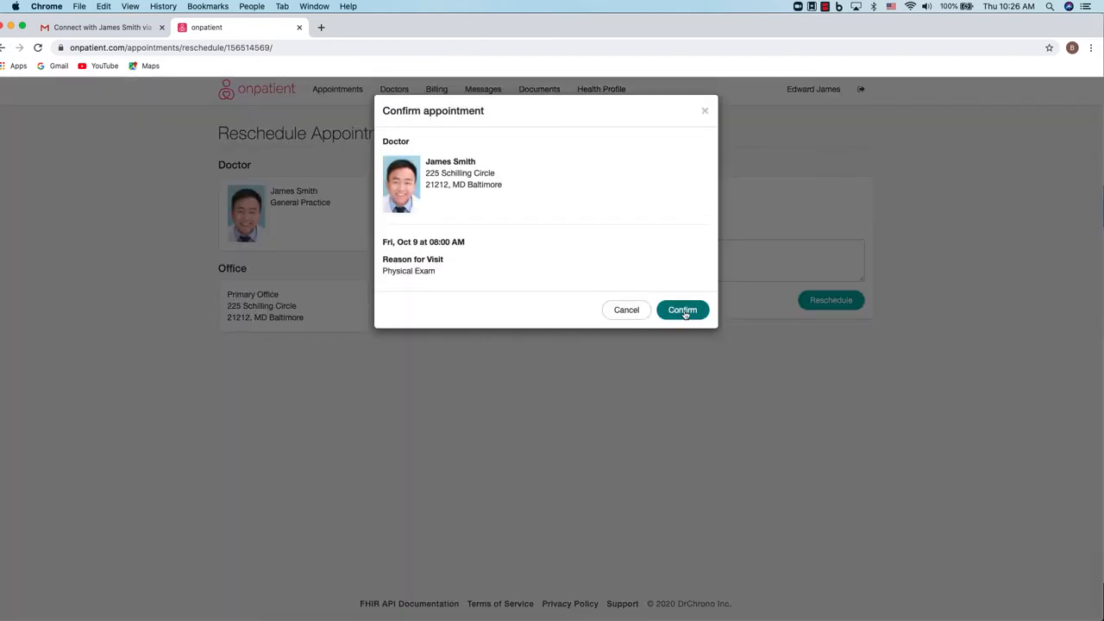
# Step: Confirm the Oct 9 8:00 AM time, mark the No Show Policy read, and resubmit forms
pyautogui.click(682, 310)
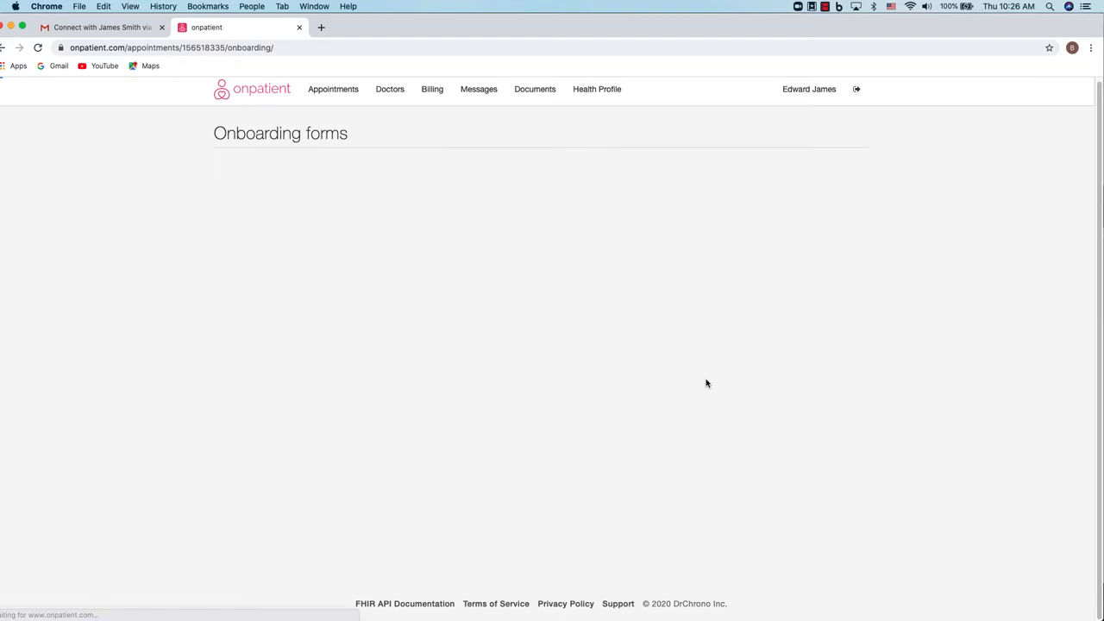
pyautogui.scroll(-3)
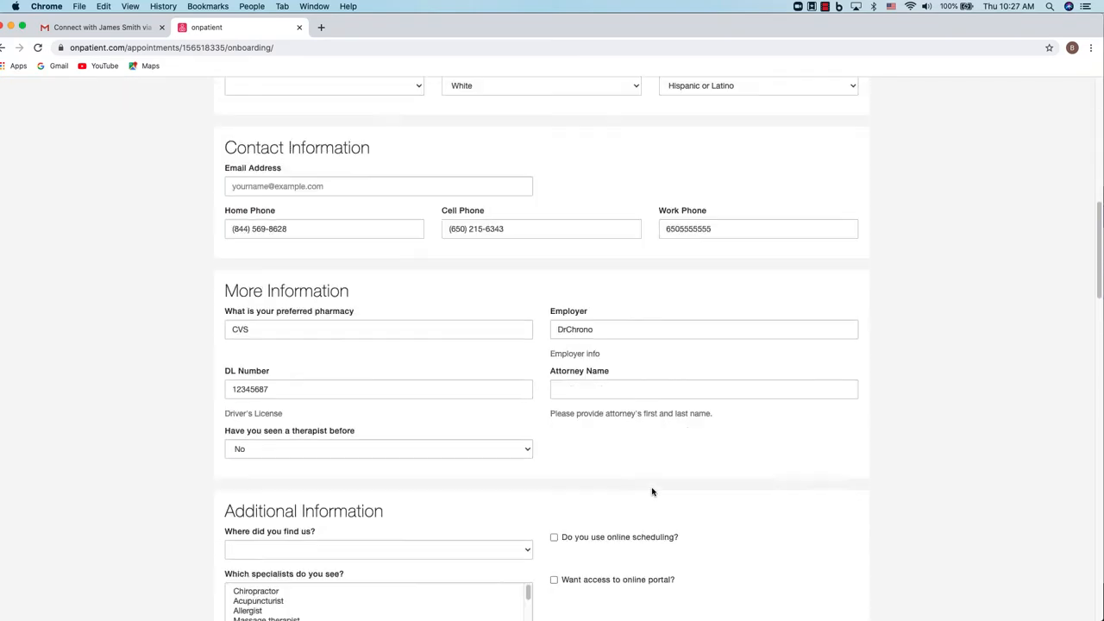
pyautogui.scroll(-3)
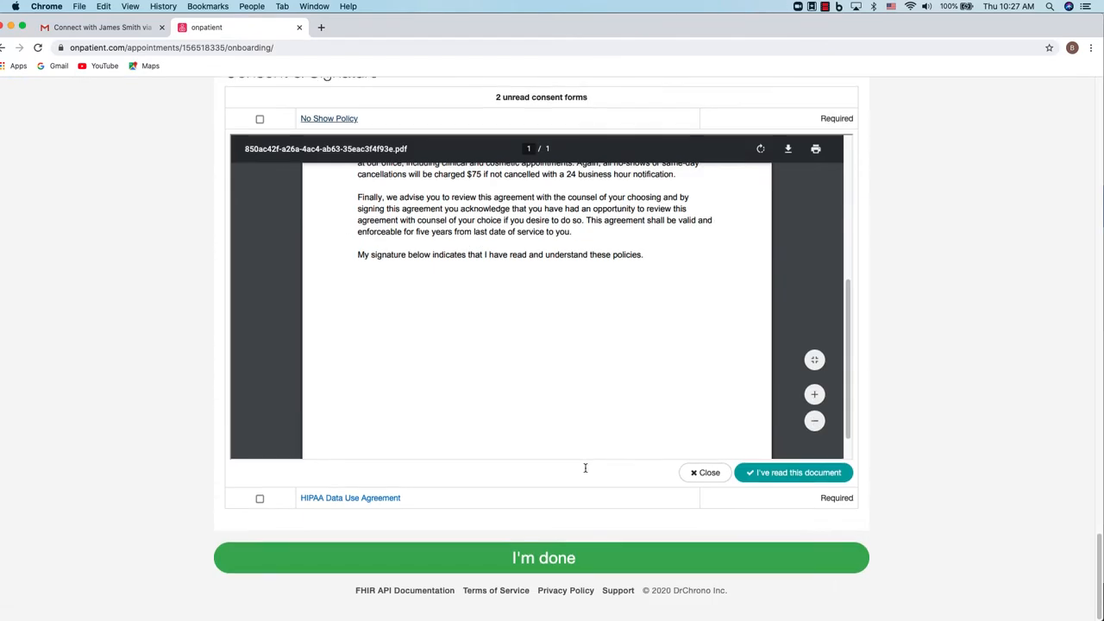
pyautogui.click(793, 471)
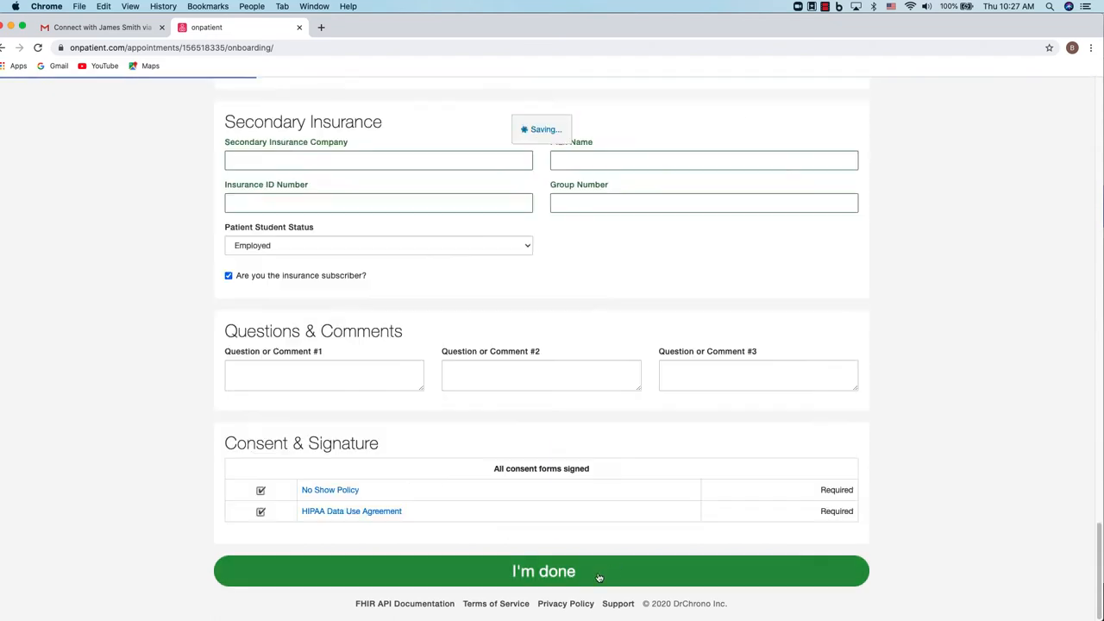
pyautogui.click(543, 570)
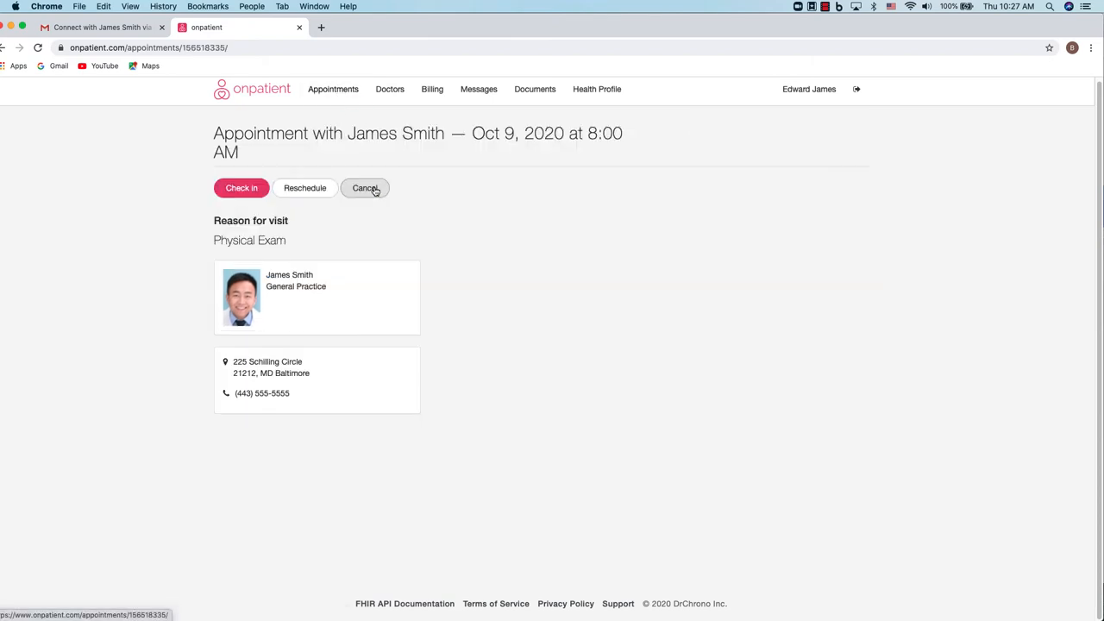
# Step: Cancel the October 9 appointment with the reason "Can't make it."
pyautogui.click(365, 188)
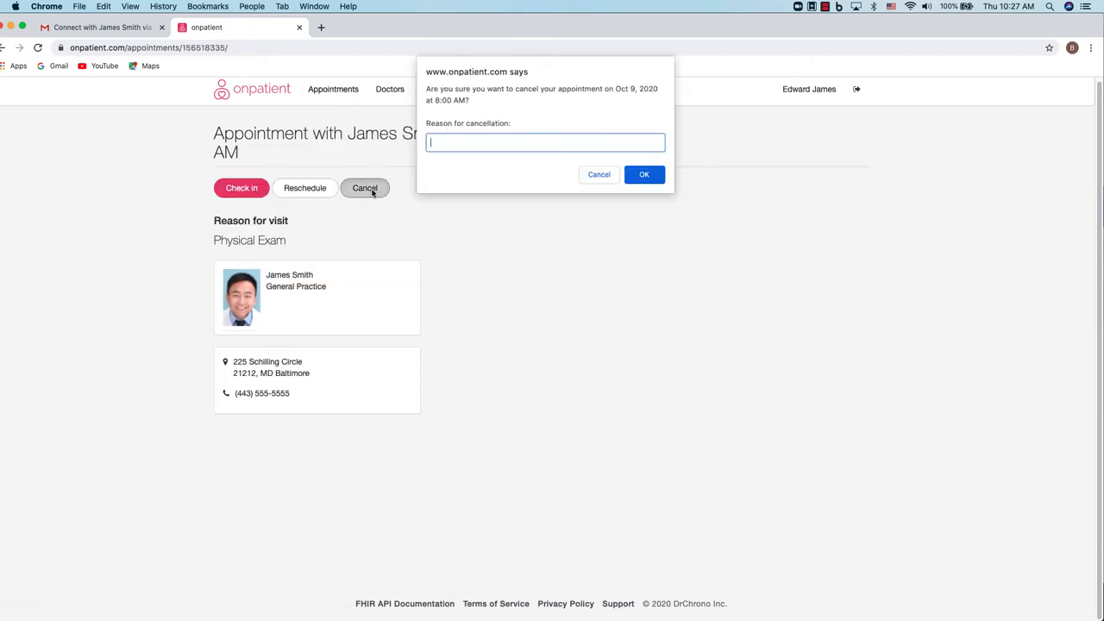
pyautogui.write("Can't make")
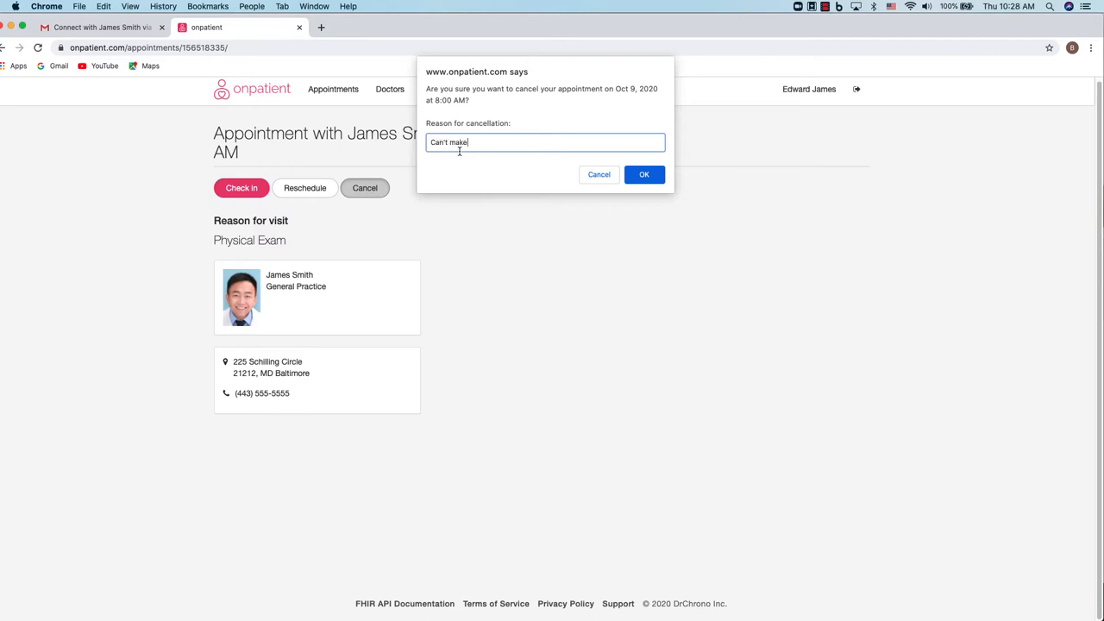
pyautogui.write('it.')
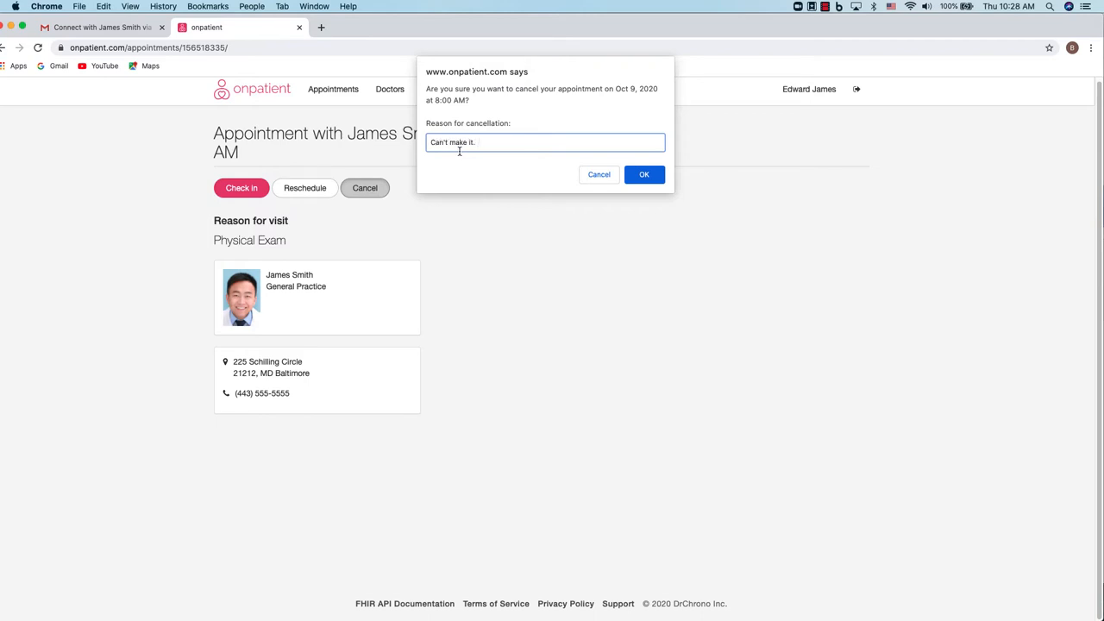
pyautogui.click(643, 174)
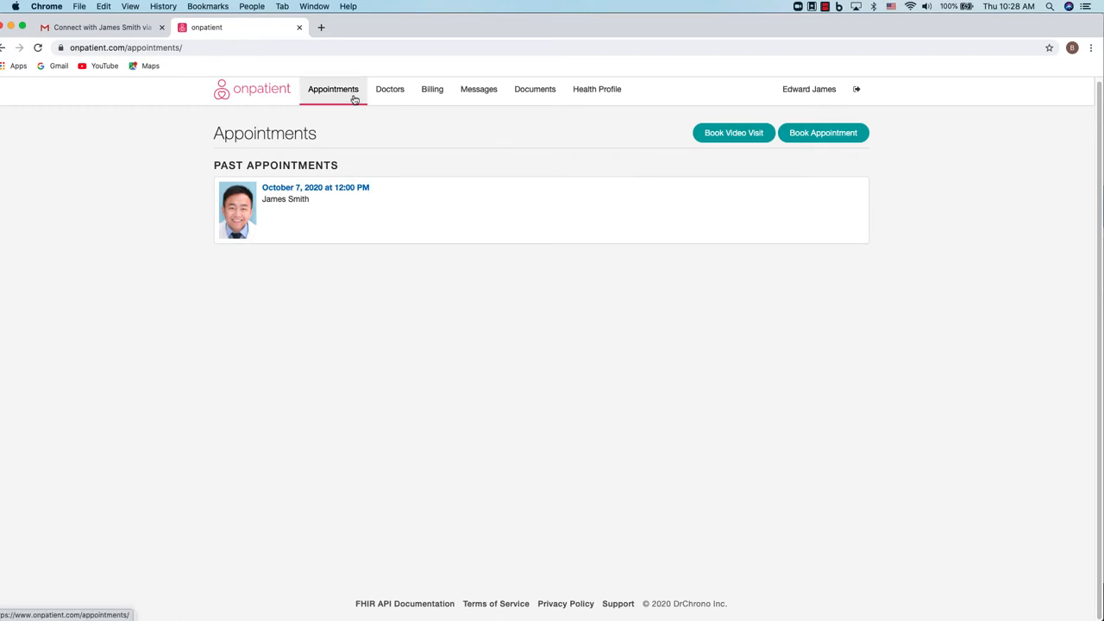
pyautogui.moveTo(472, 153)
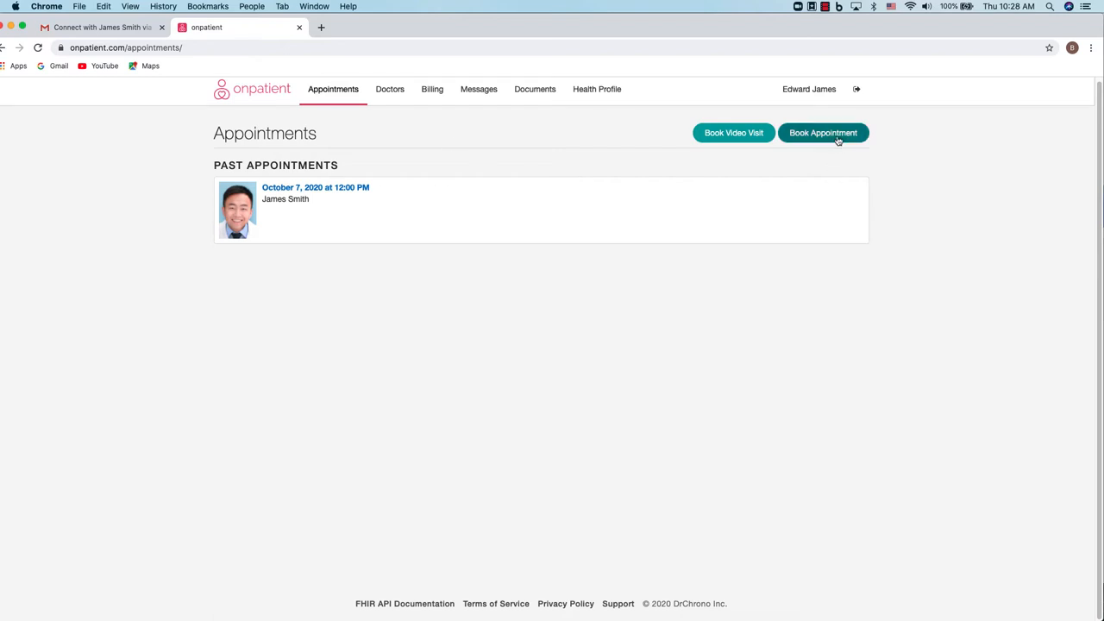
# Step: Book a Follow-up with the General Practice doctor, Primary Office, Fri Oct 9 08:30 AM
pyautogui.click(822, 132)
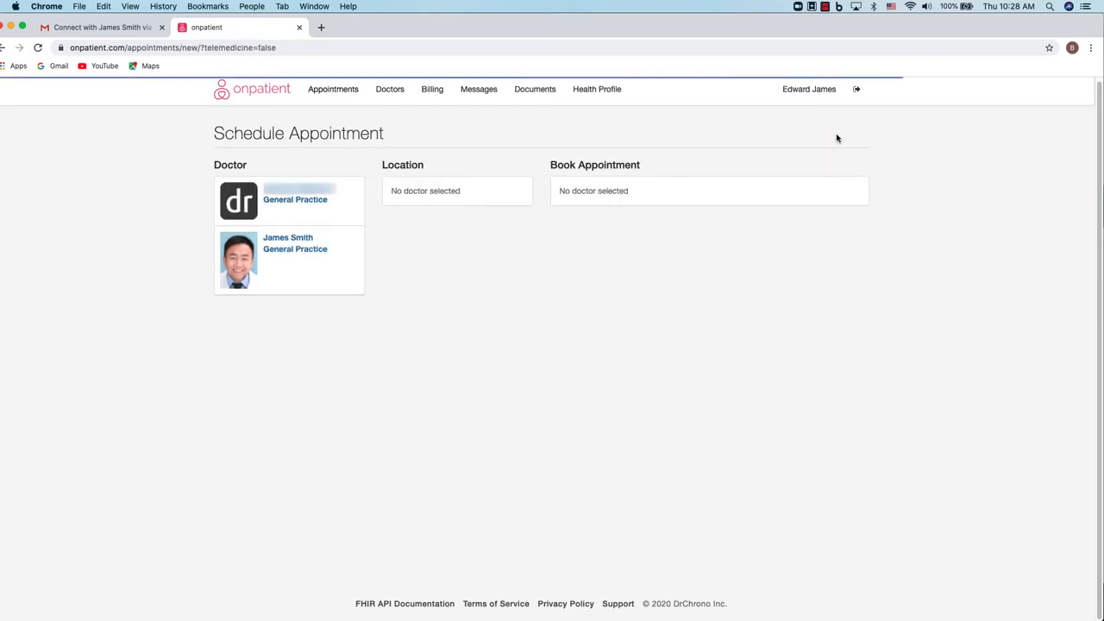
pyautogui.click(289, 259)
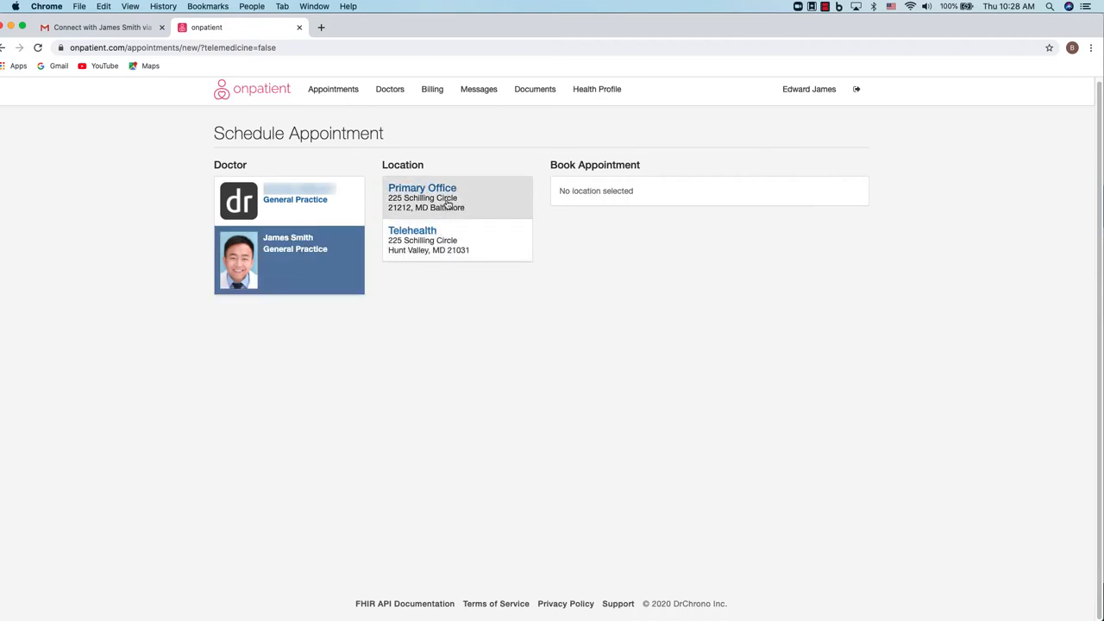
pyautogui.click(422, 197)
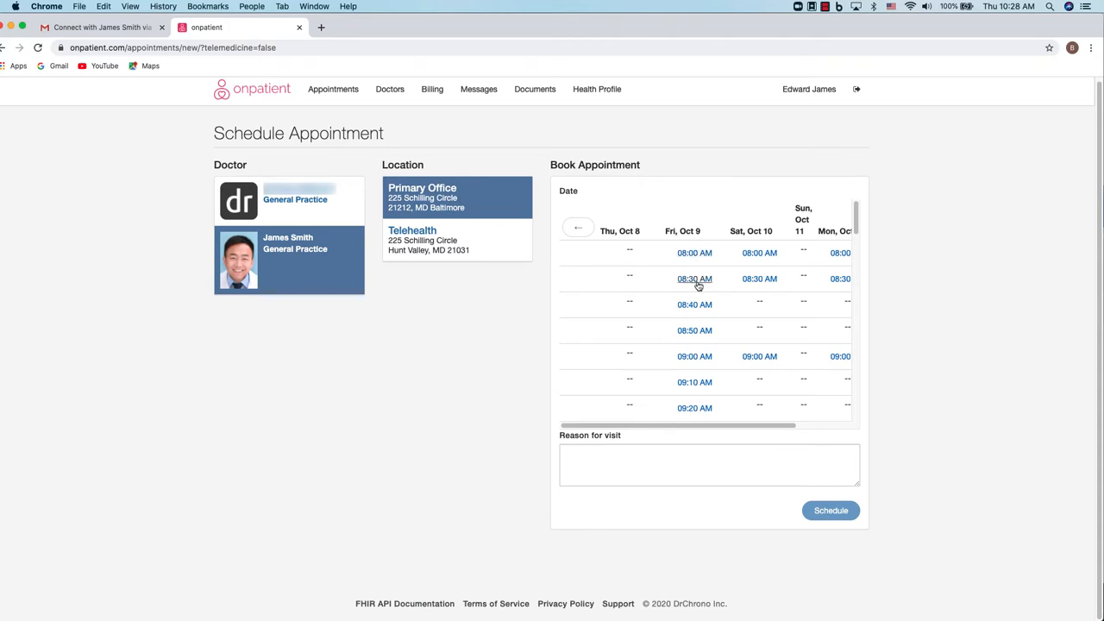
pyautogui.click(694, 278)
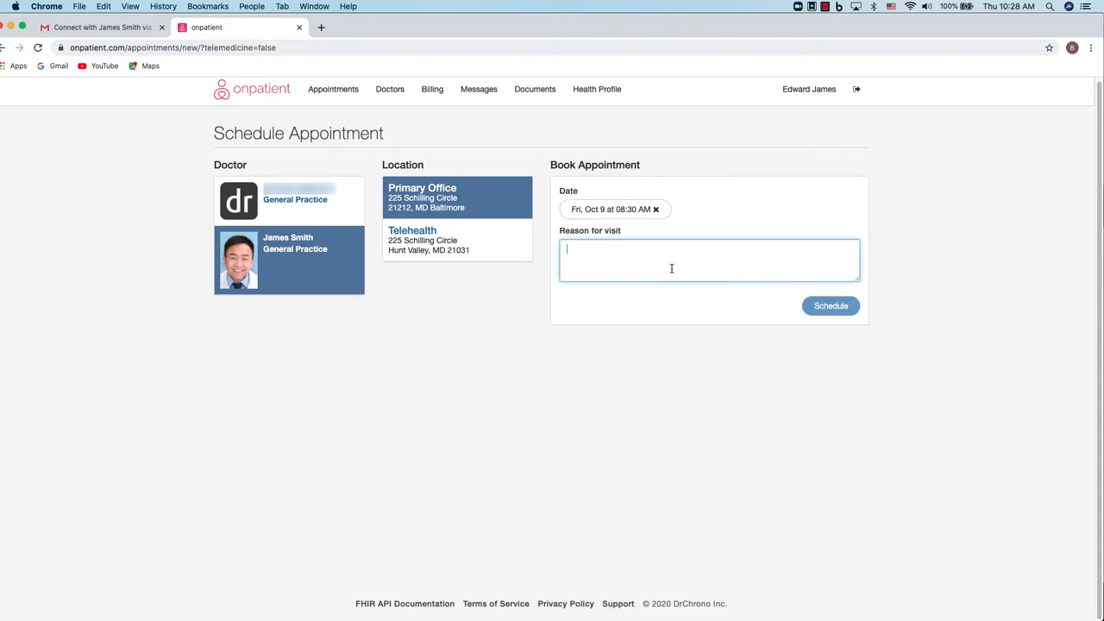
pyautogui.write('Follow up')
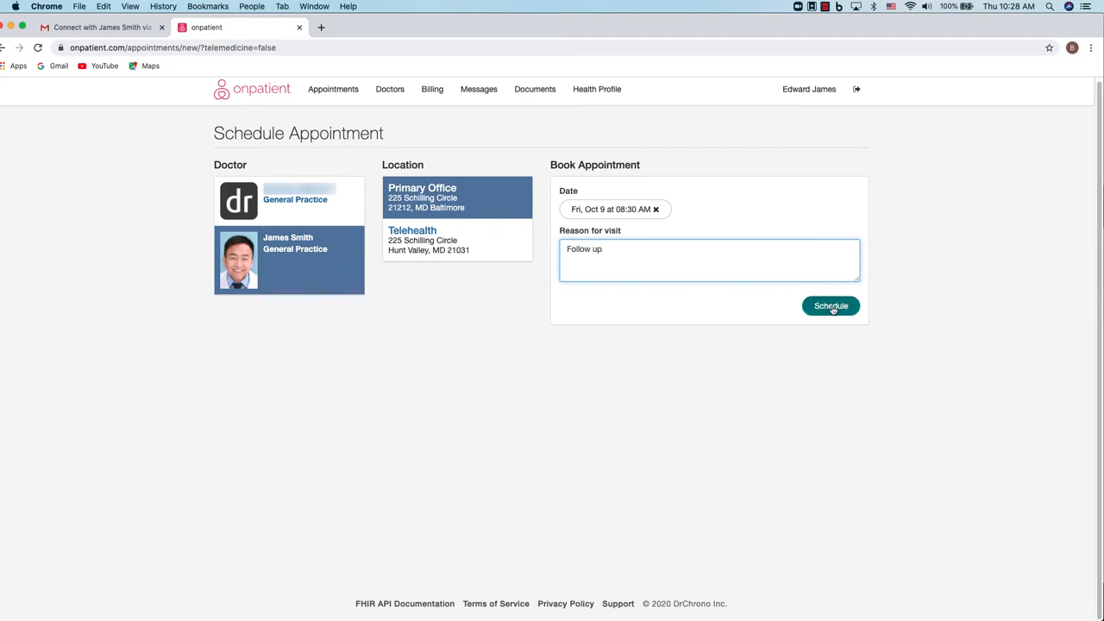
pyautogui.click(830, 305)
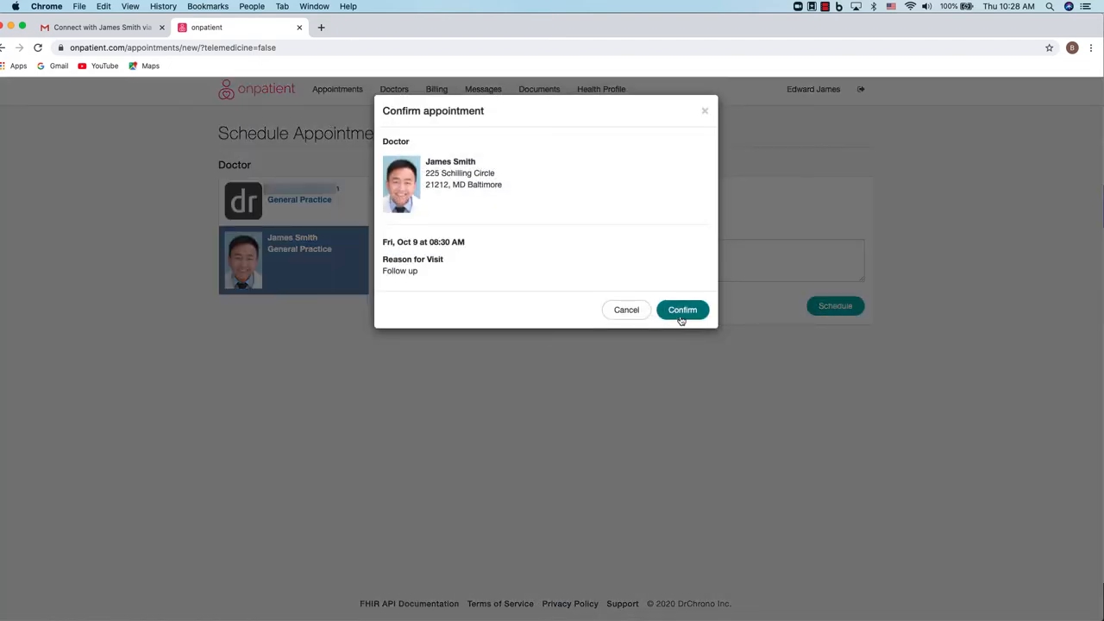
pyautogui.click(683, 309)
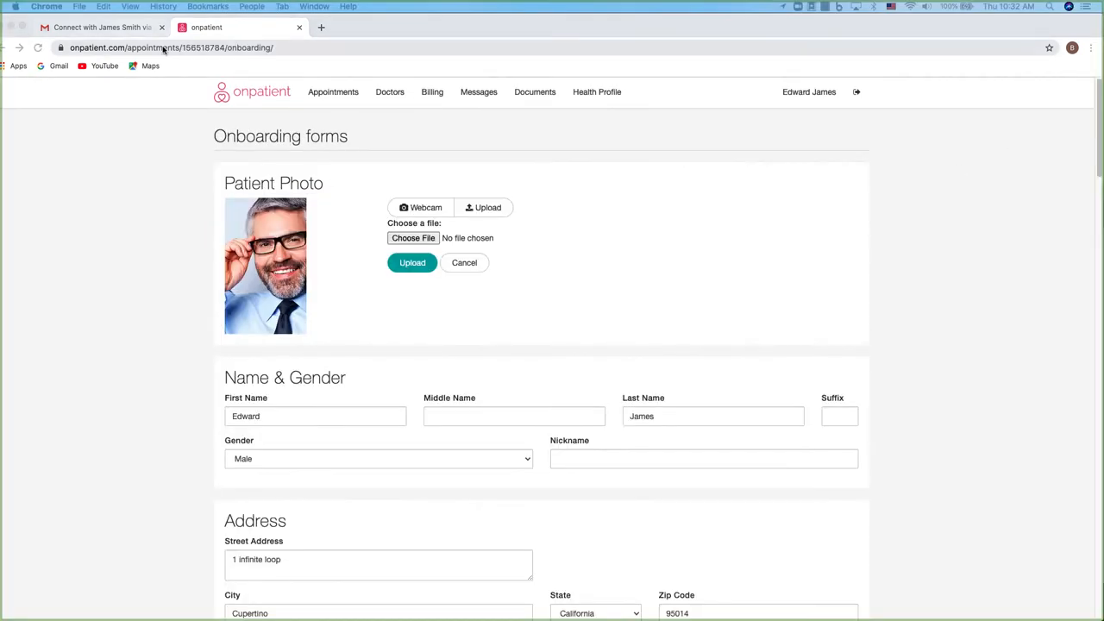
# Step: Scroll the onboarding forms, return to the Oct 9, 8:30 AM appointment, and view Messages
pyautogui.scroll(-3)
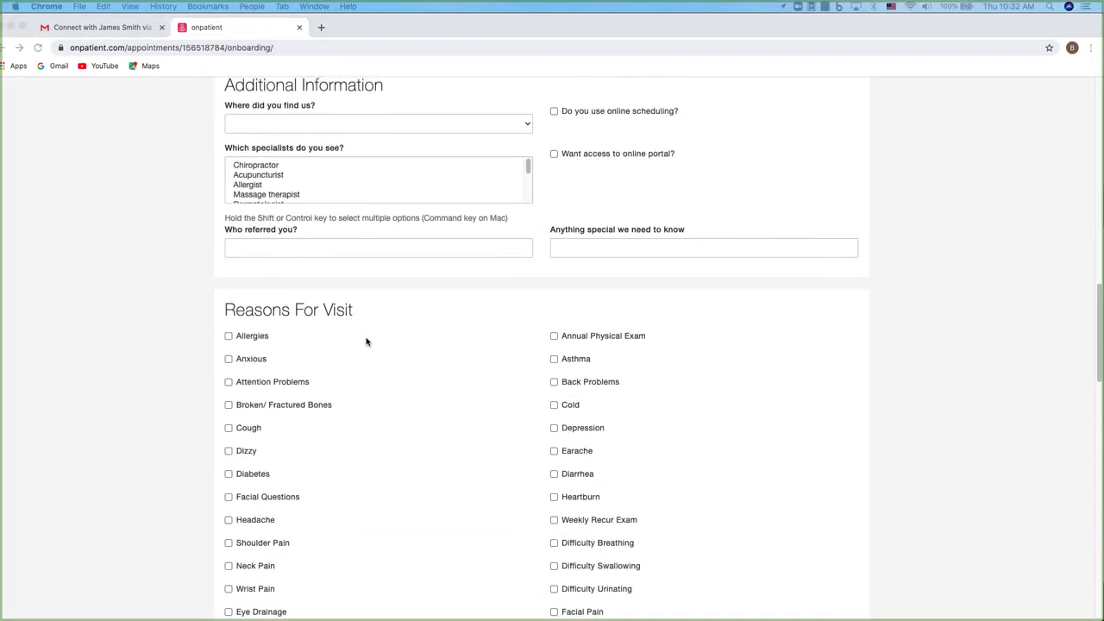
pyautogui.click(554, 341)
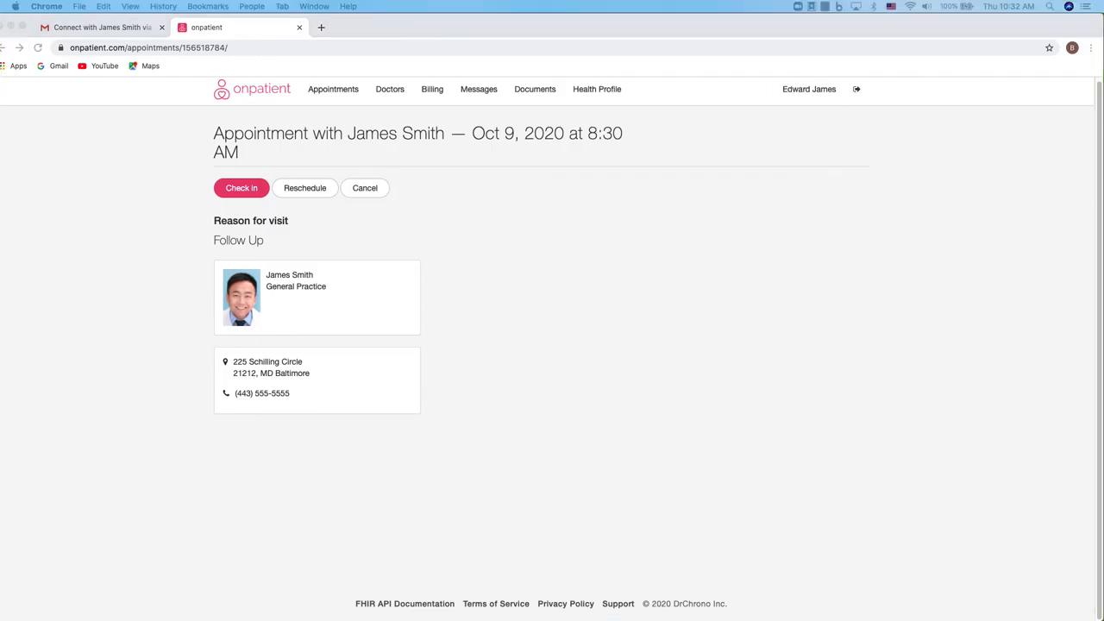
pyautogui.click(496, 89)
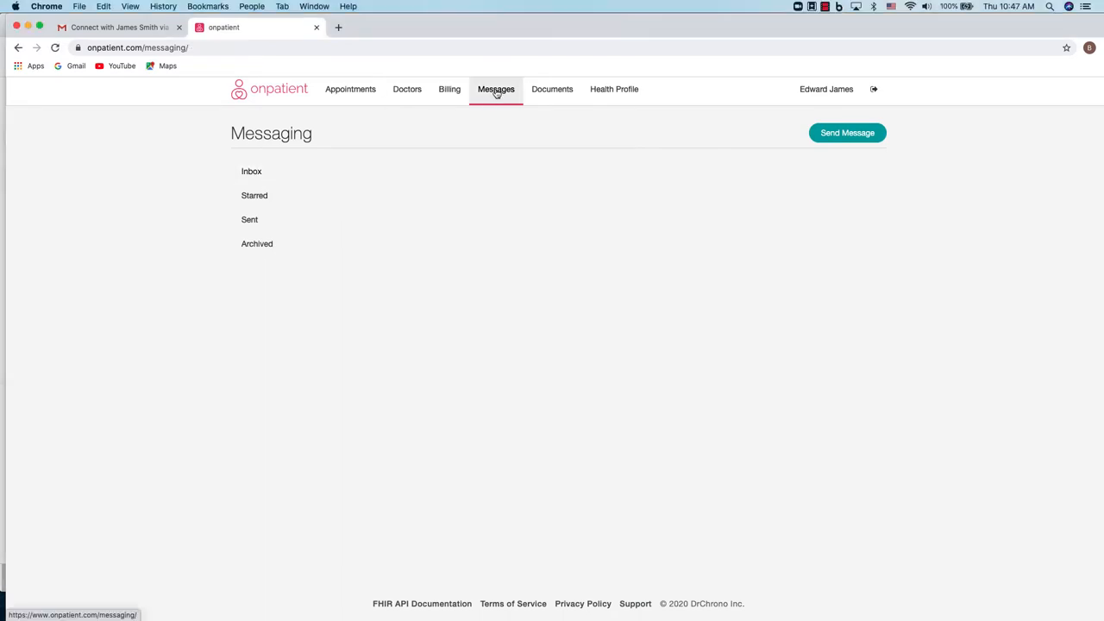
pyautogui.moveTo(846, 133)
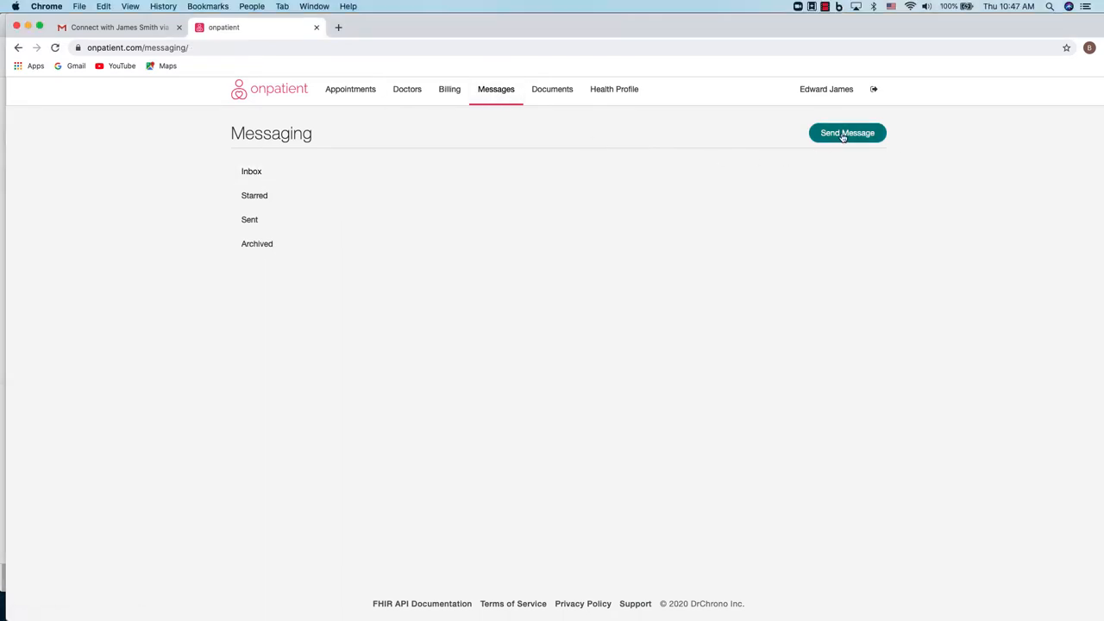
# Step: Send the doctor 'Medication Question': 'I have a question about my medications… take medication… Advil?'
pyautogui.click(847, 133)
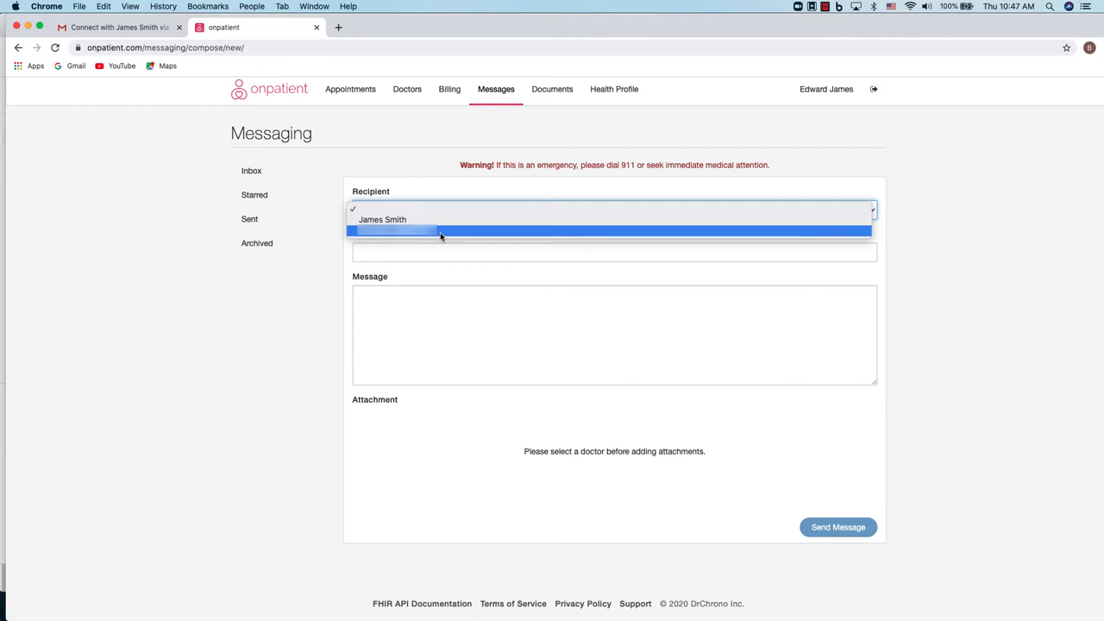
pyautogui.write('Me')
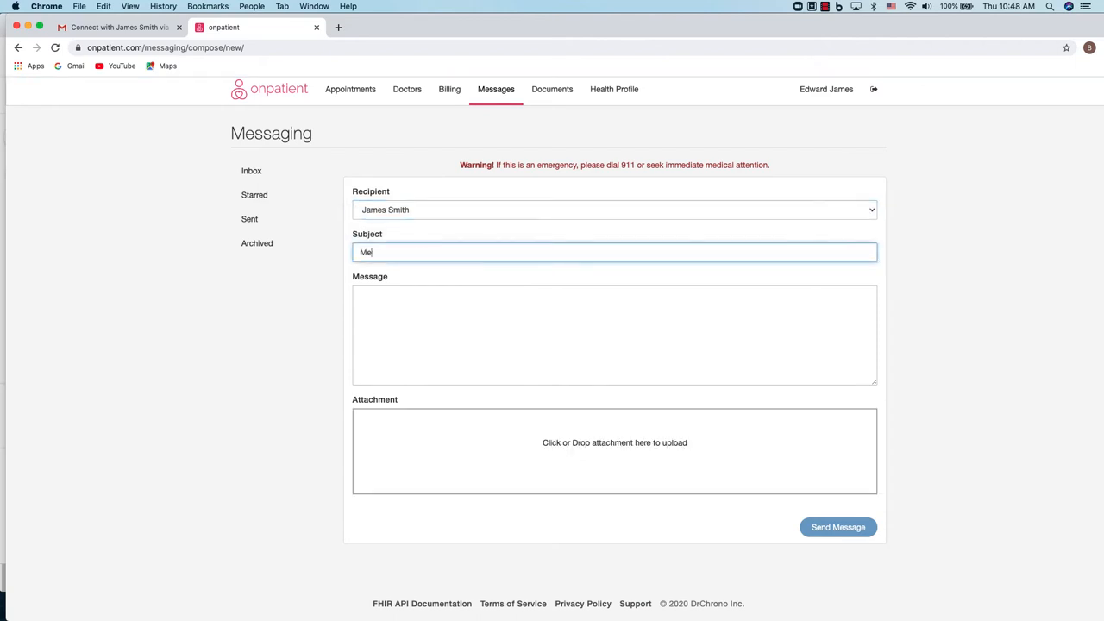
pyautogui.write('Medication Questio')
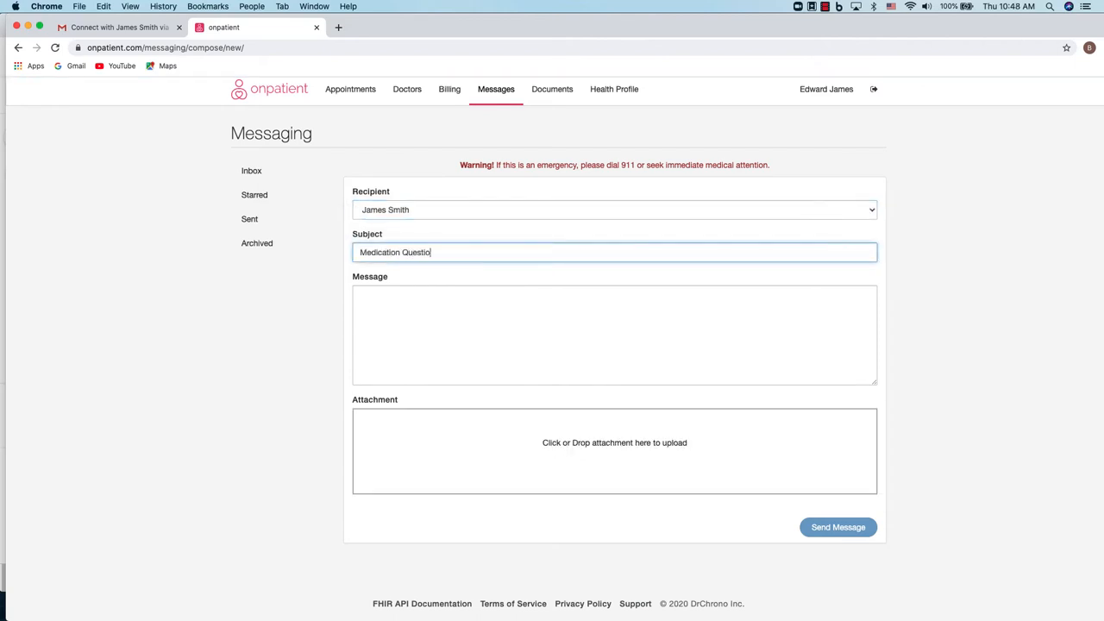
pyautogui.write('I have a ques')
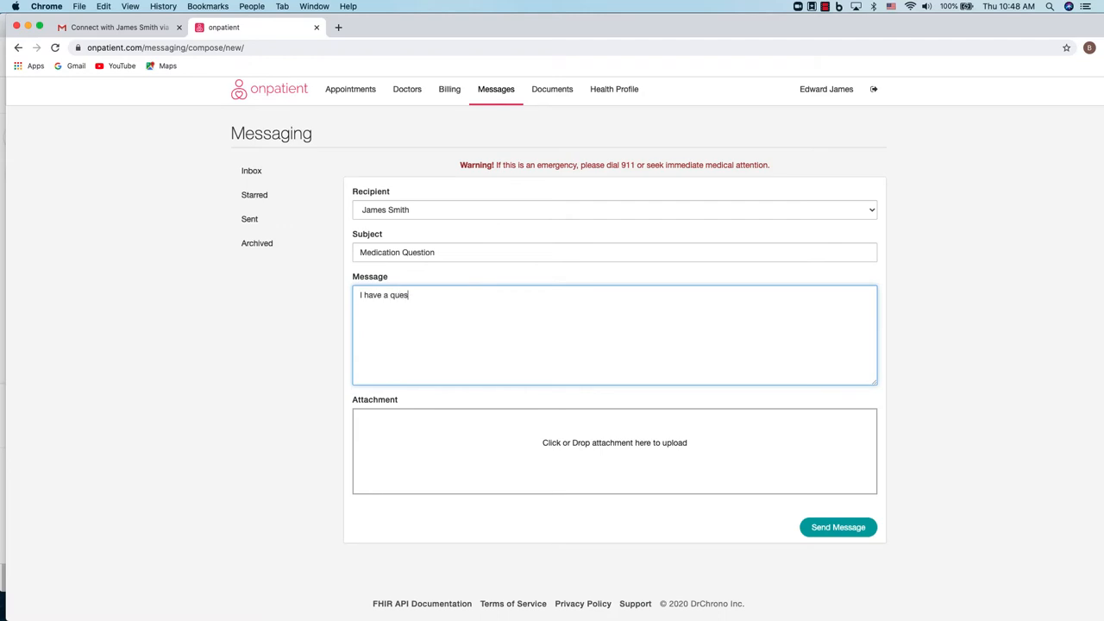
pyautogui.write('tion about my medication')
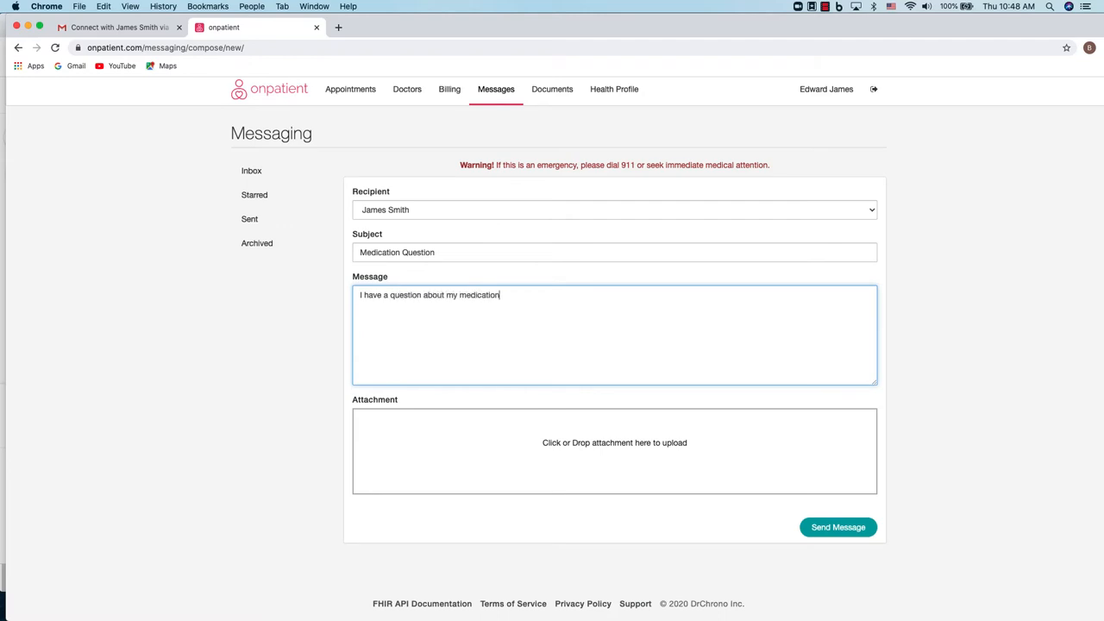
pyautogui.write('s.  Can I get a')
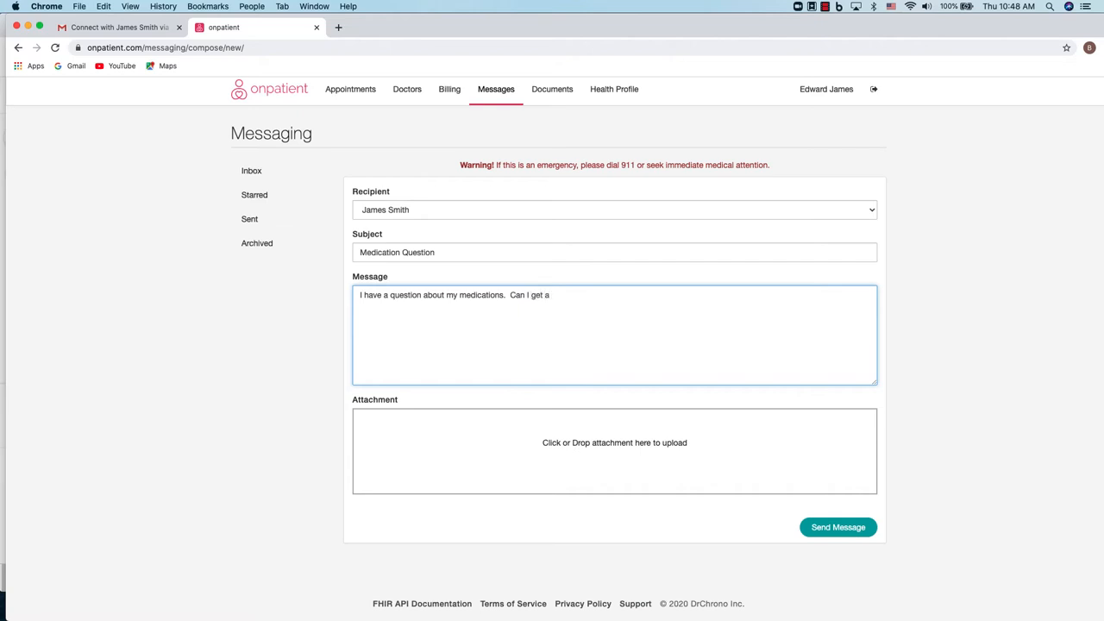
pyautogui.write('t')
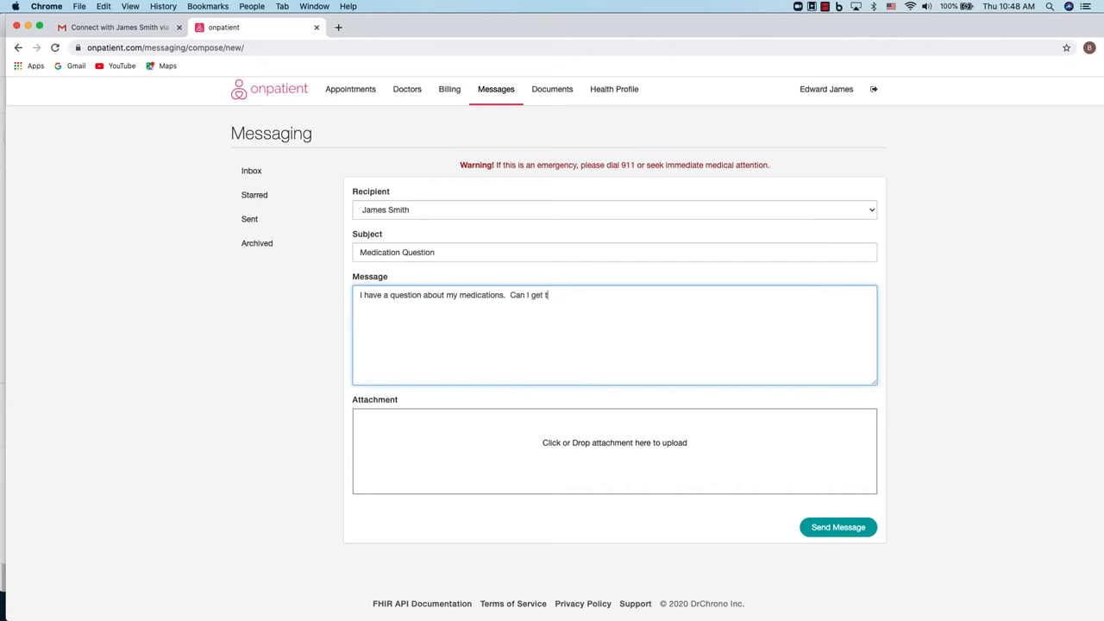
pyautogui.write('take medication 1 with')
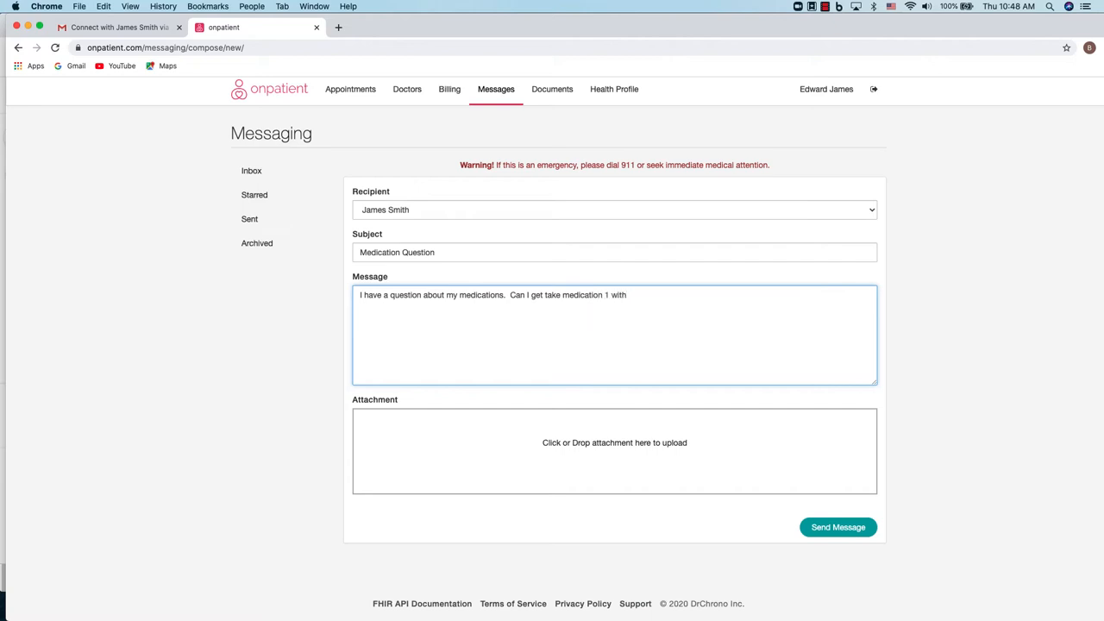
pyautogui.write('Advil?')
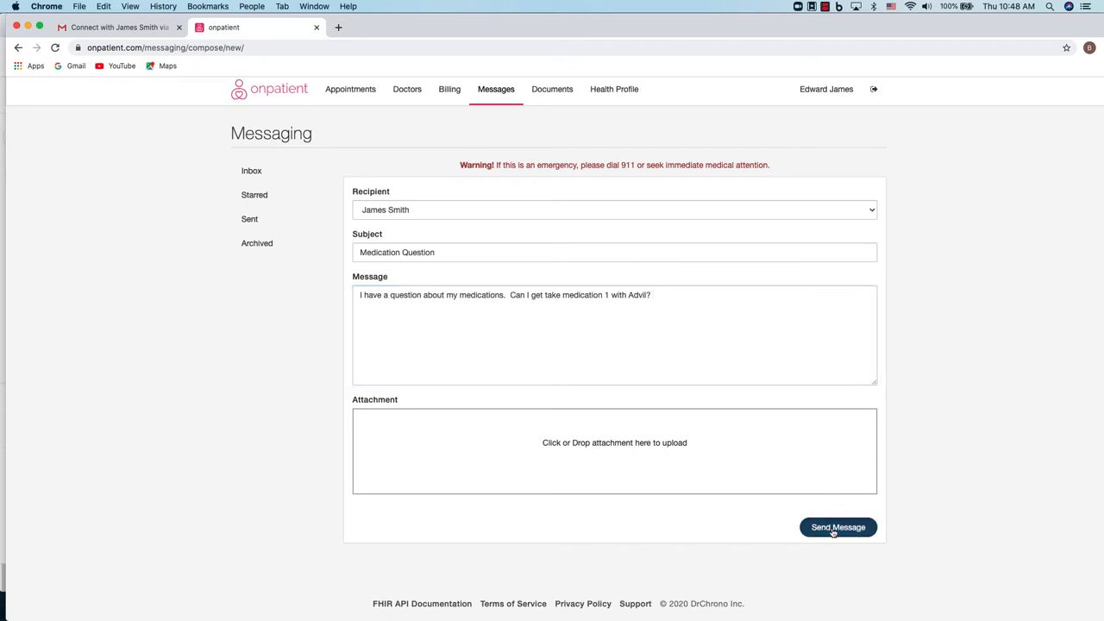
pyautogui.click(837, 527)
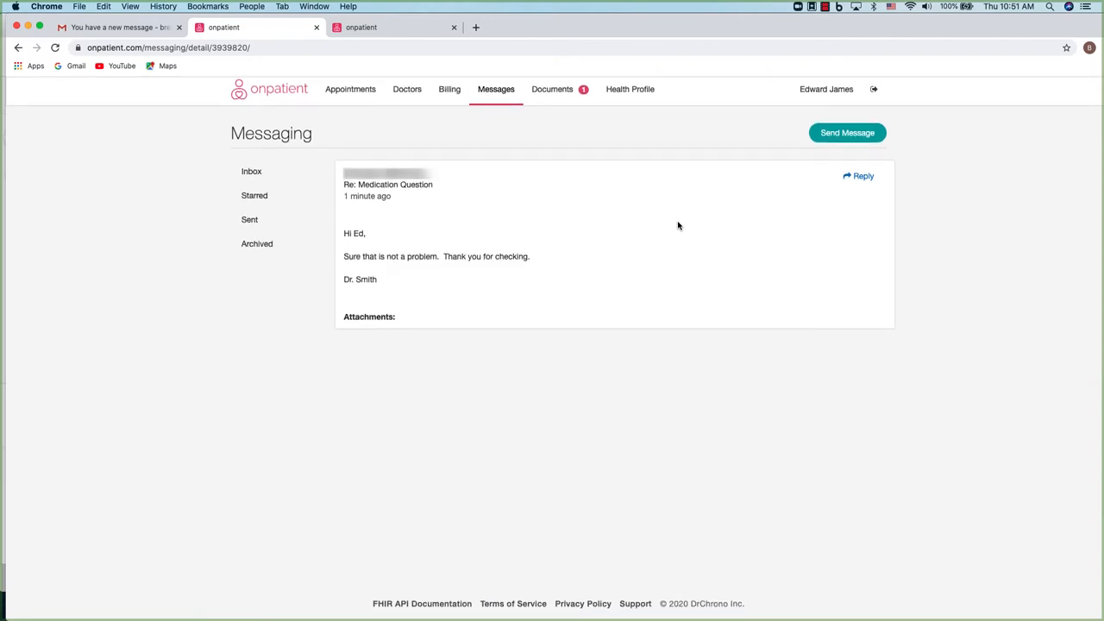
# Step: Switch to the Gmail tab with the new-document notification email
pyautogui.click(120, 27)
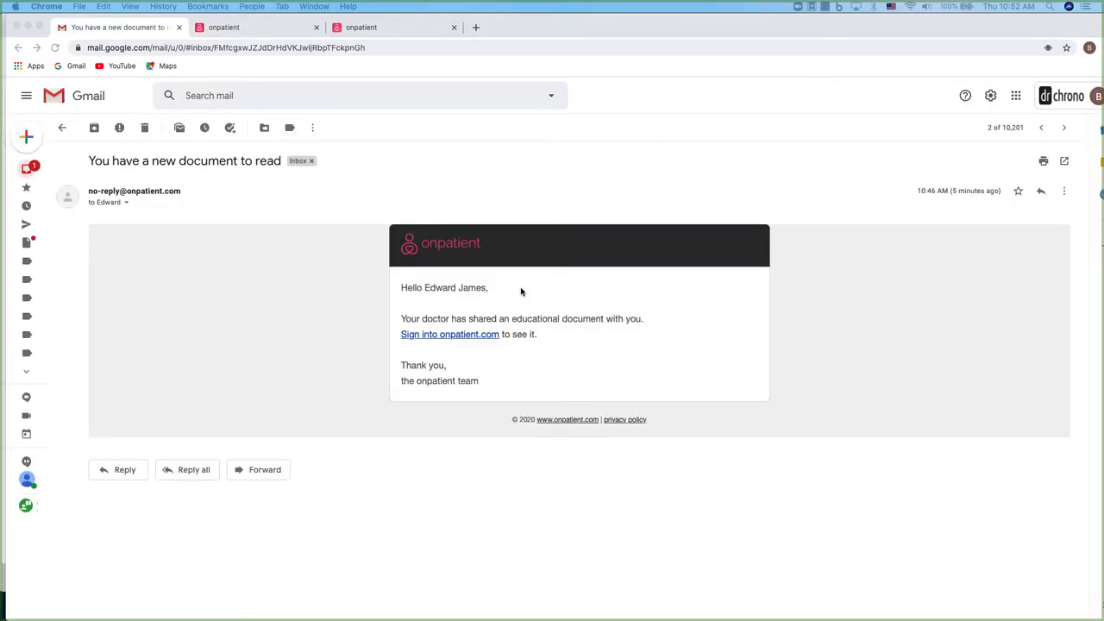
pyautogui.moveTo(577, 334)
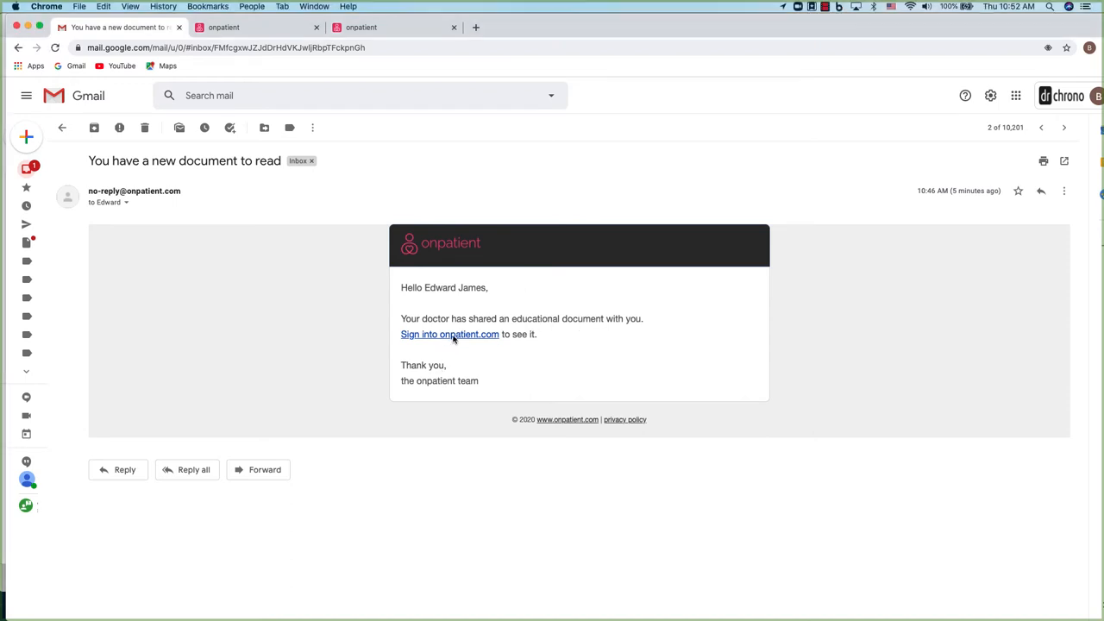
# Step: Follow the email's 'Sign into onpatient.com' link to My Documents
pyautogui.click(449, 334)
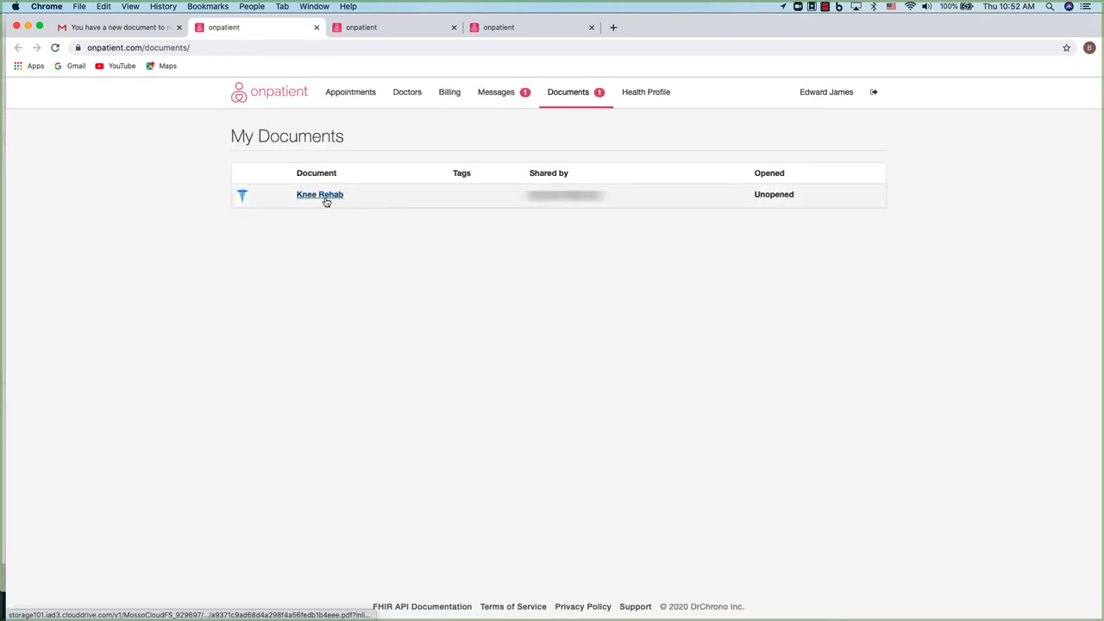
# Step: Open the Knee Rehab document the doctor shared
pyautogui.click(320, 194)
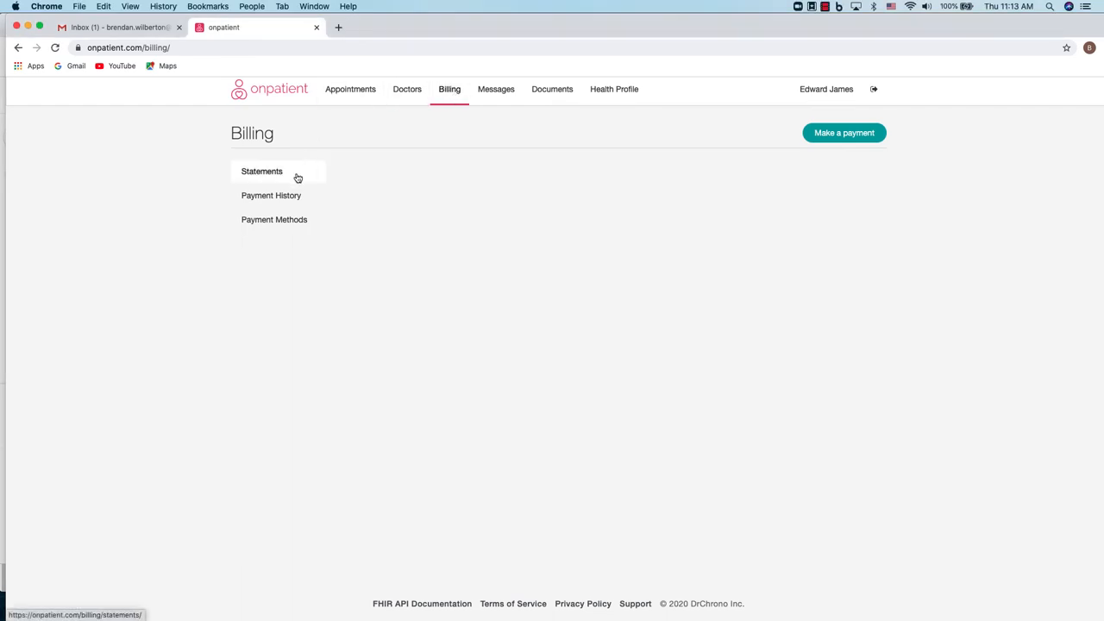
# Step: Browse the billing statements, payment history and payment methods lists
pyautogui.click(261, 171)
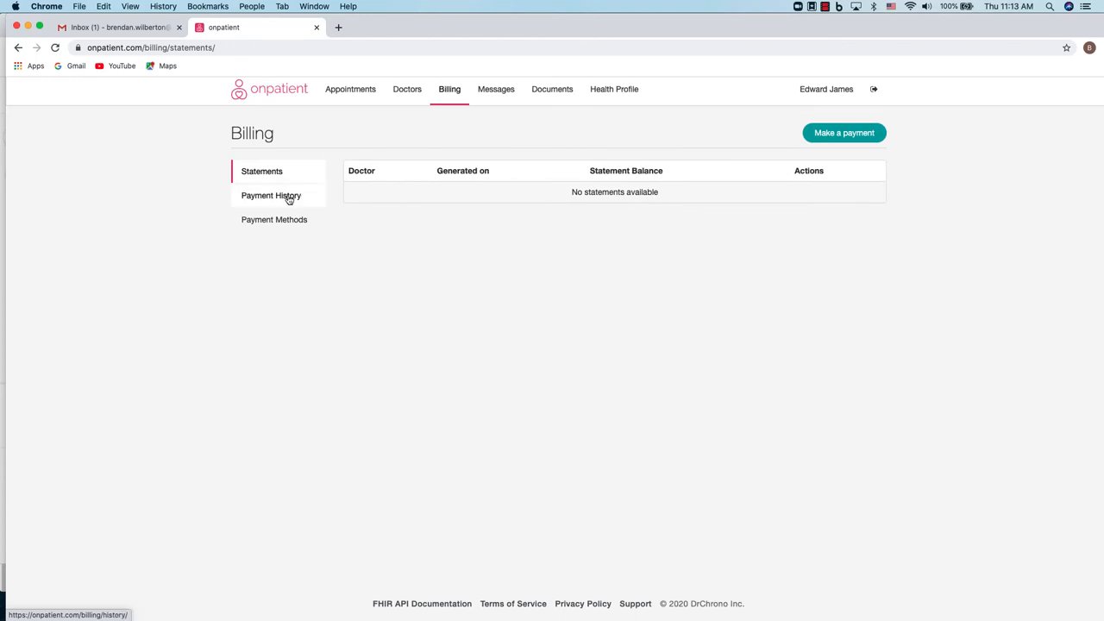
pyautogui.click(271, 195)
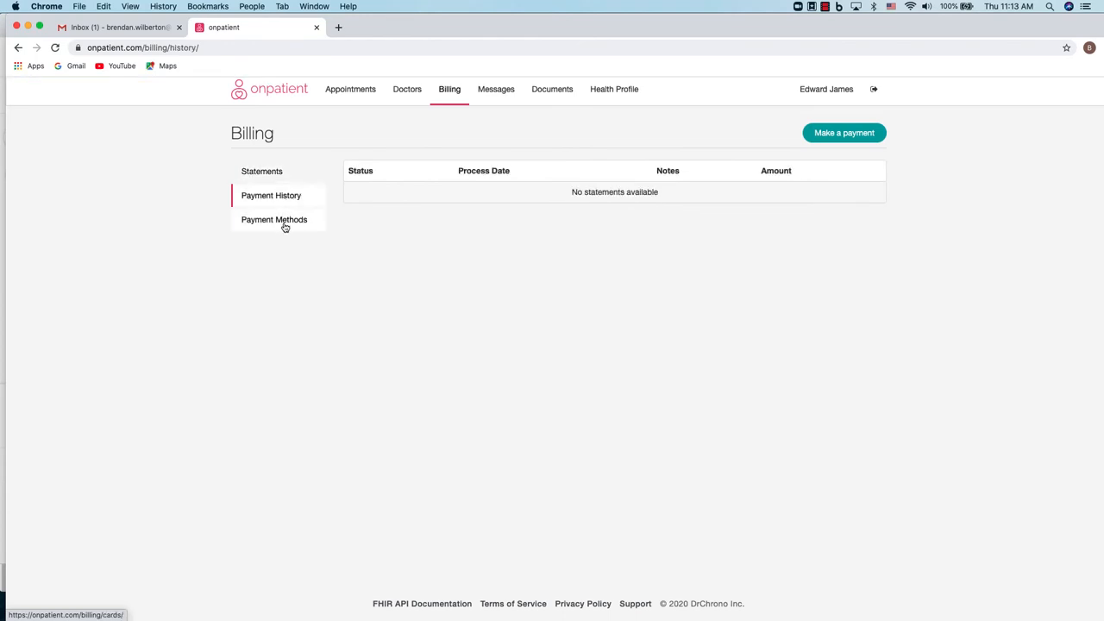
pyautogui.click(275, 219)
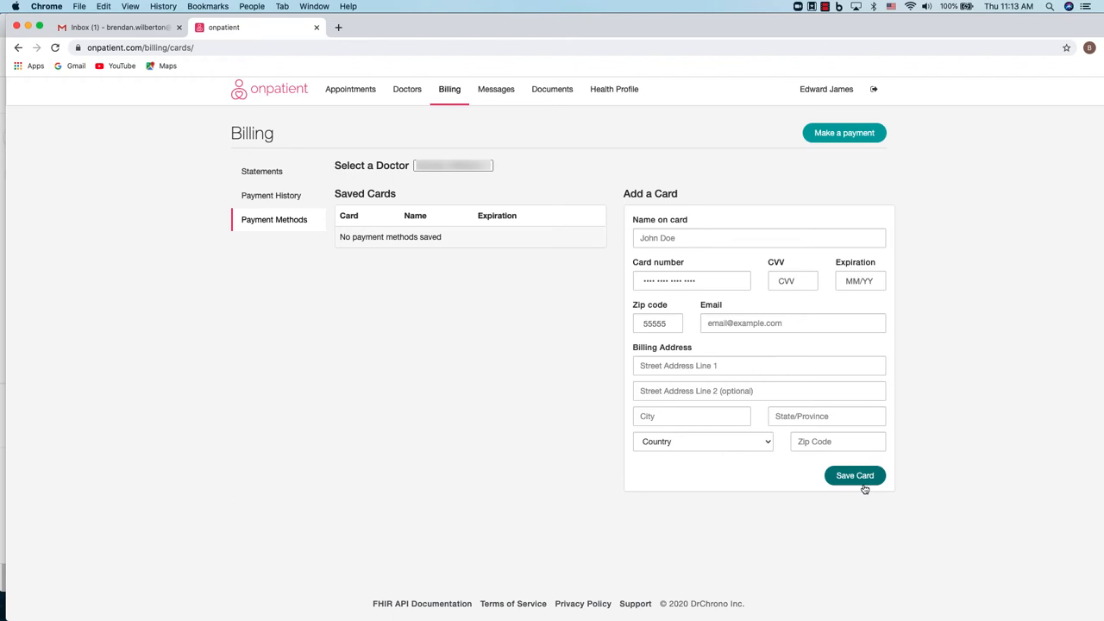
# Step: Save the entered card for the doctor and return to Statements
pyautogui.click(854, 475)
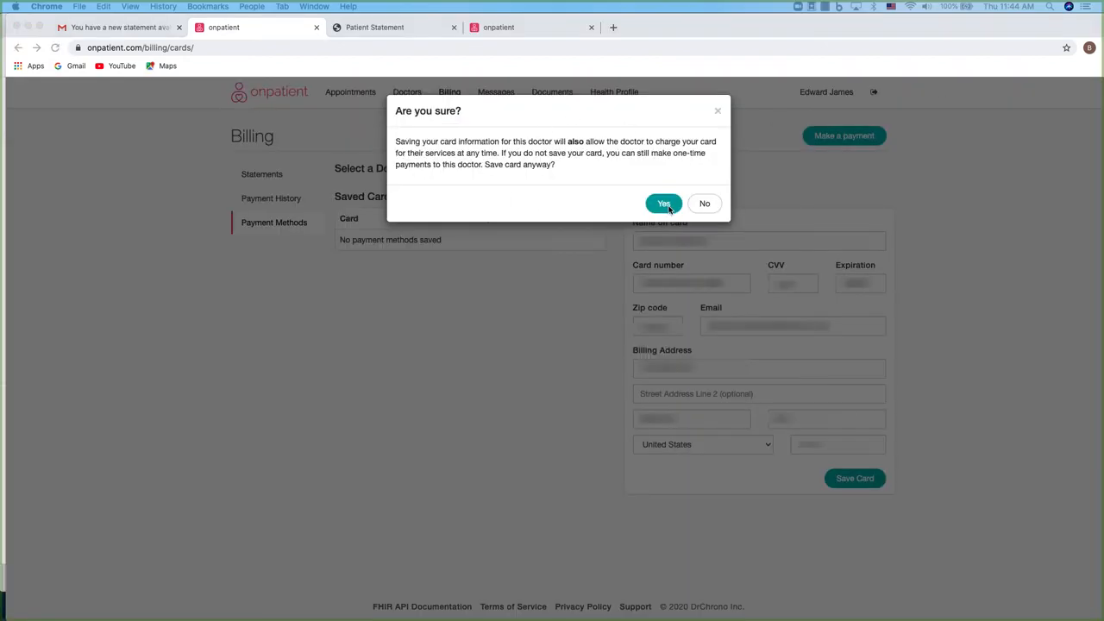
pyautogui.click(664, 204)
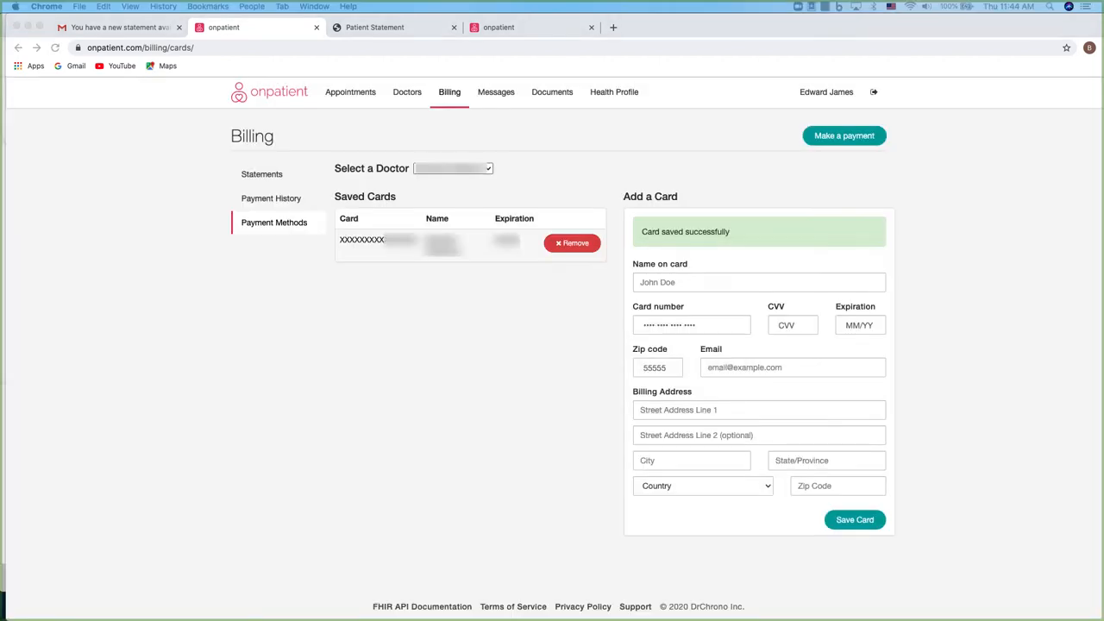
pyautogui.moveTo(951, 314)
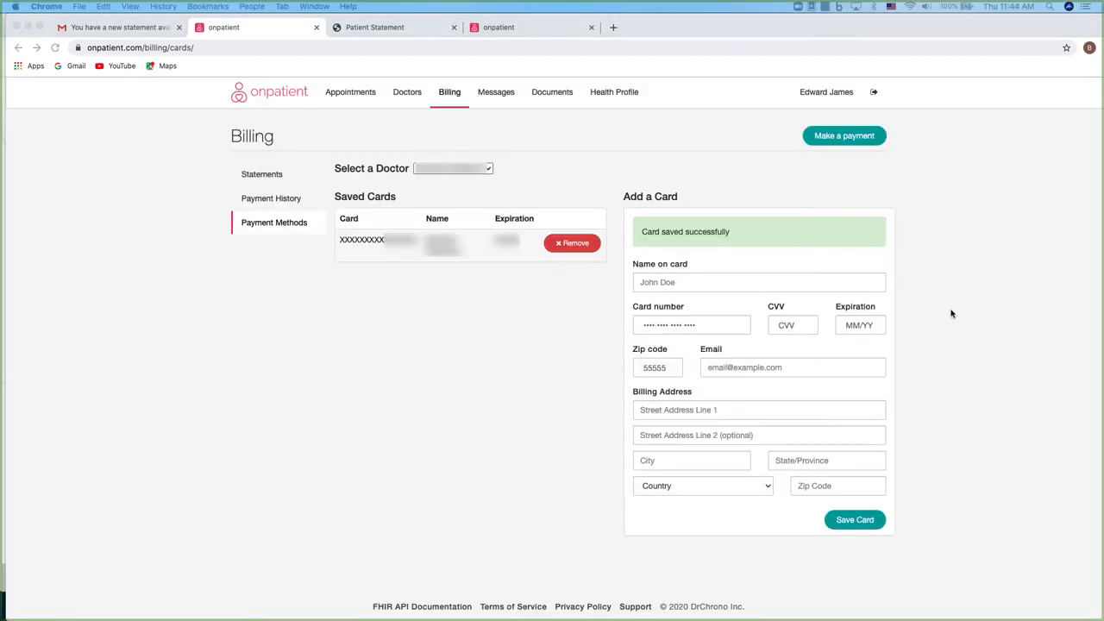
pyautogui.click(571, 242)
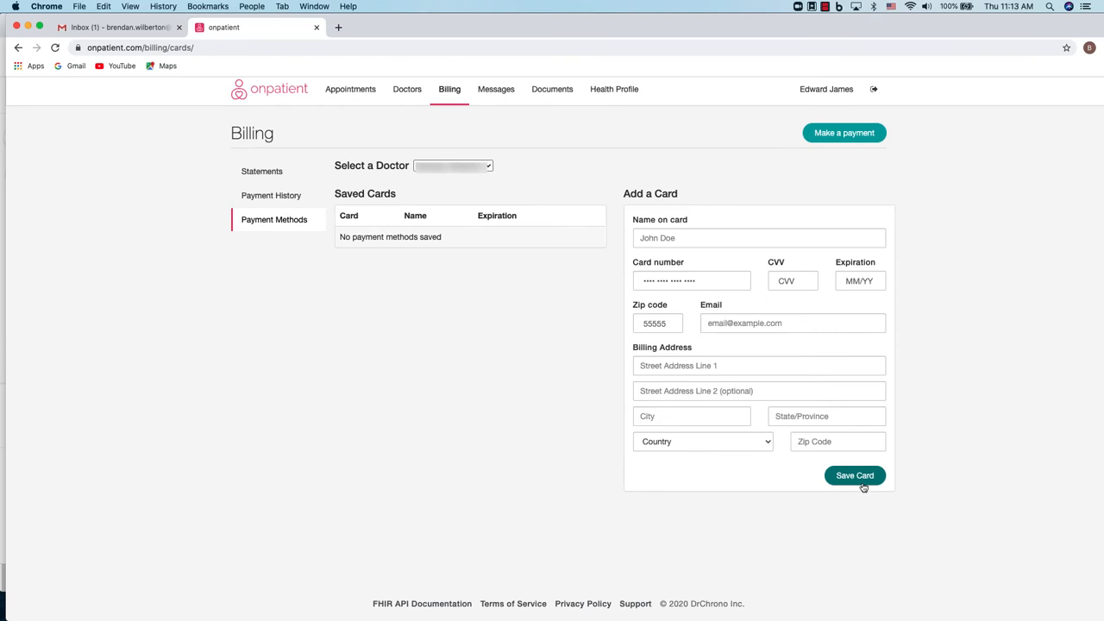
pyautogui.click(262, 171)
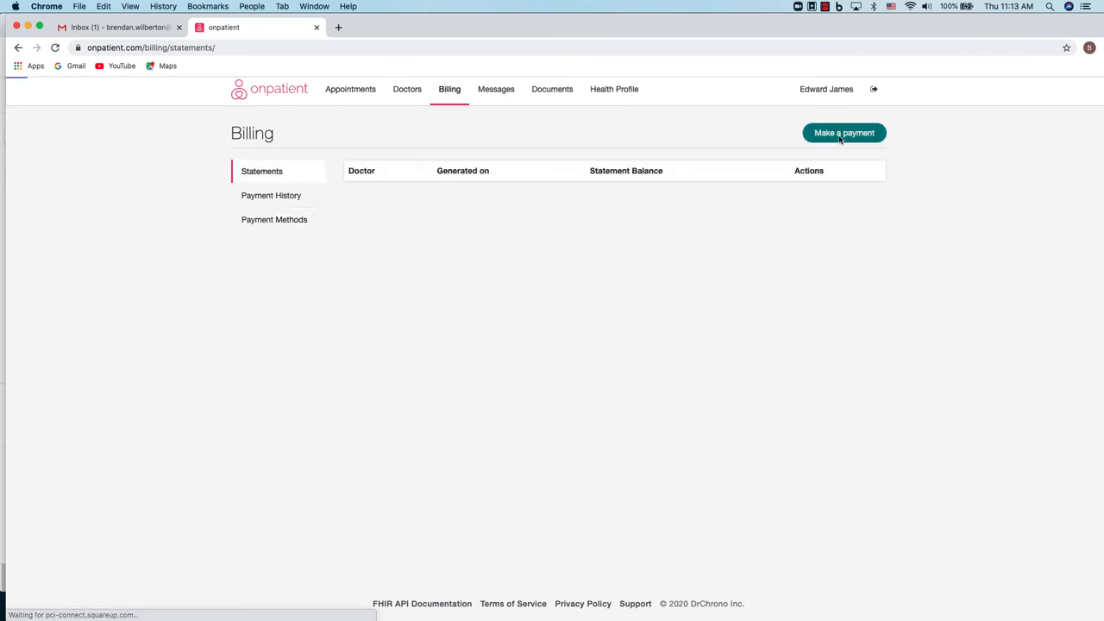
# Step: Start a one-time payment with new card details and billing address, then submit it
pyautogui.click(844, 133)
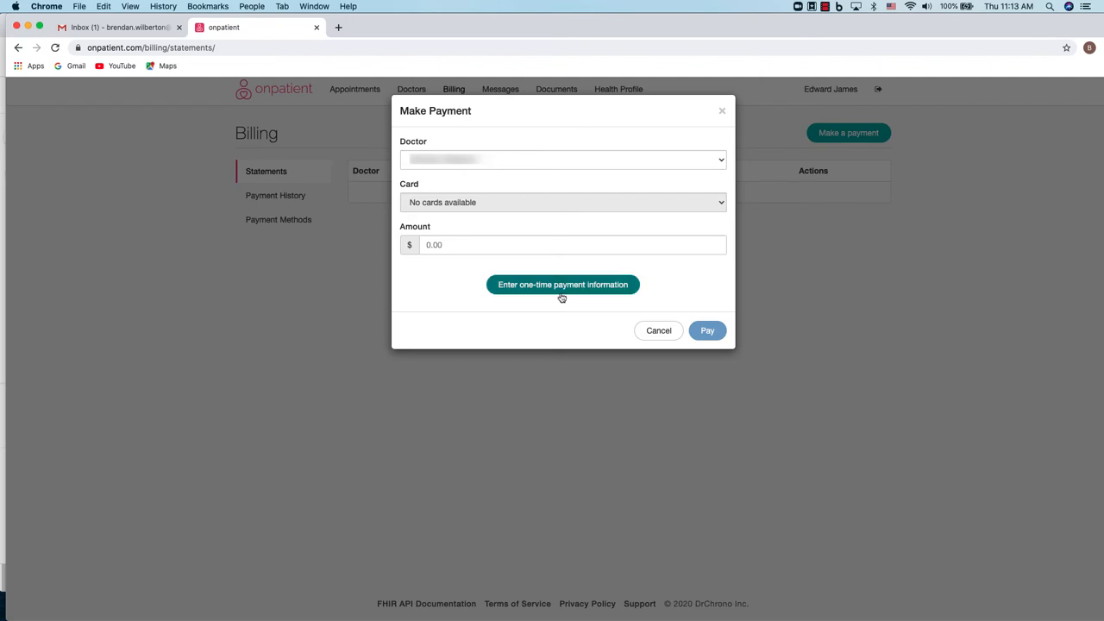
pyautogui.click(562, 285)
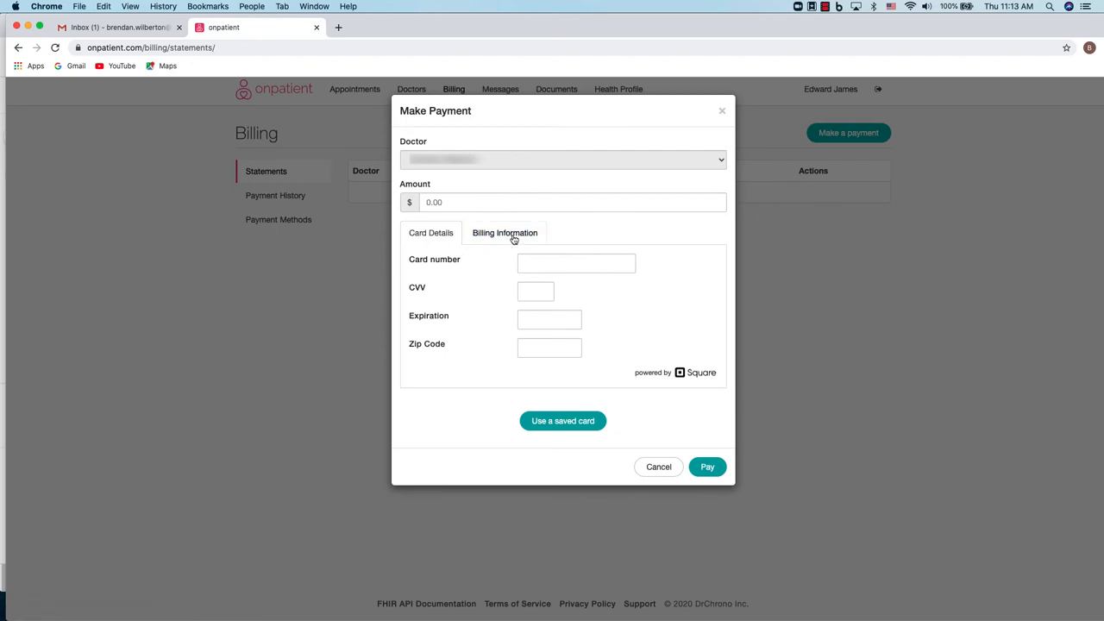
pyautogui.click(505, 233)
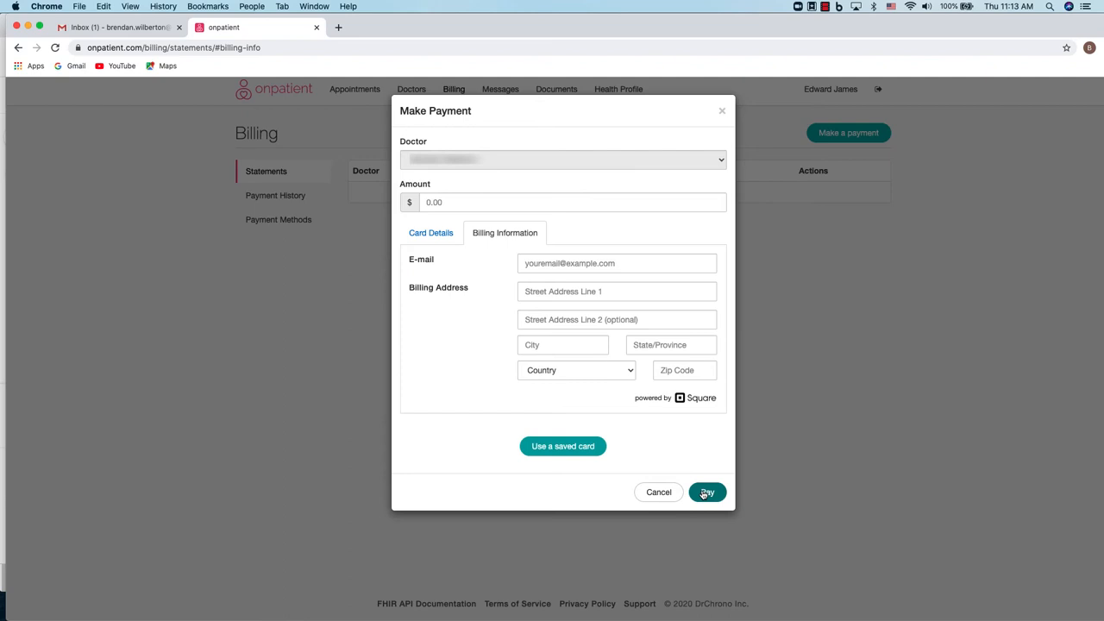
pyautogui.click(121, 27)
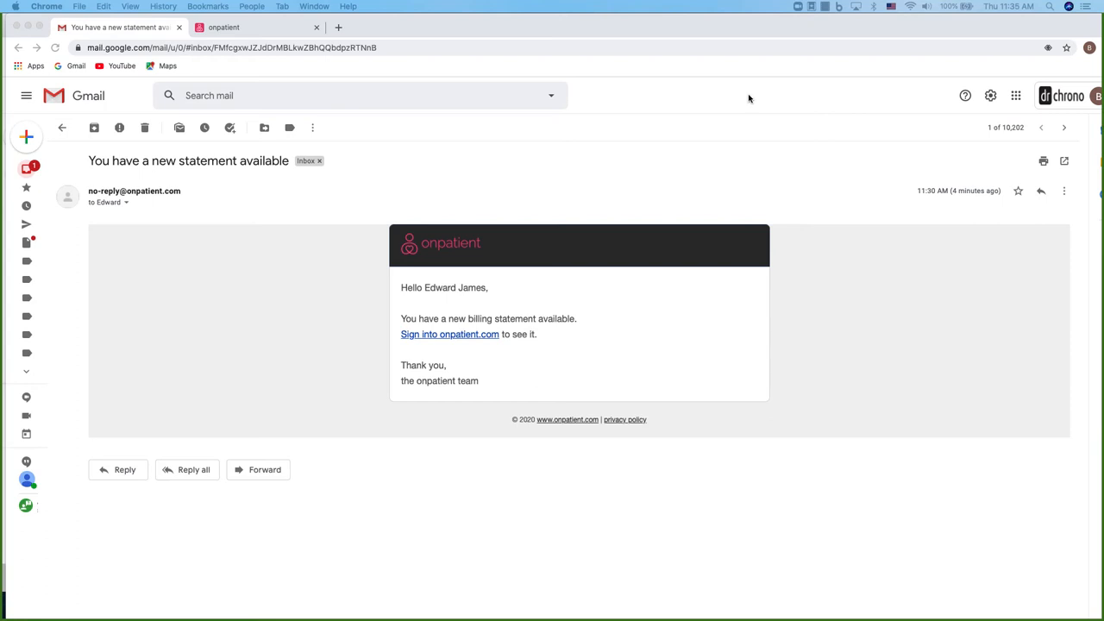
pyautogui.moveTo(472, 318)
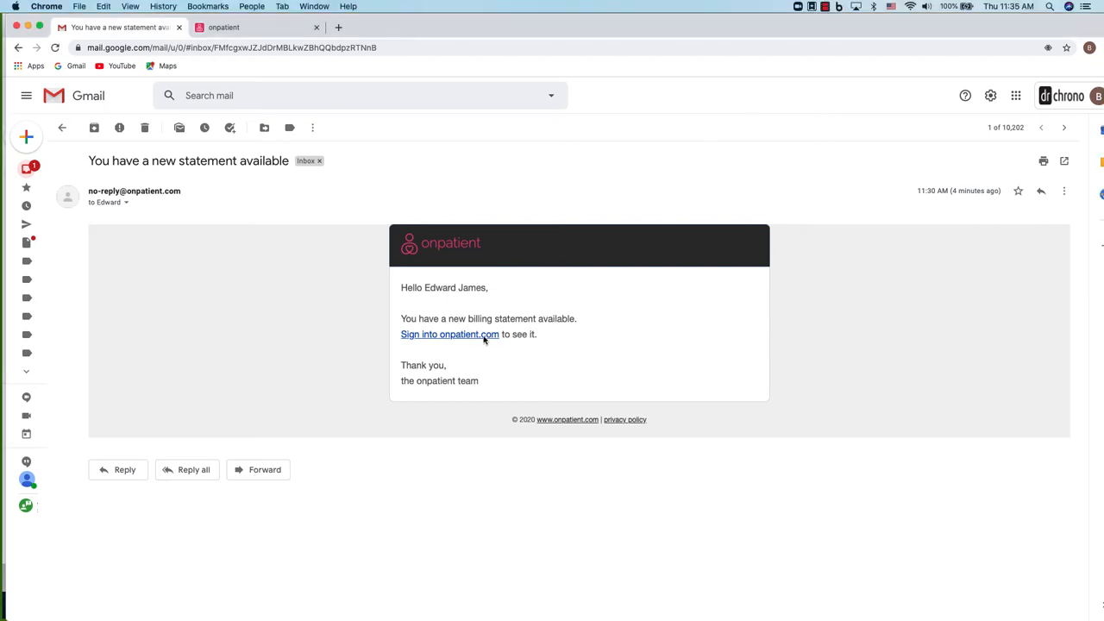
# Step: Follow the new-statement email's sign-in link to OnPatient Billing
pyautogui.click(449, 334)
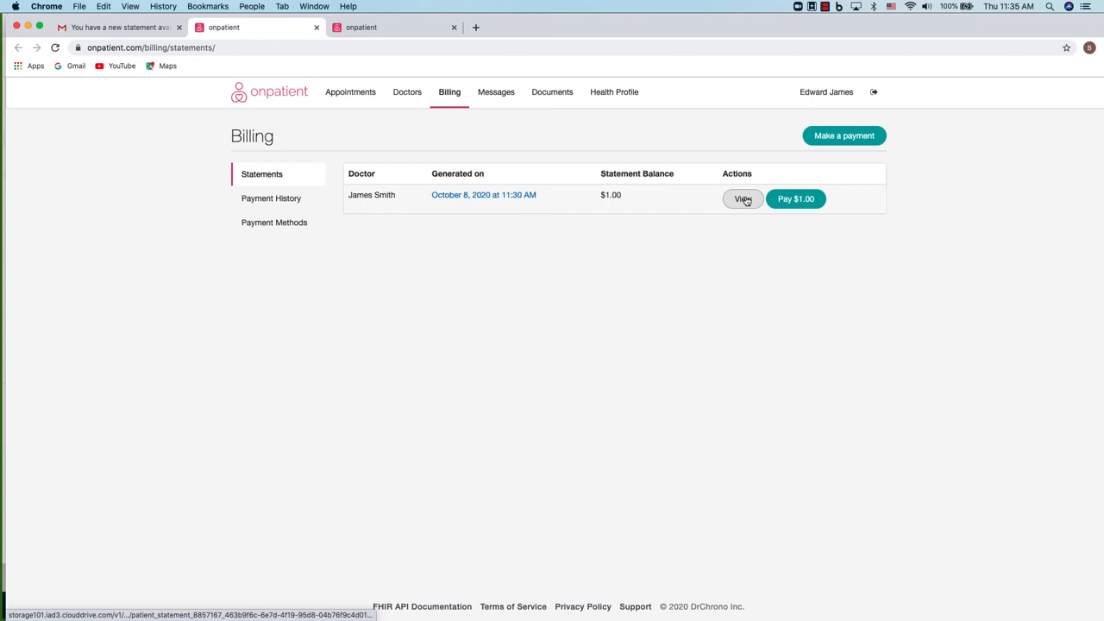
# Step: View the October 8 $1.00 statement and start paying it
pyautogui.click(743, 198)
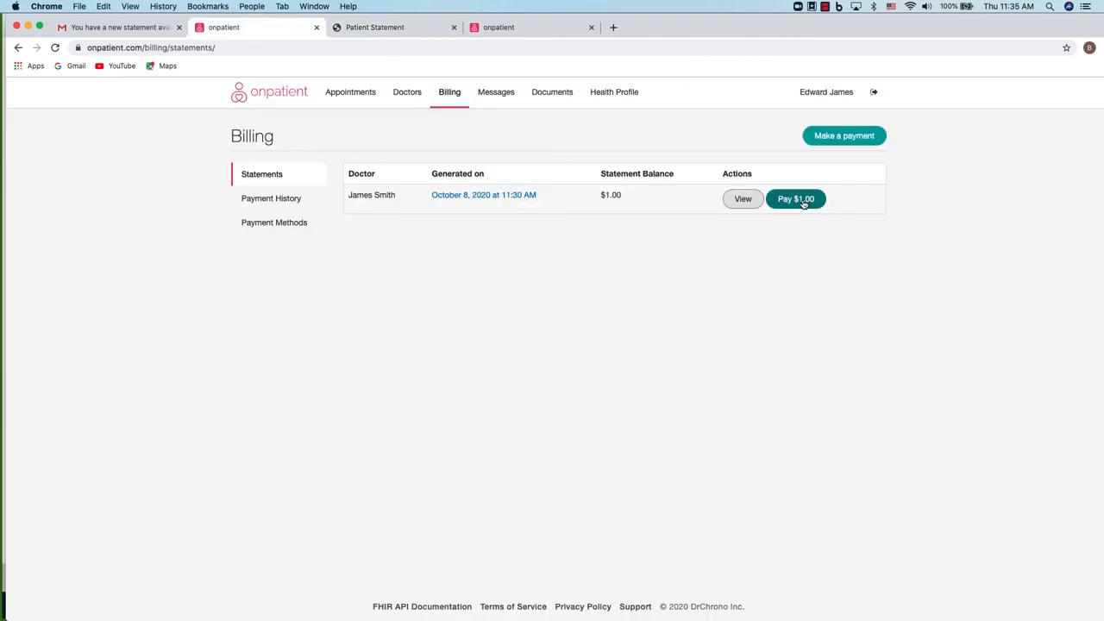
pyautogui.click(795, 199)
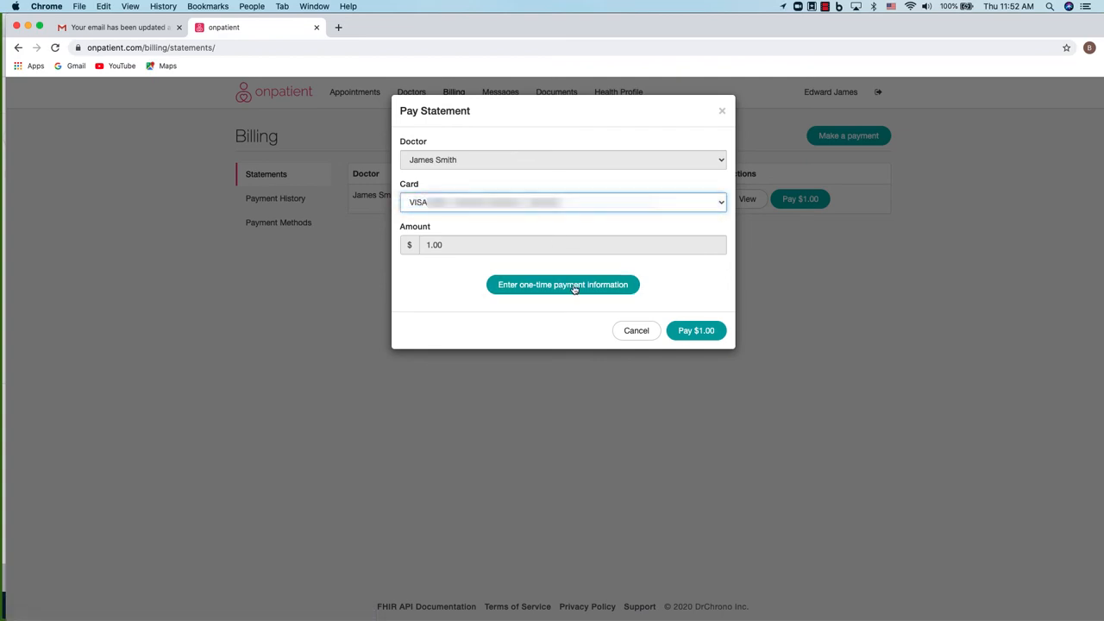
# Step: Pay $1.00 with the saved VISA card, confirm, and dismiss the success message
pyautogui.click(696, 330)
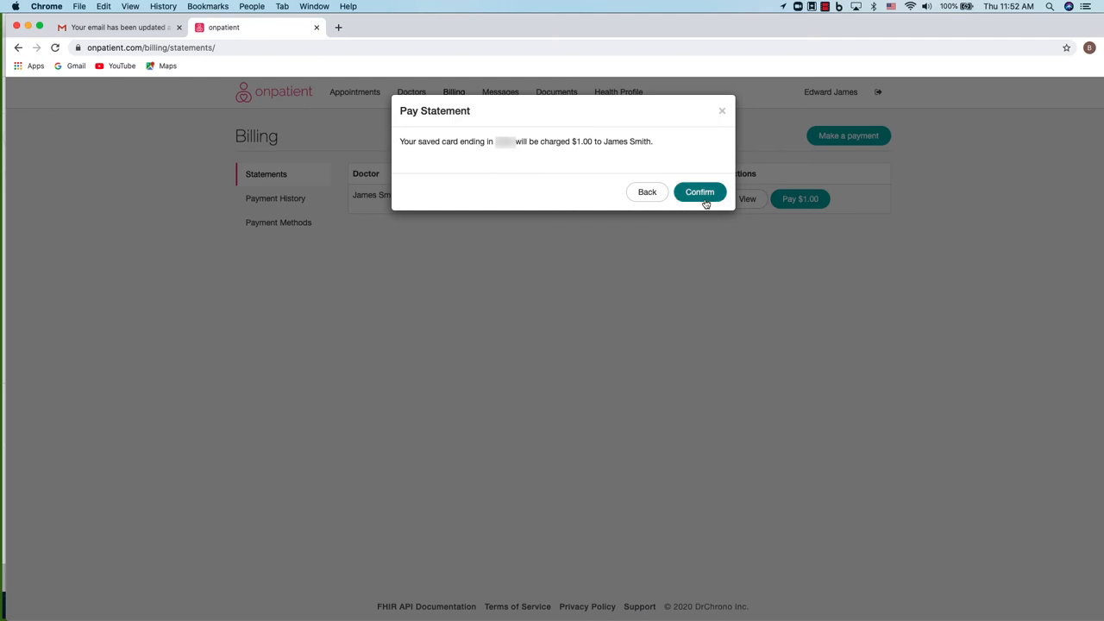
pyautogui.click(699, 192)
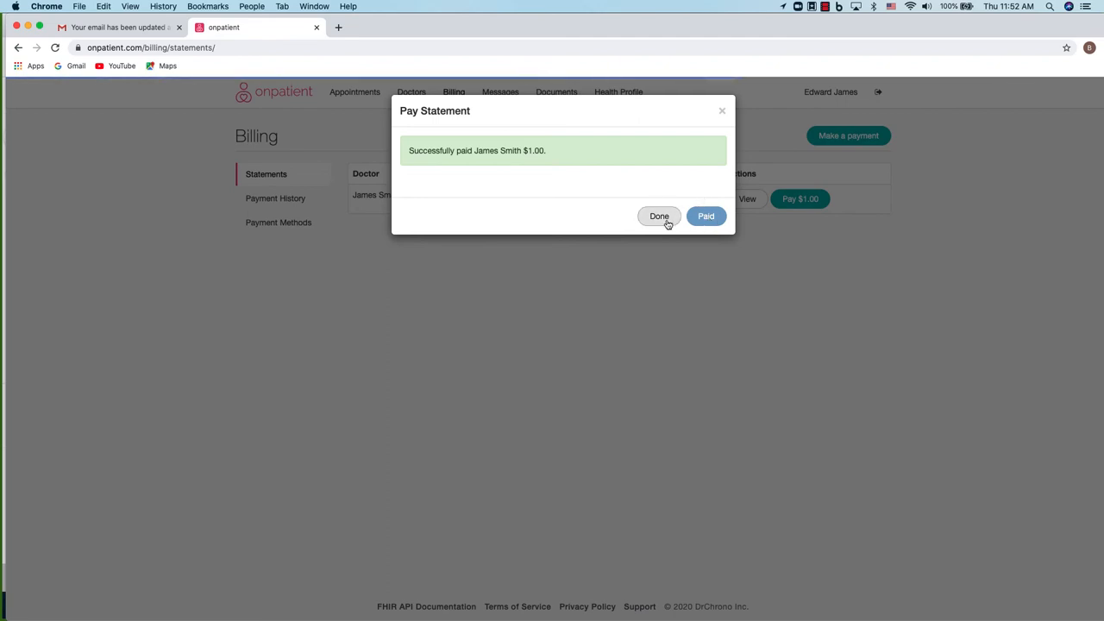
pyautogui.click(659, 215)
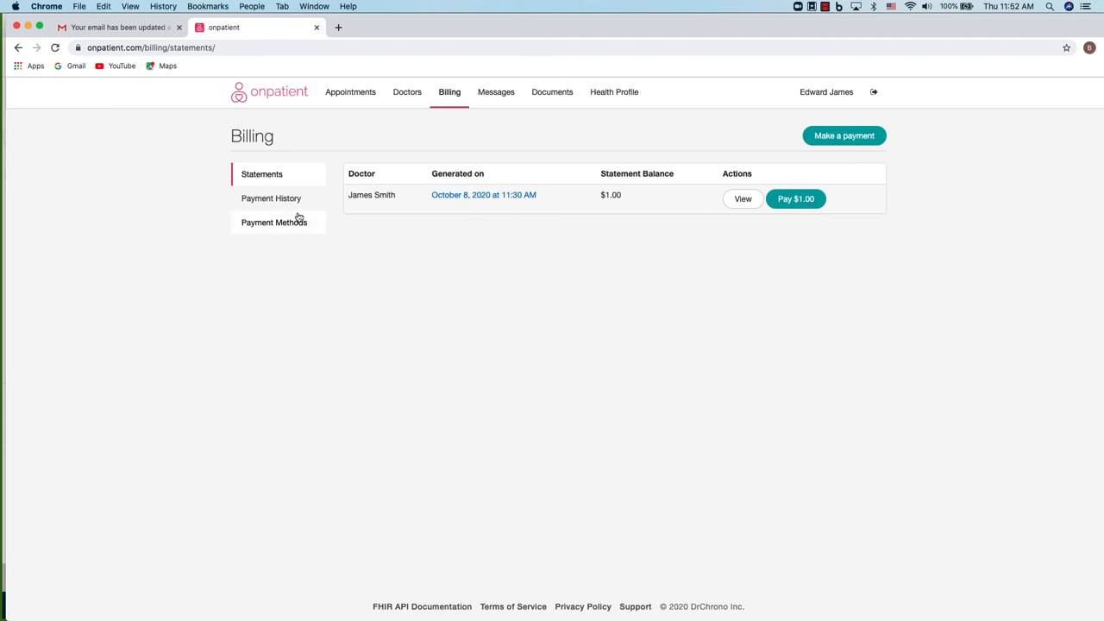
pyautogui.click(271, 198)
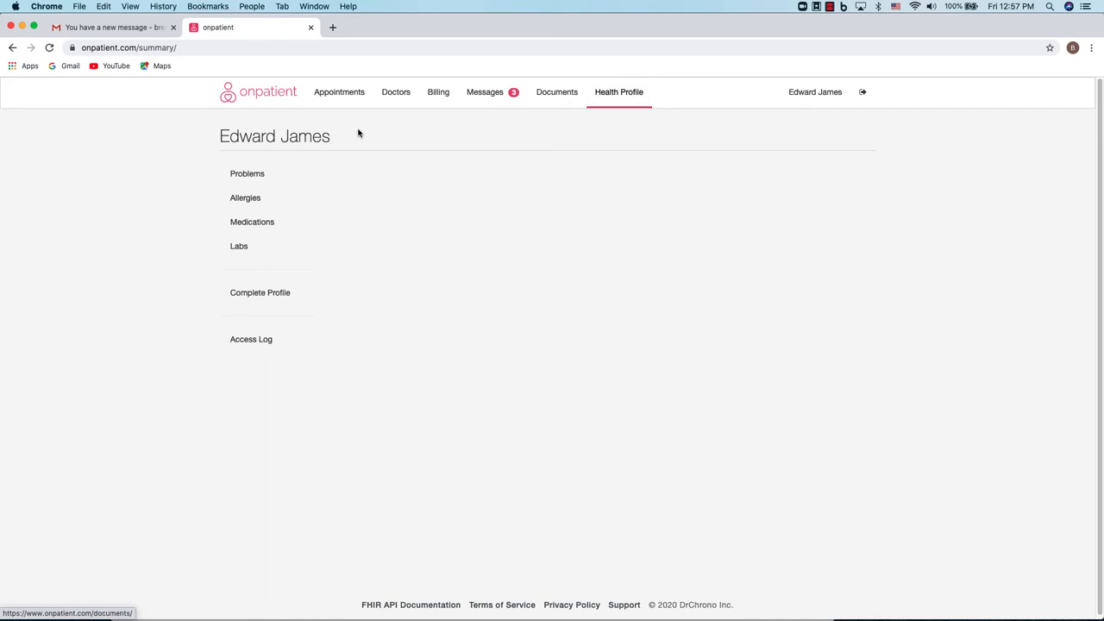
# Step: View the patient's problems, allergies, medications, and lab results with three sample tests
pyautogui.click(246, 173)
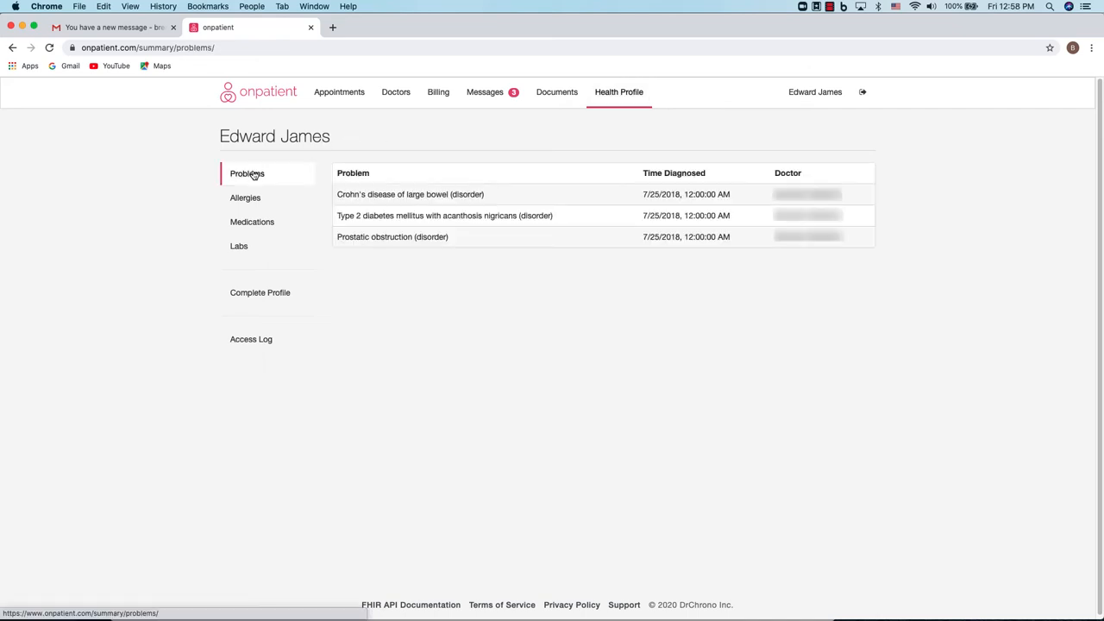
pyautogui.moveTo(483, 250)
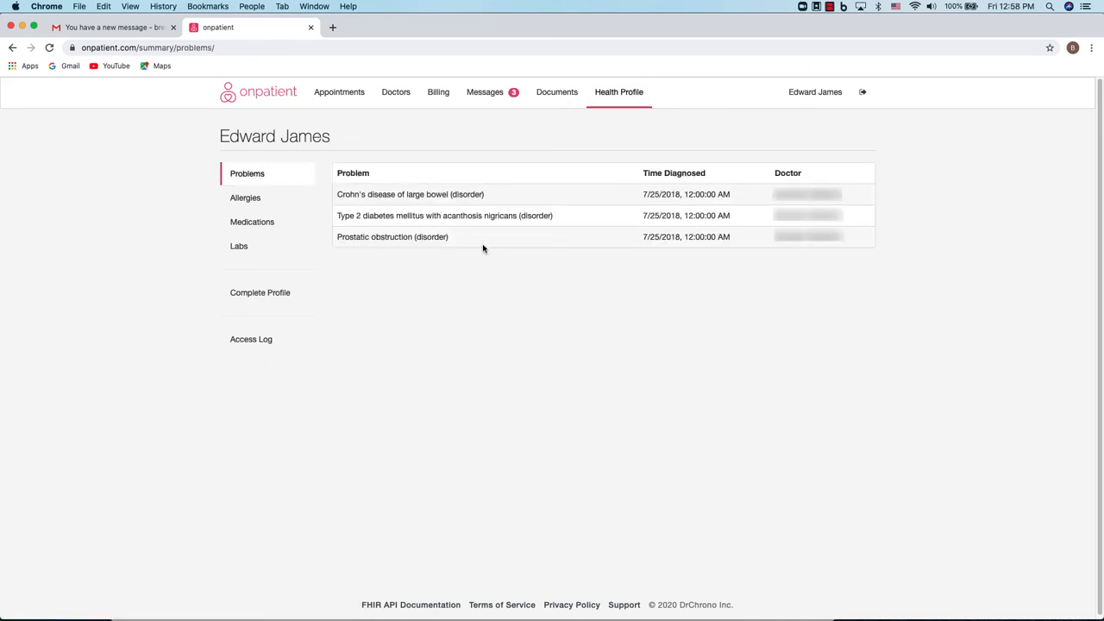
pyautogui.click(245, 197)
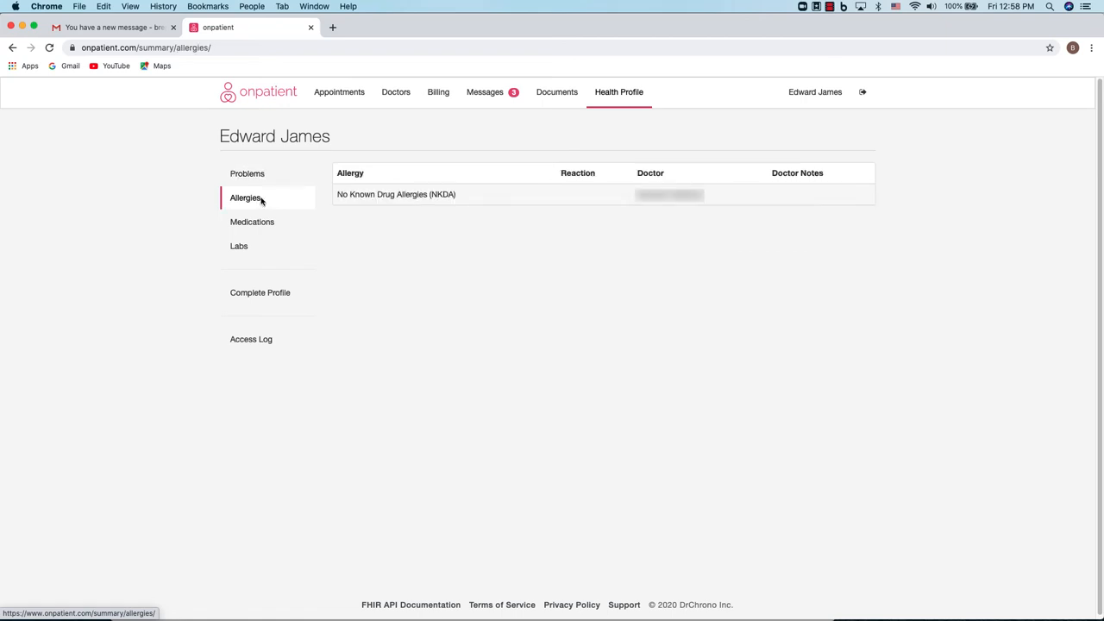
pyautogui.click(252, 222)
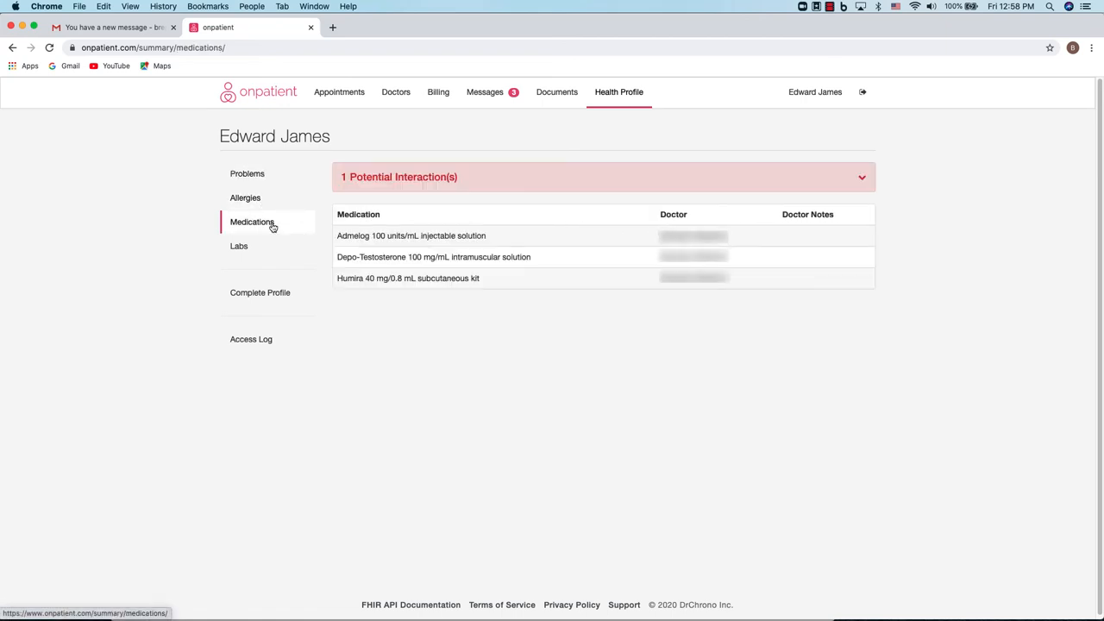
pyautogui.moveTo(239, 246)
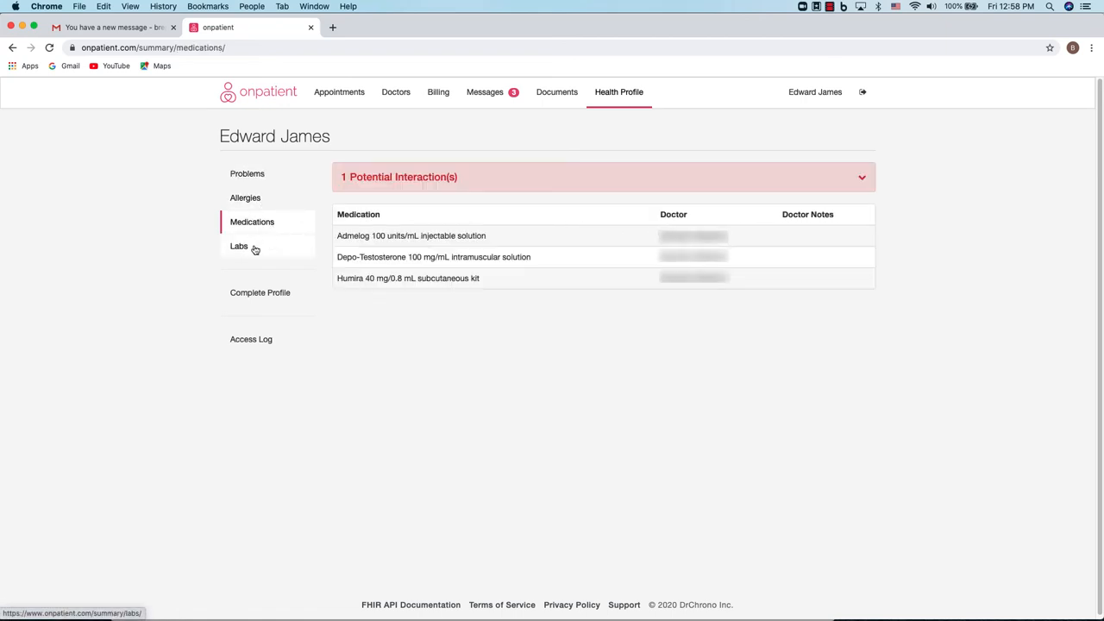
pyautogui.click(239, 246)
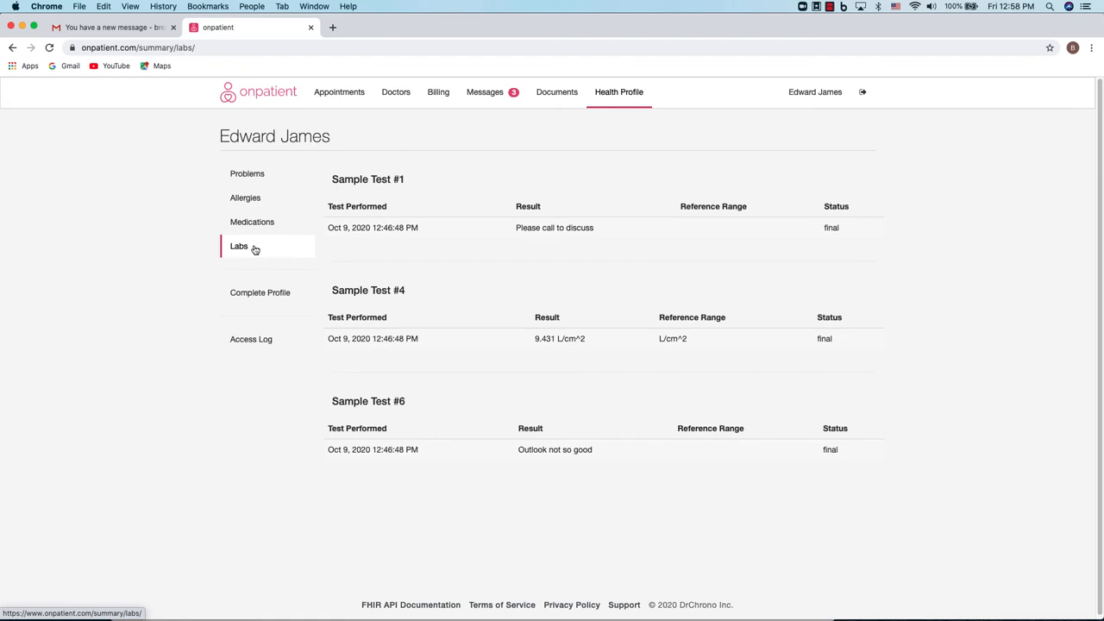
pyautogui.moveTo(615, 232)
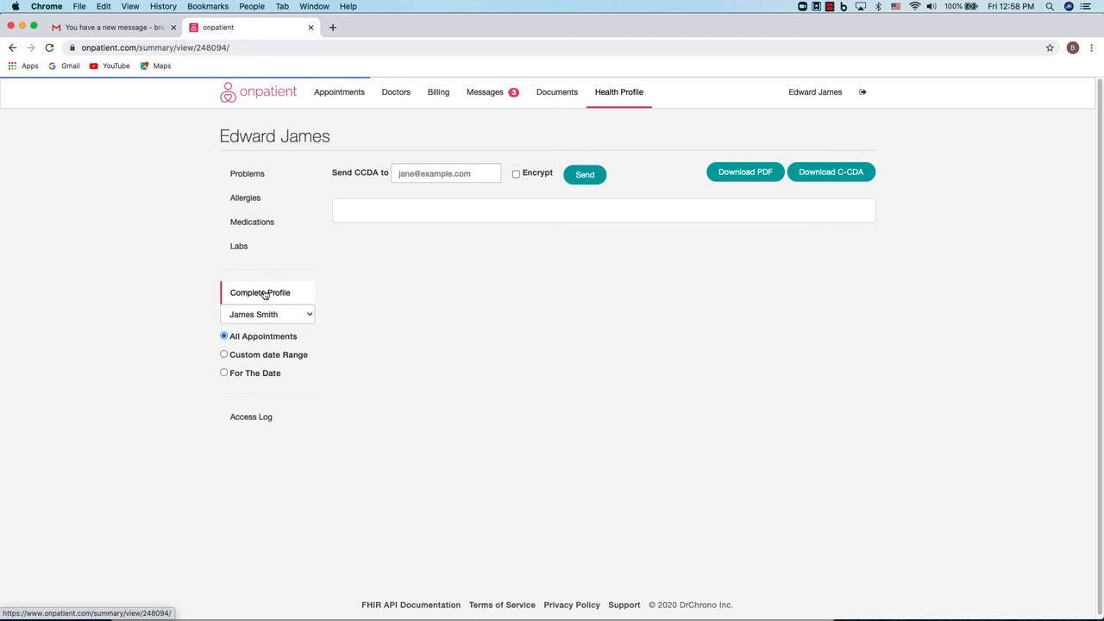
# Step: Show the complete Patient Health Summary and download it as a PDF
pyautogui.click(260, 292)
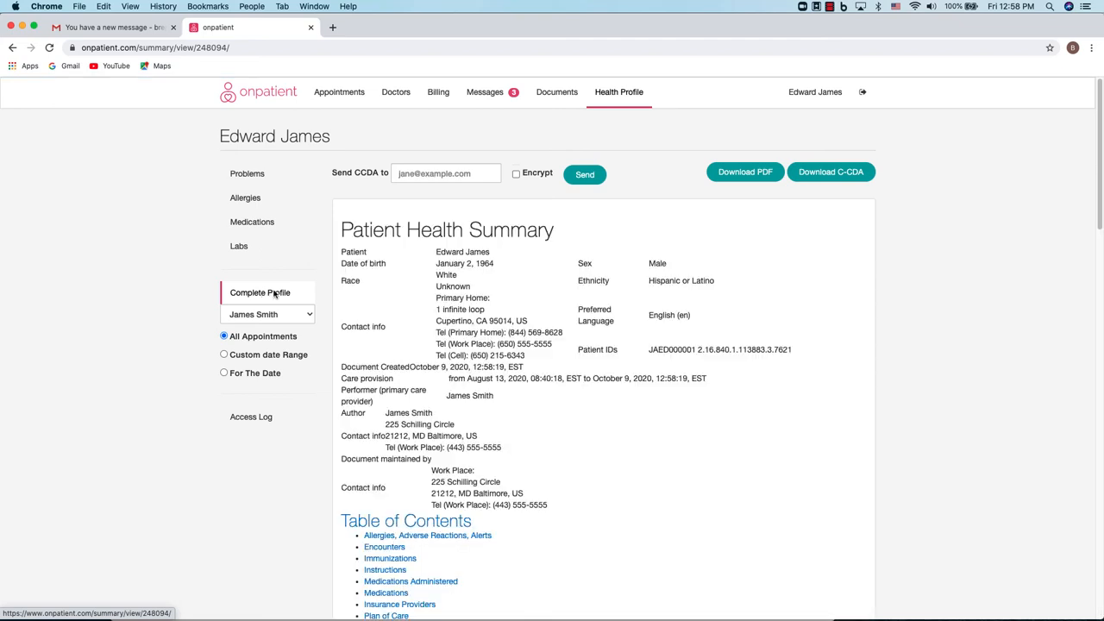
pyautogui.scroll(-3)
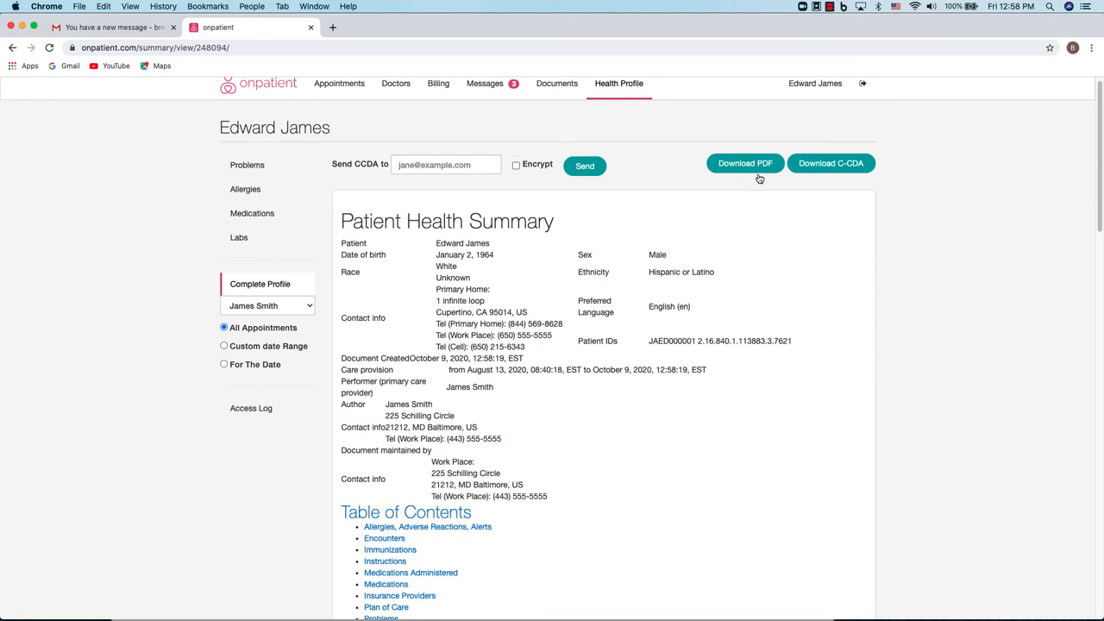
pyautogui.click(745, 163)
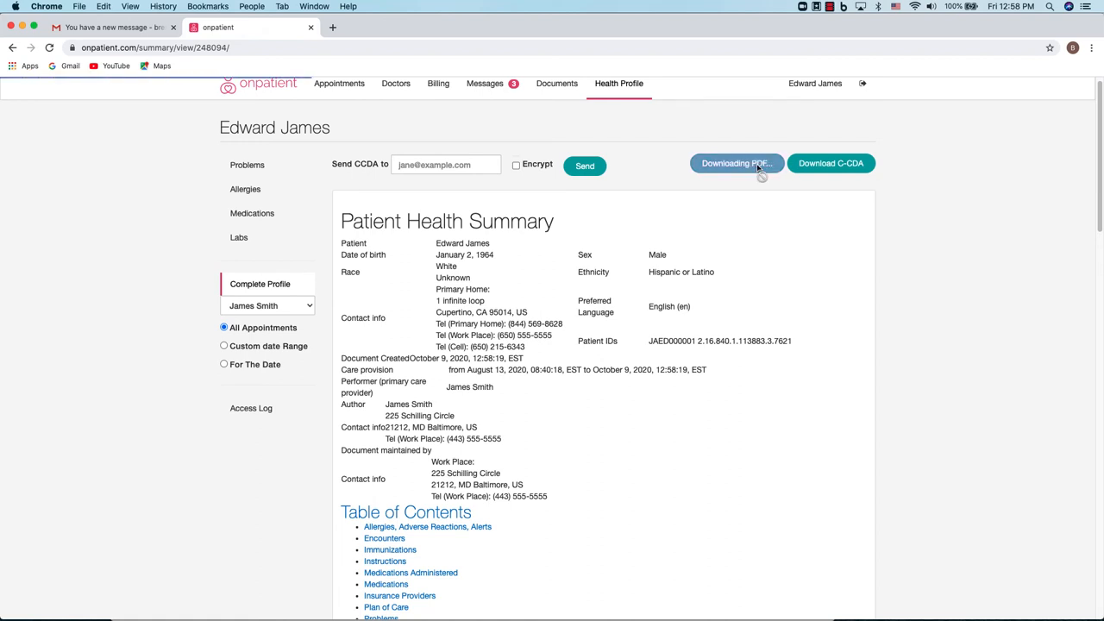
pyautogui.moveTo(746, 215)
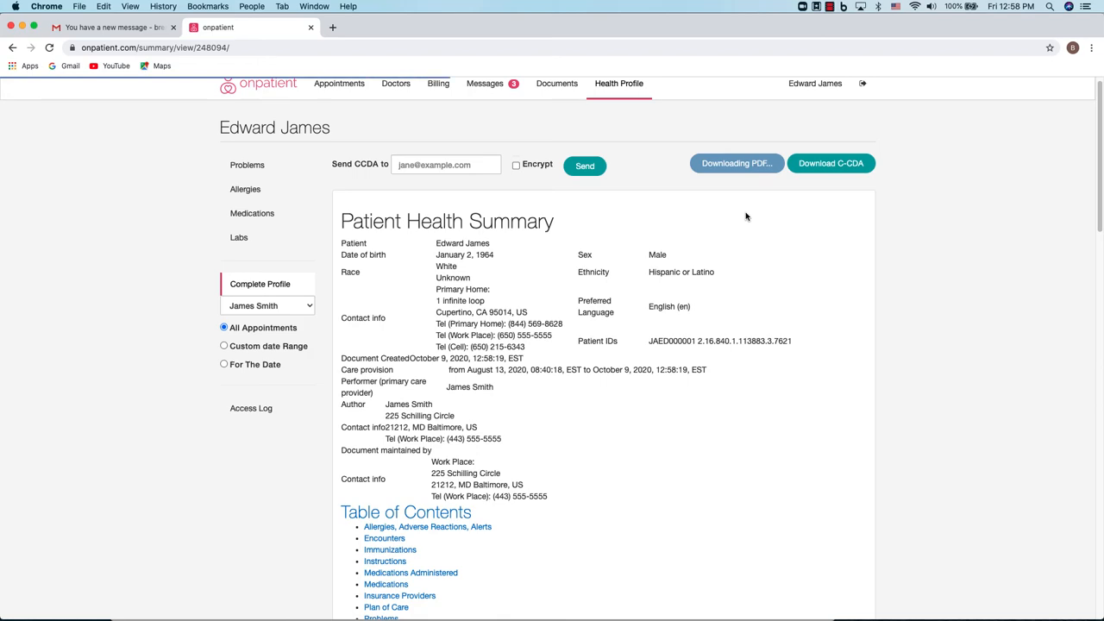
pyautogui.click(736, 163)
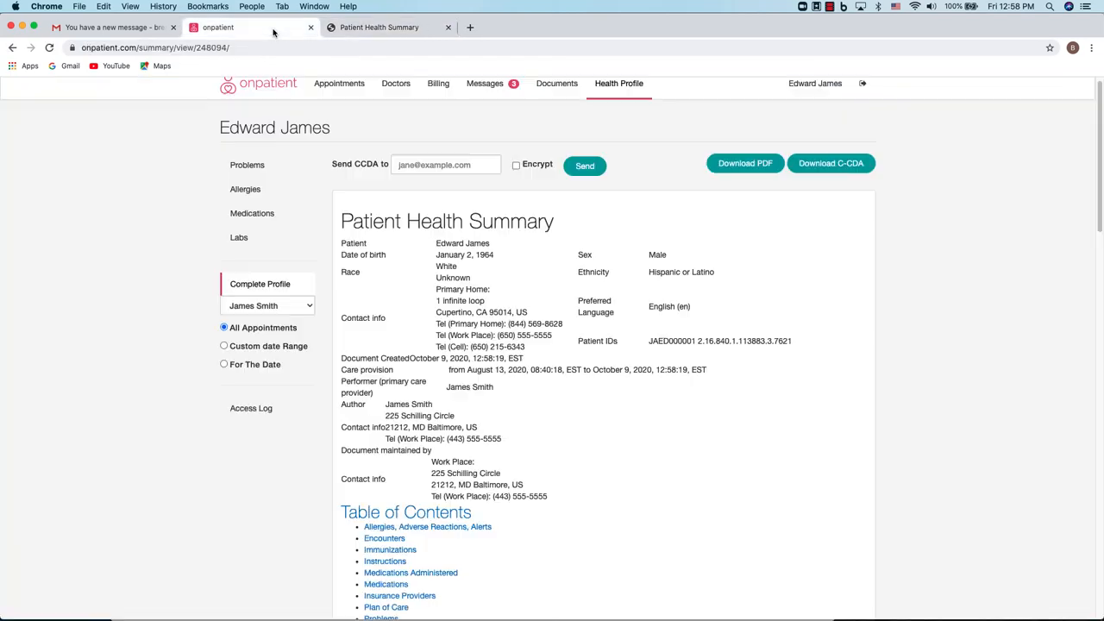
# Step: Back on the onpatient tab, download the health summary as a C-CDA file
pyautogui.click(446, 165)
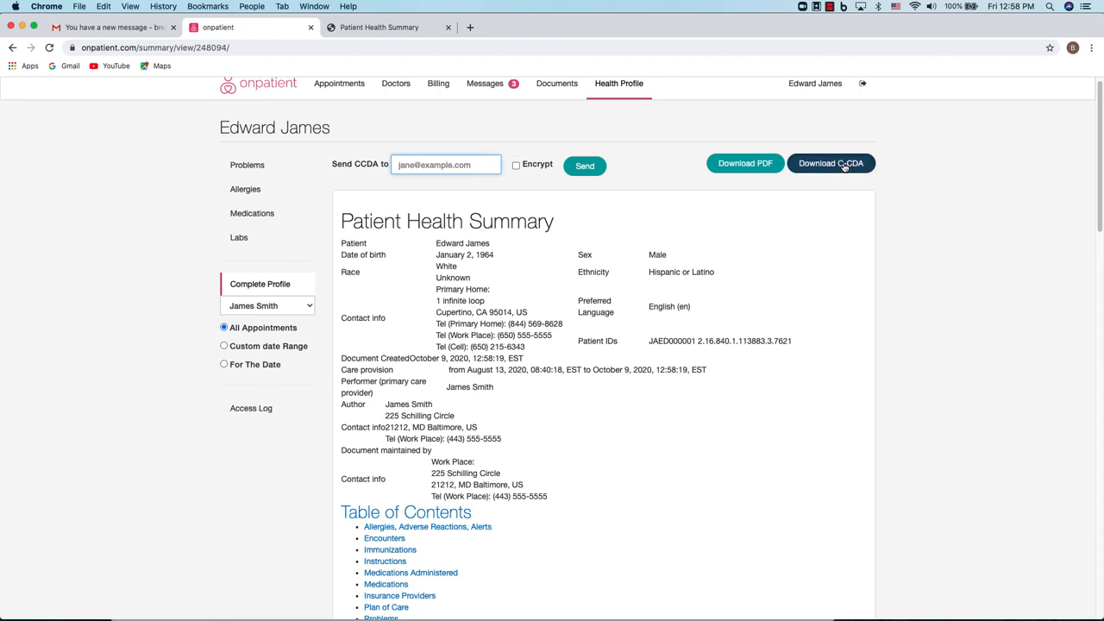
pyautogui.click(829, 163)
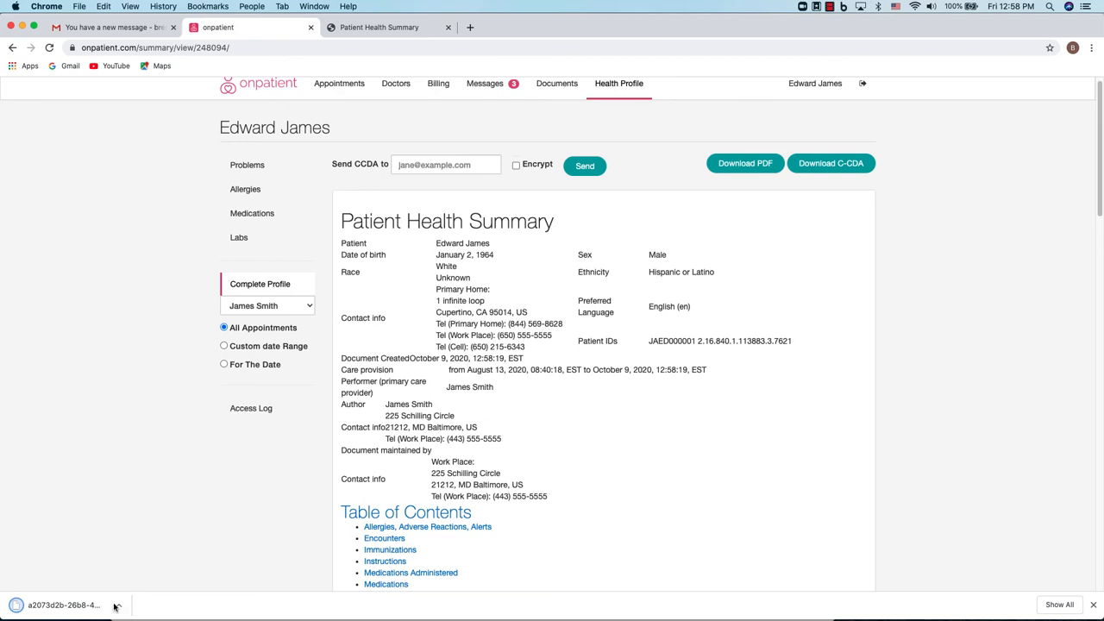
pyautogui.scroll(-3)
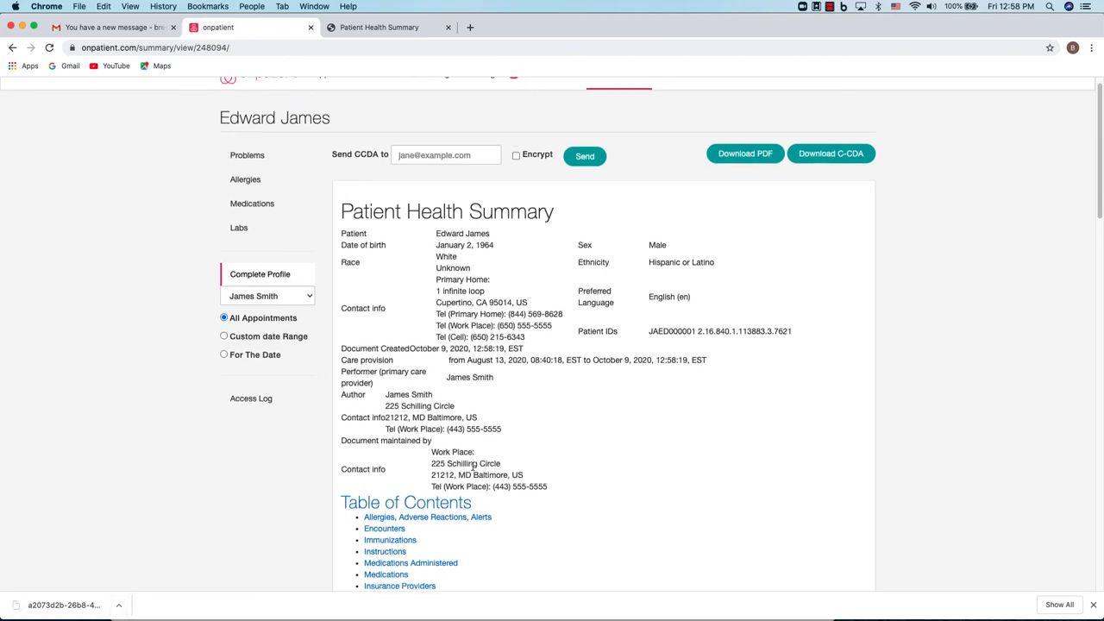
pyautogui.scroll(-3)
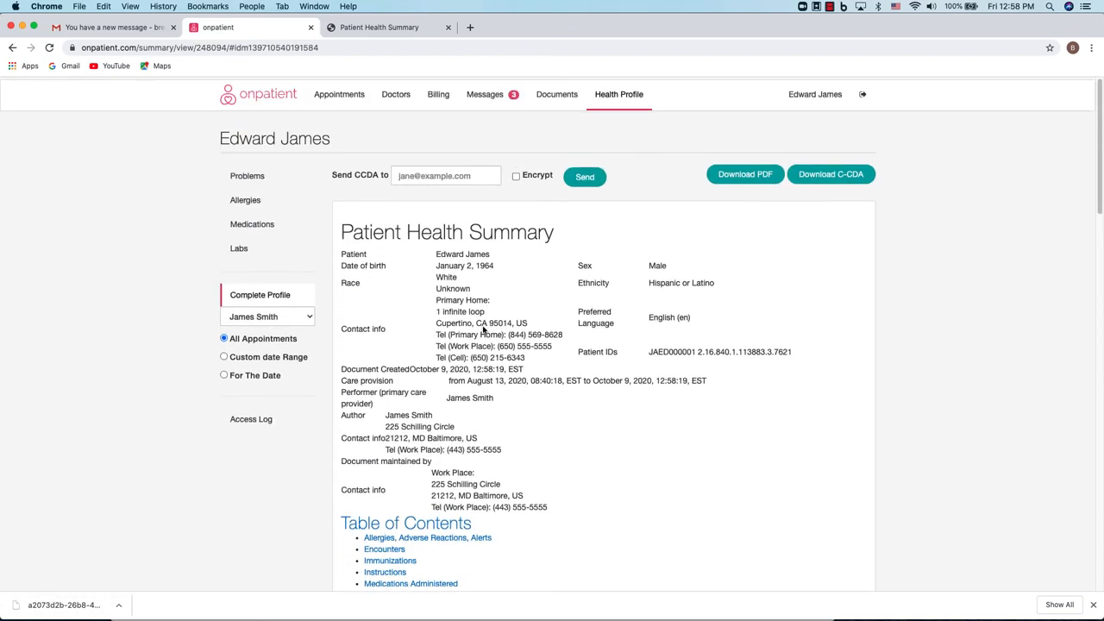
pyautogui.scroll(-3)
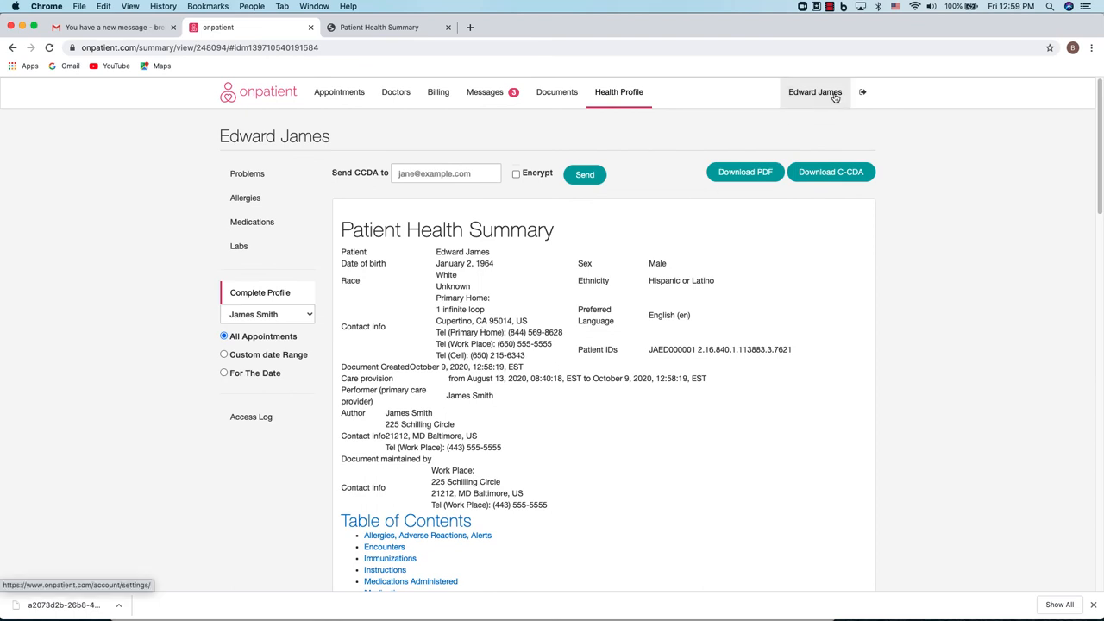
pyautogui.moveTo(815, 93)
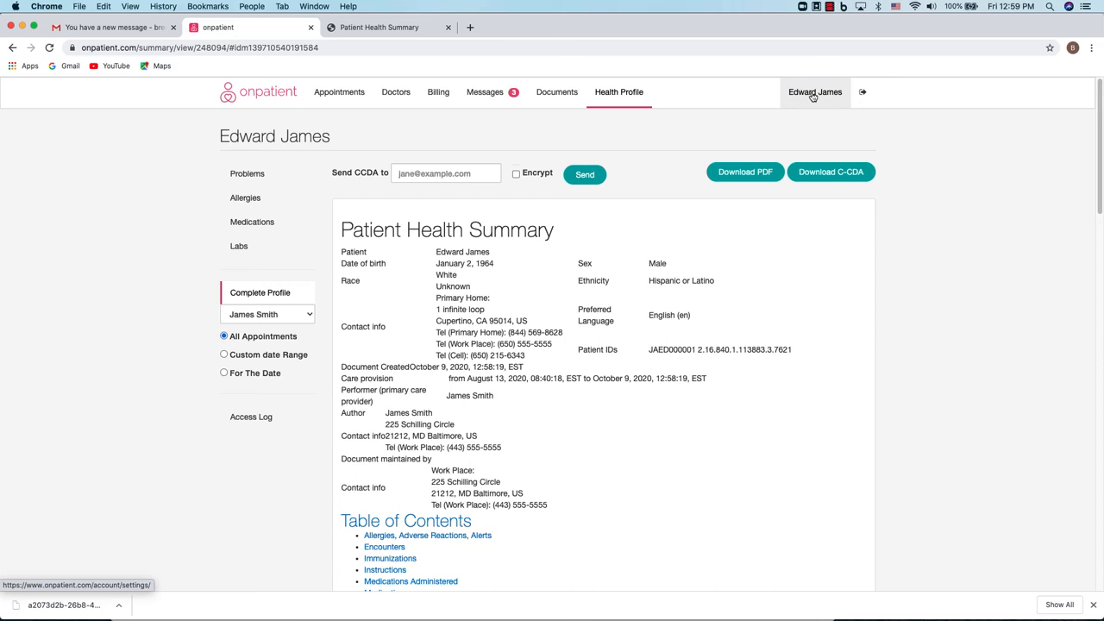
# Step: Open the account Settings page with email, password, name and FHIR API app management
pyautogui.click(815, 92)
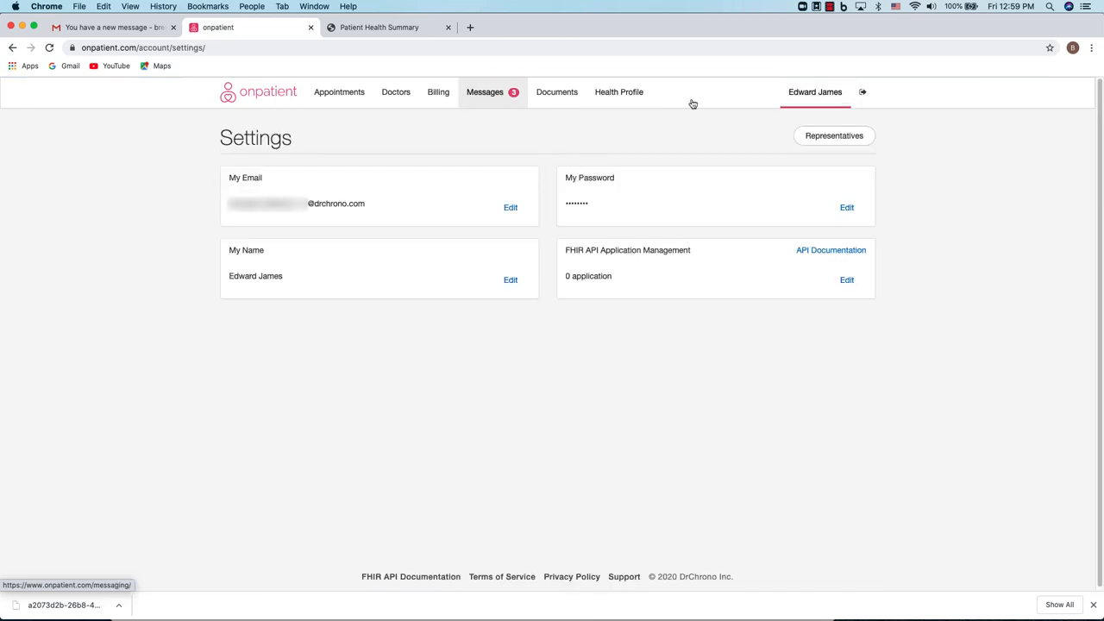
pyautogui.moveTo(351, 226)
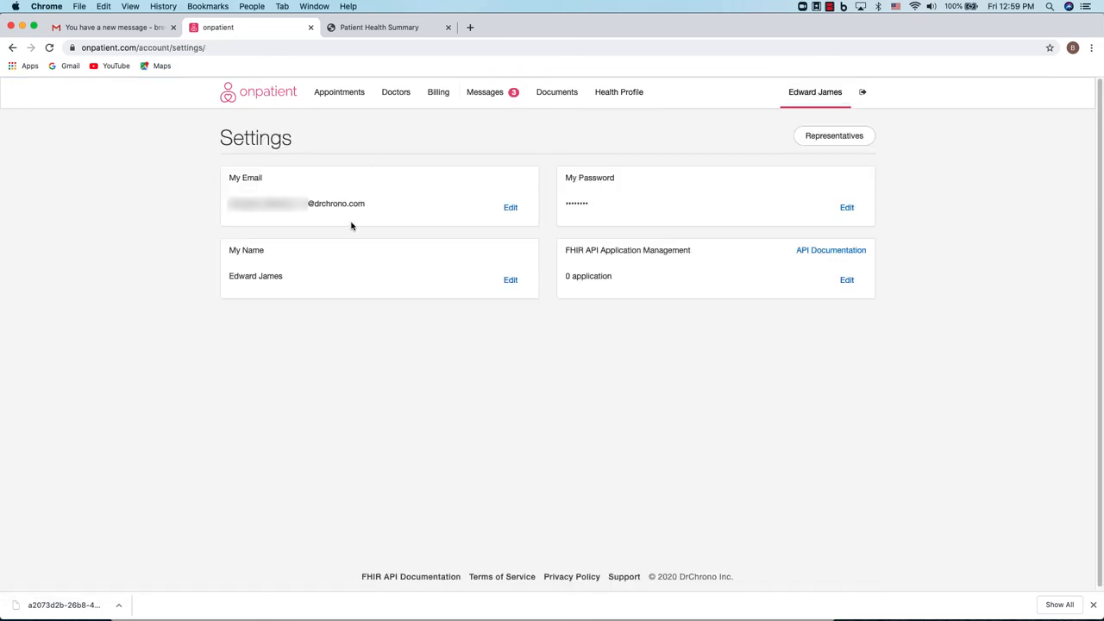
pyautogui.moveTo(662, 219)
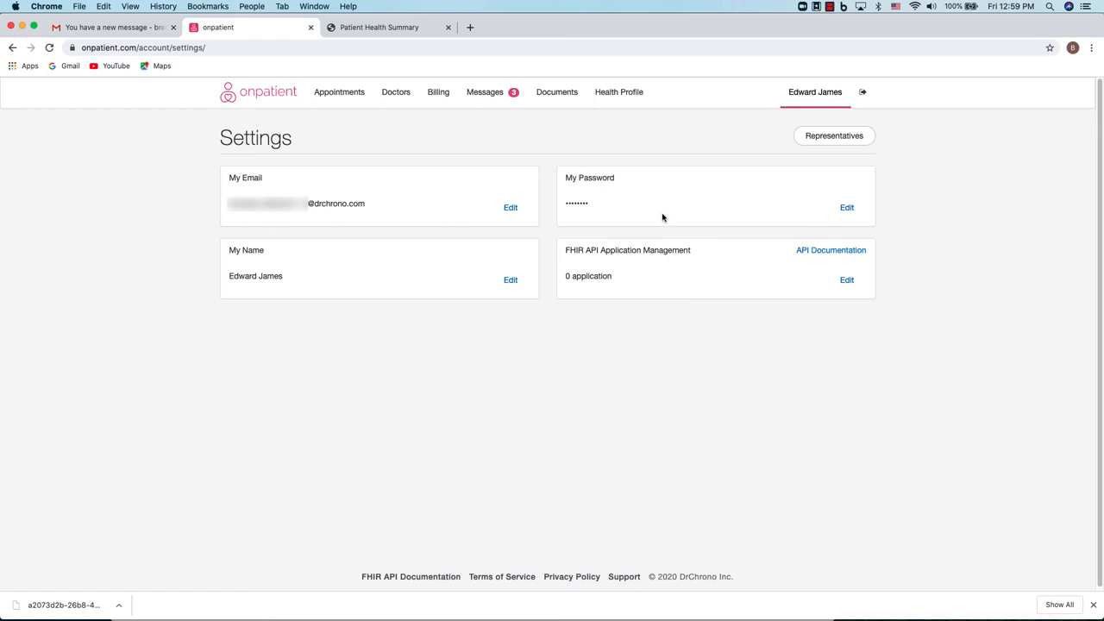
pyautogui.moveTo(729, 180)
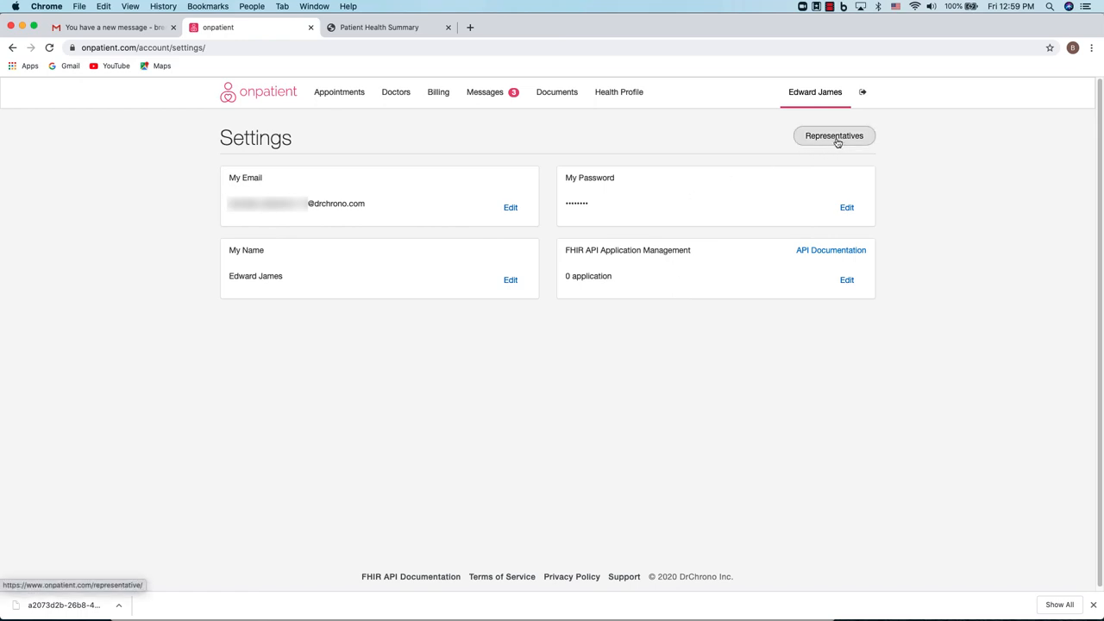
pyautogui.click(833, 136)
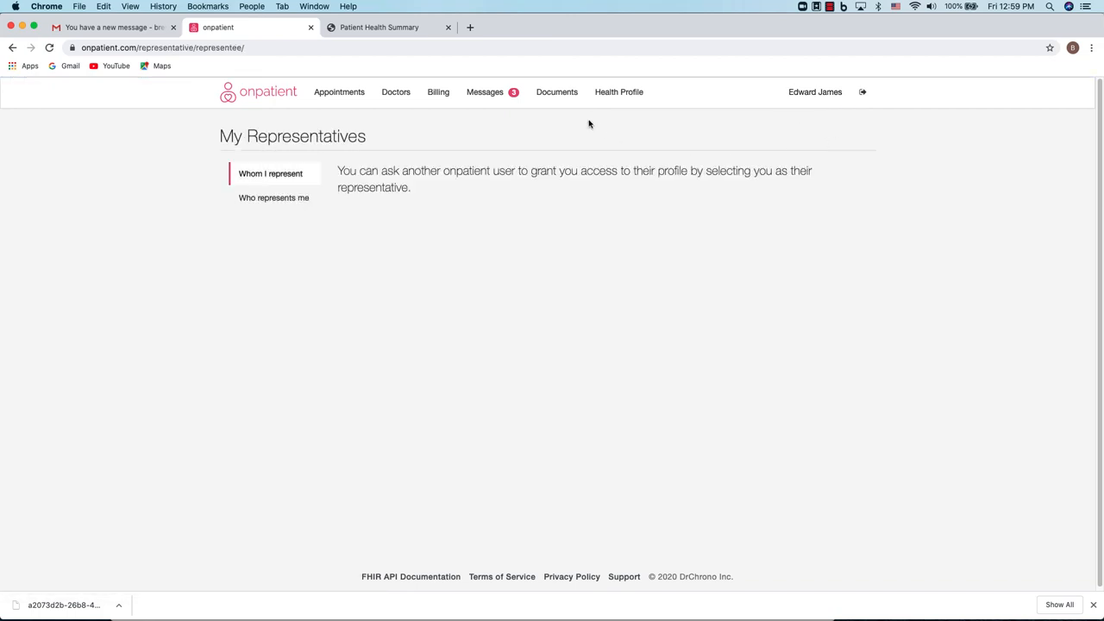
pyautogui.moveTo(270, 173)
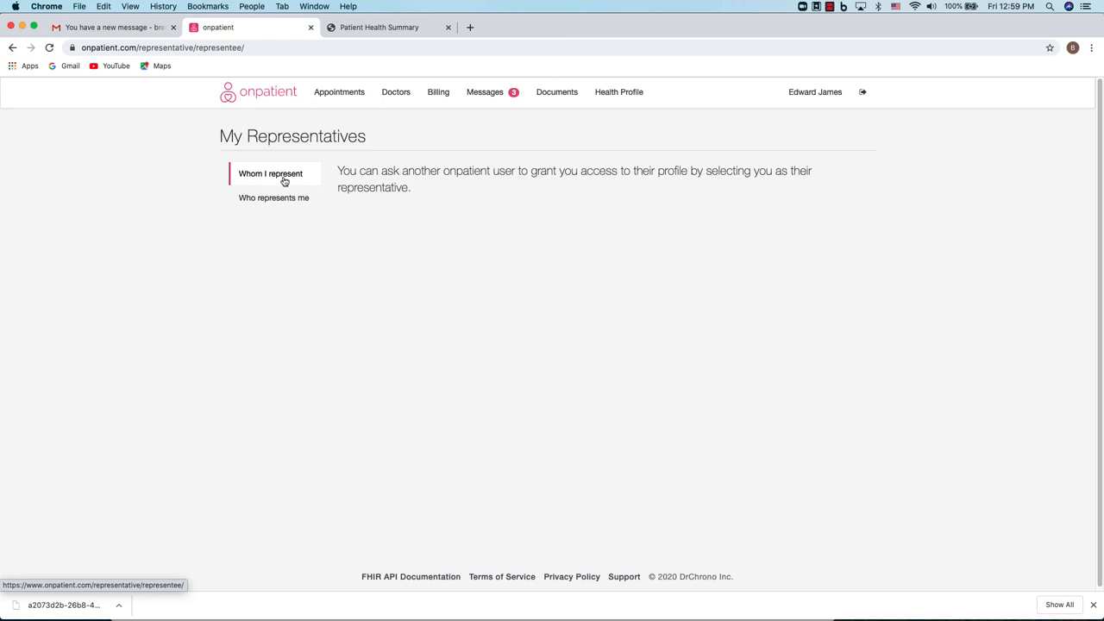
pyautogui.click(274, 198)
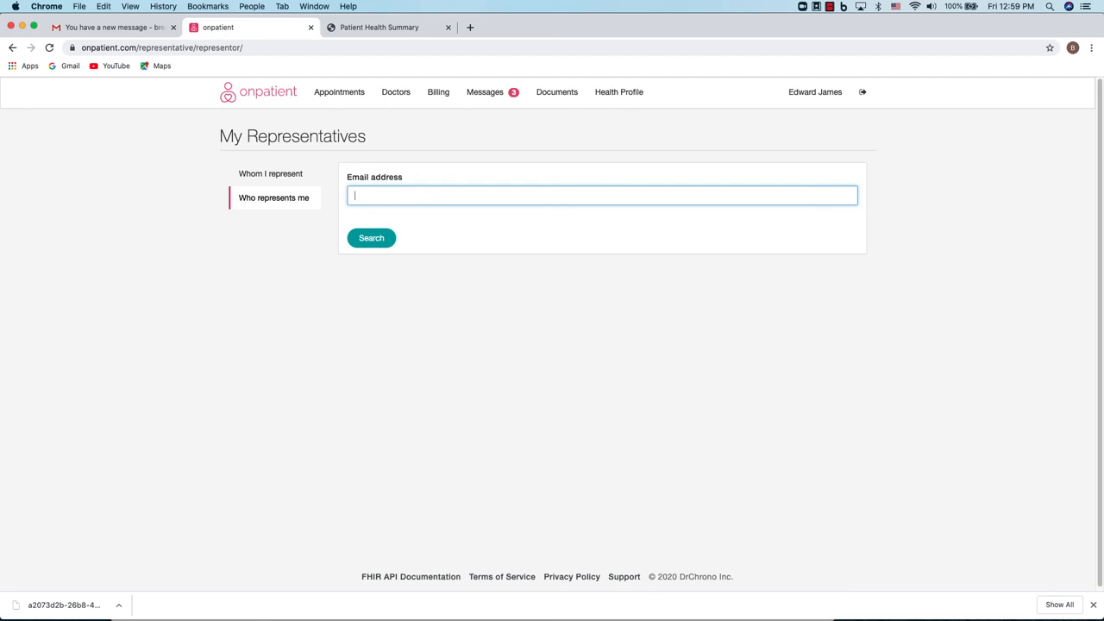
pyautogui.write('sample')
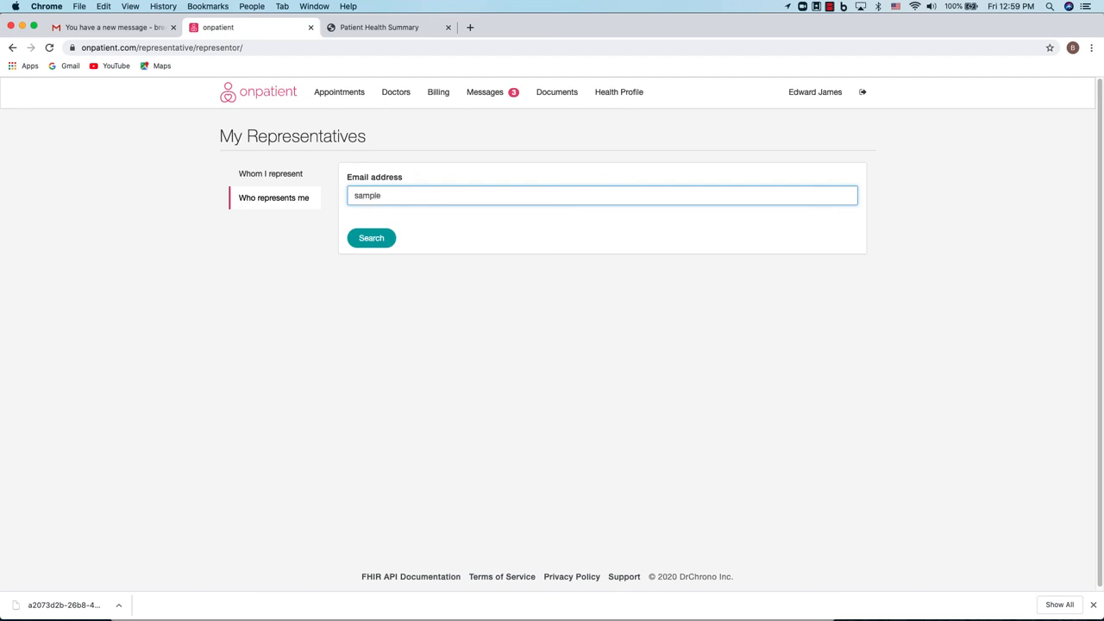
pyautogui.write('@email')
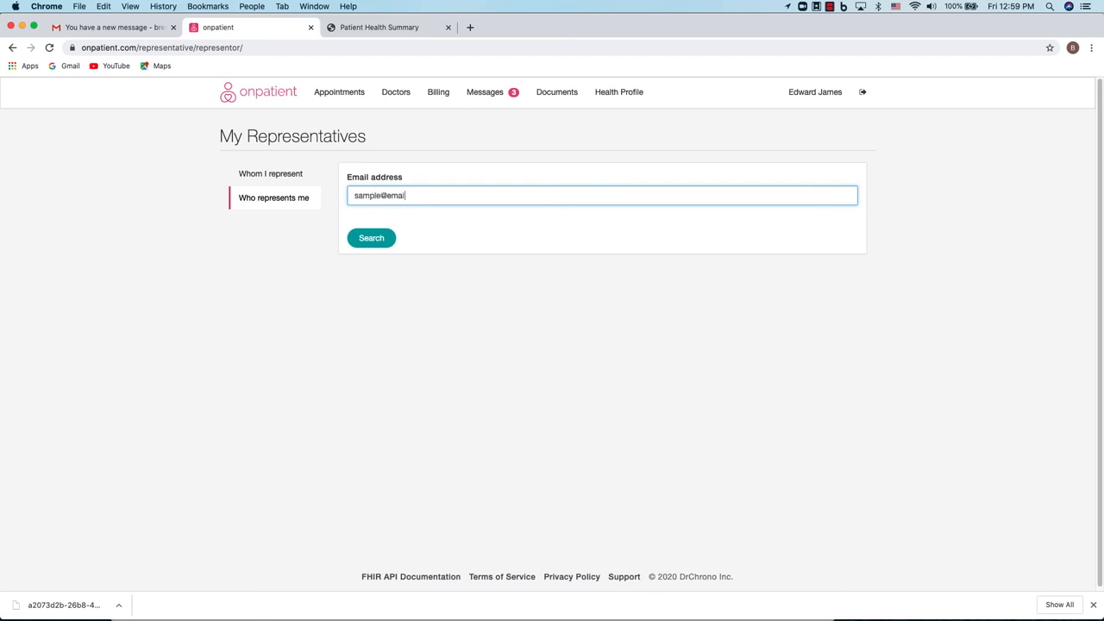
pyautogui.write('l.com')
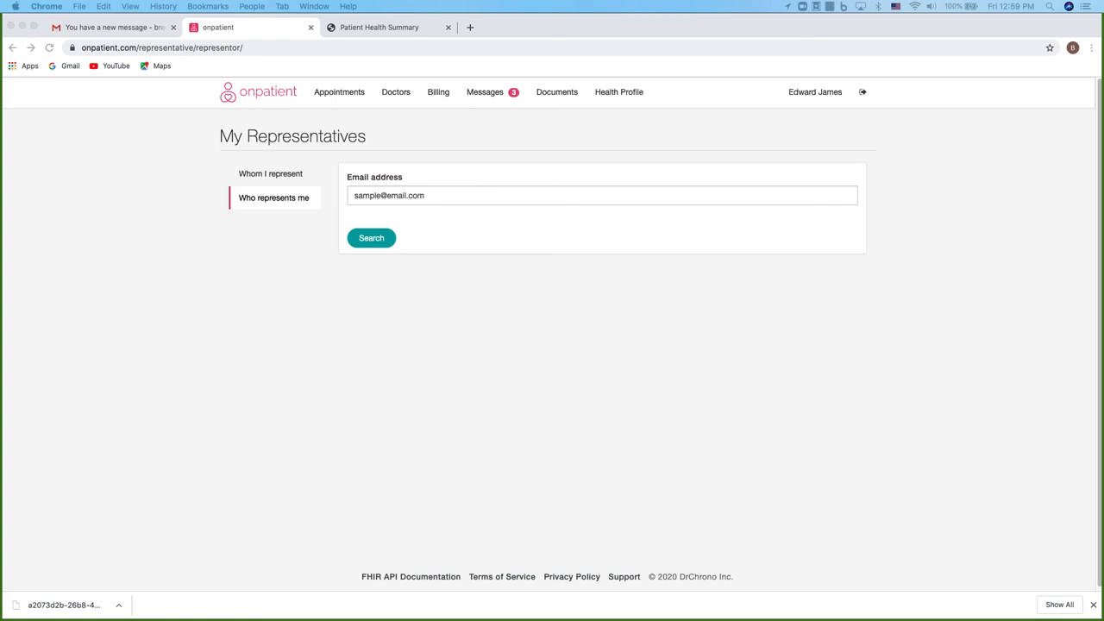
pyautogui.click(371, 238)
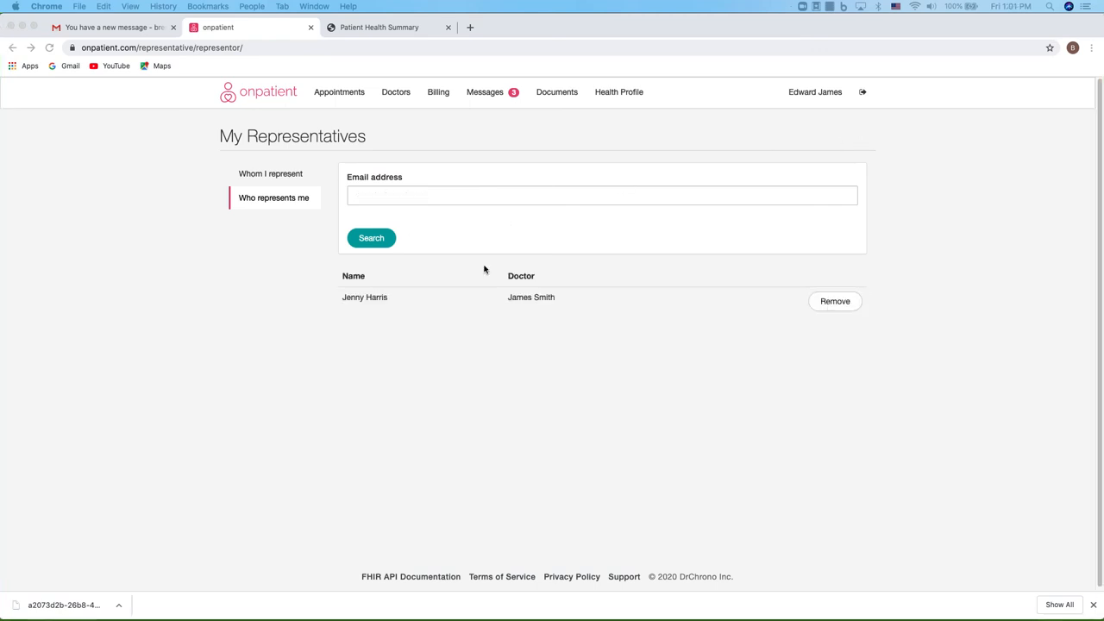
pyautogui.click(270, 173)
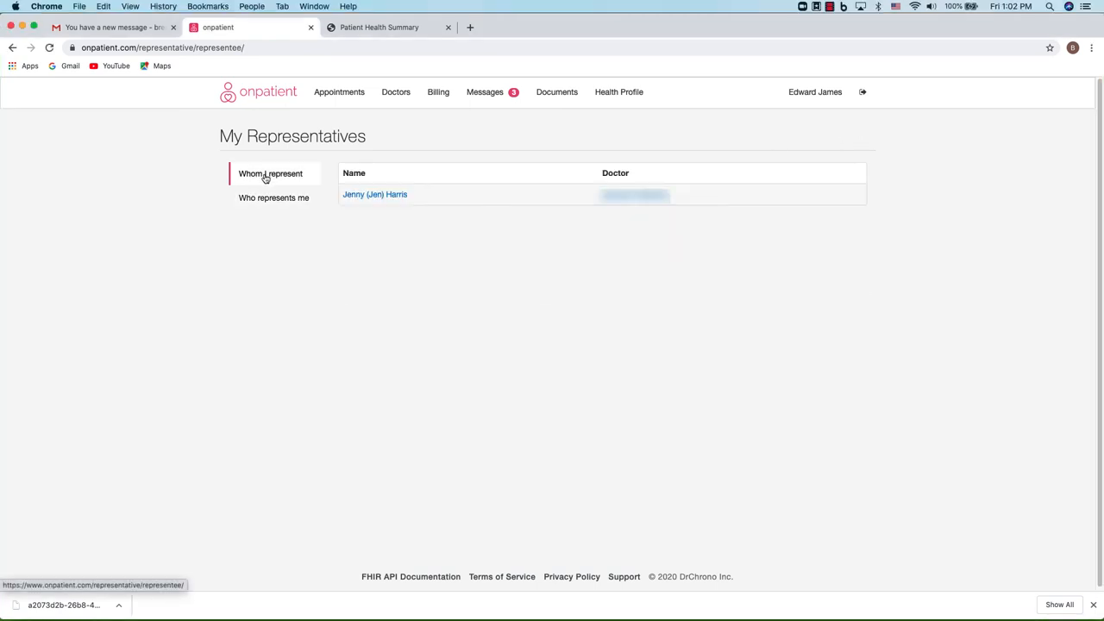
pyautogui.moveTo(375, 194)
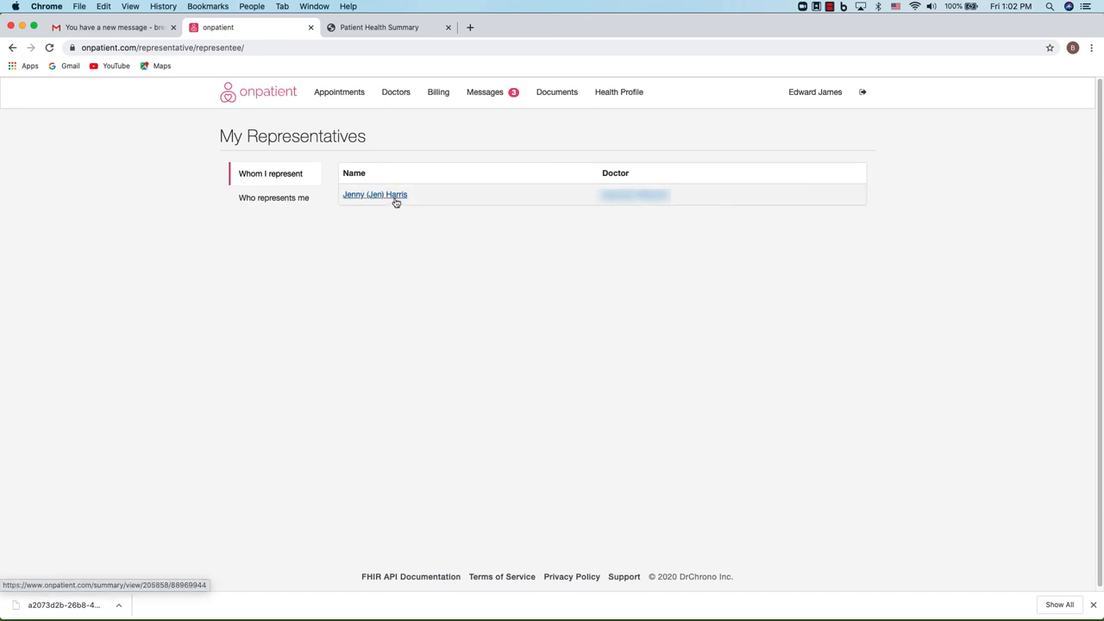
pyautogui.moveTo(434, 202)
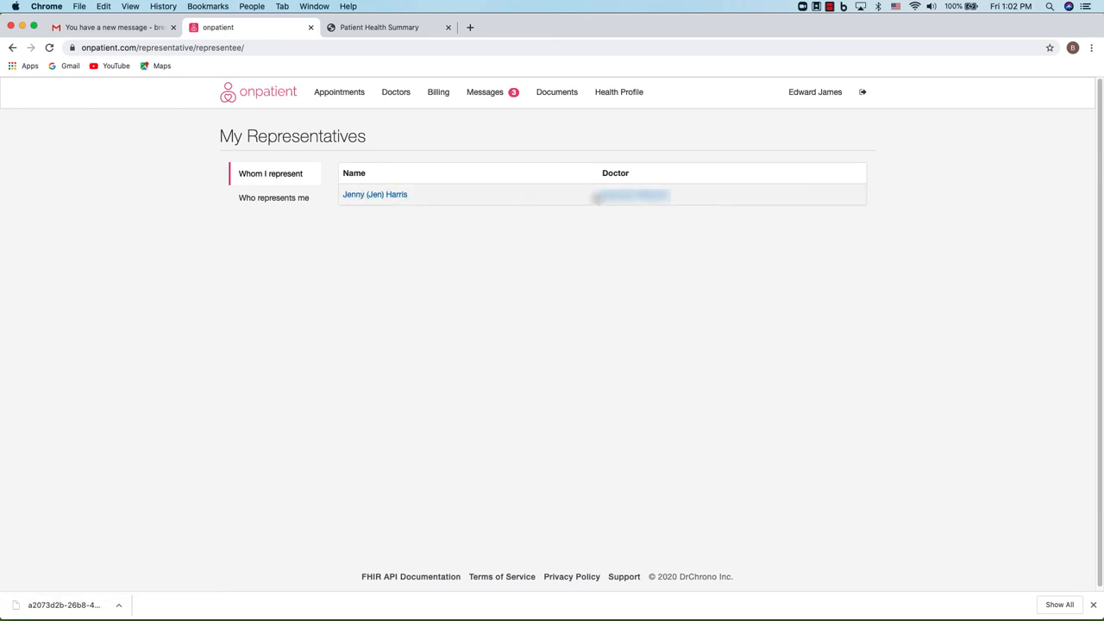
pyautogui.moveTo(490, 216)
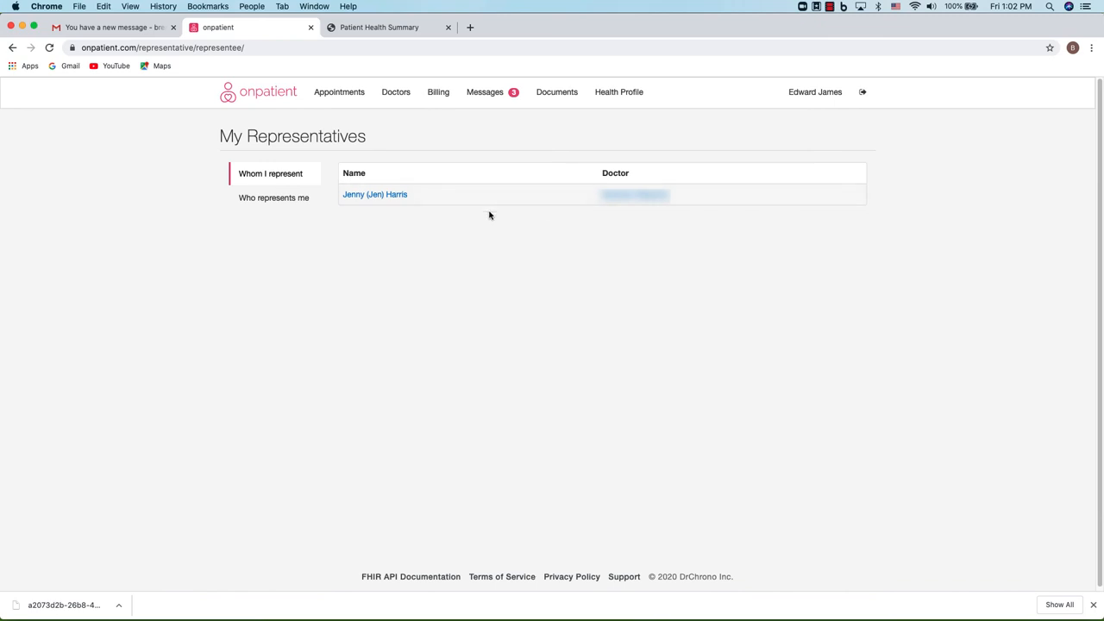